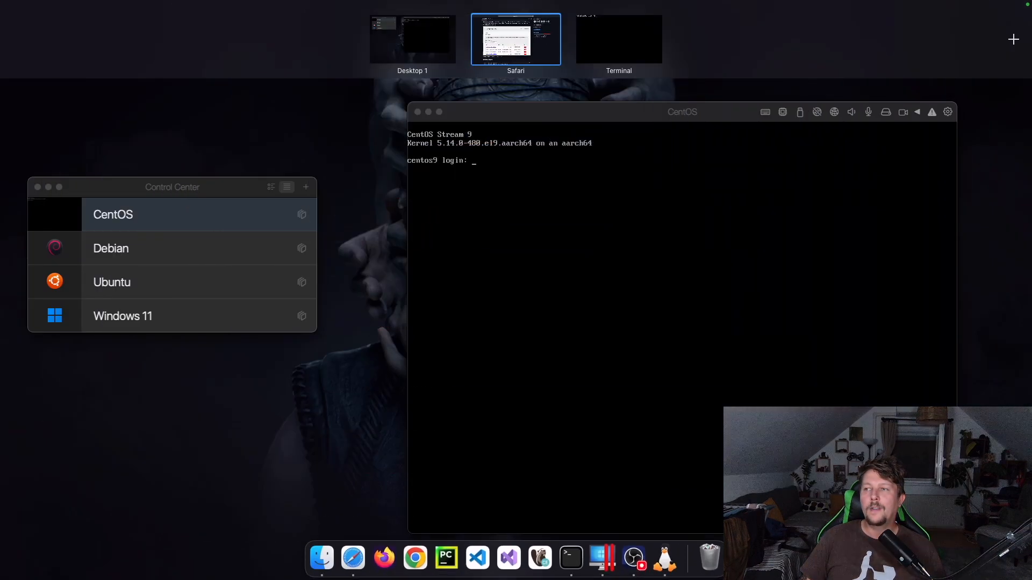
Step: Switch to the Safari desktop showing the rq-dashboard-fast README on GitHub
click(515, 39)
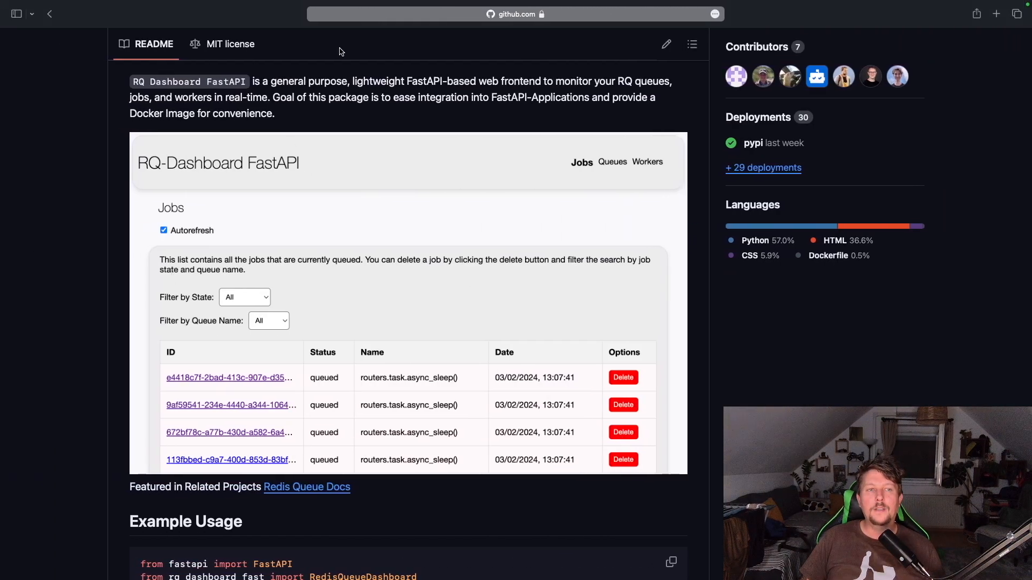
mouse_move(354, 206)
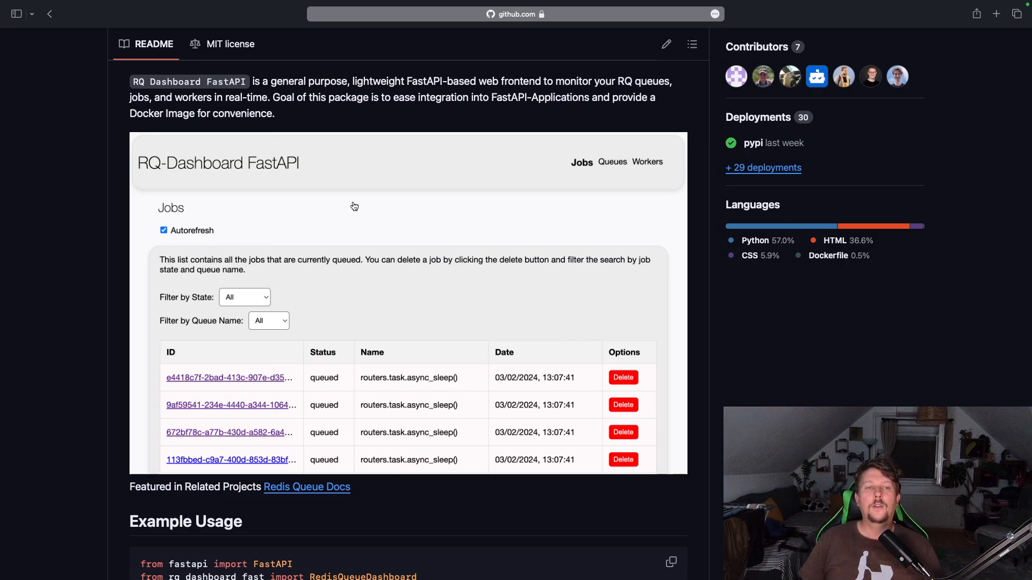
mouse_move(483, 217)
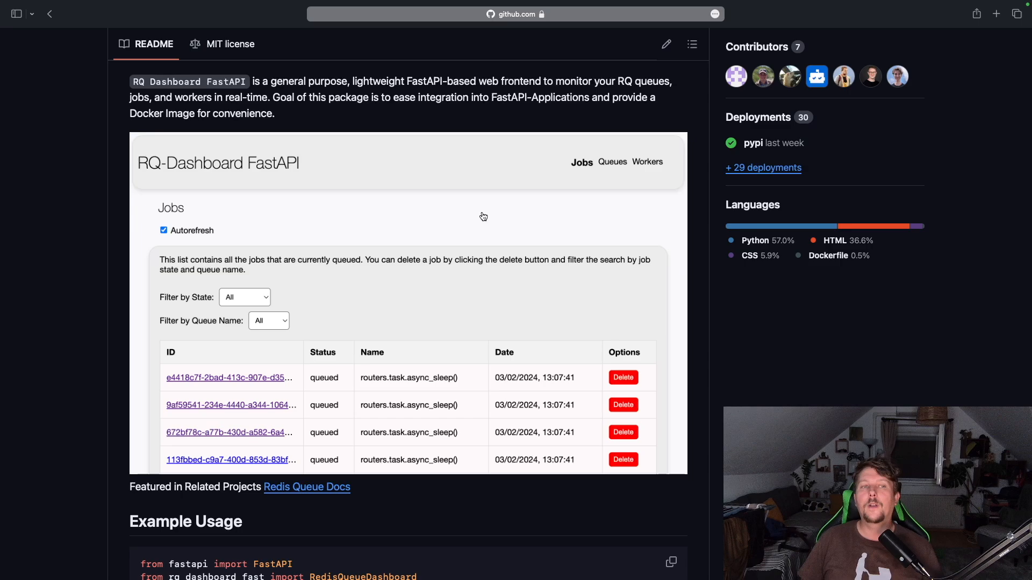
mouse_move(427, 240)
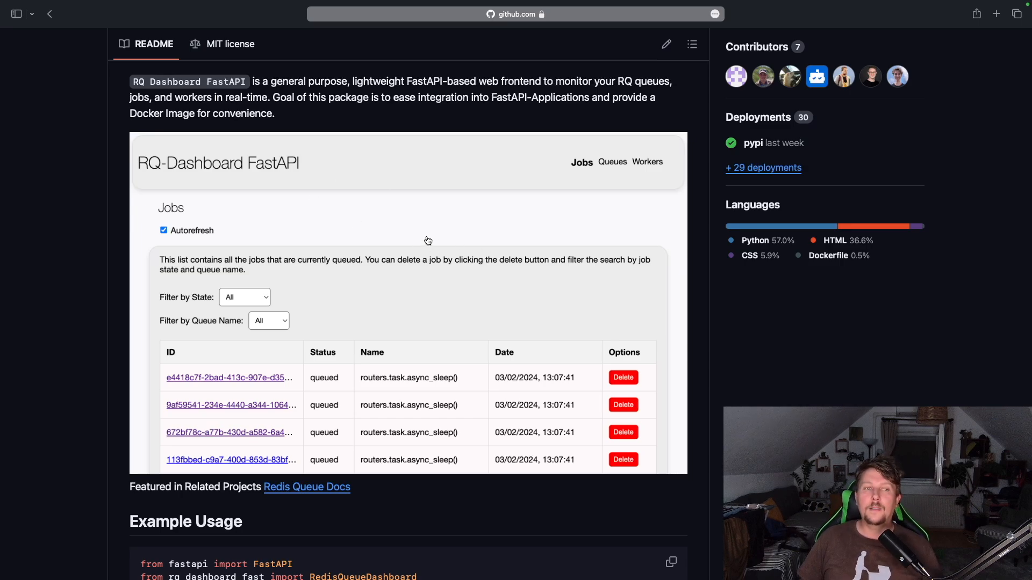
mouse_move(369, 193)
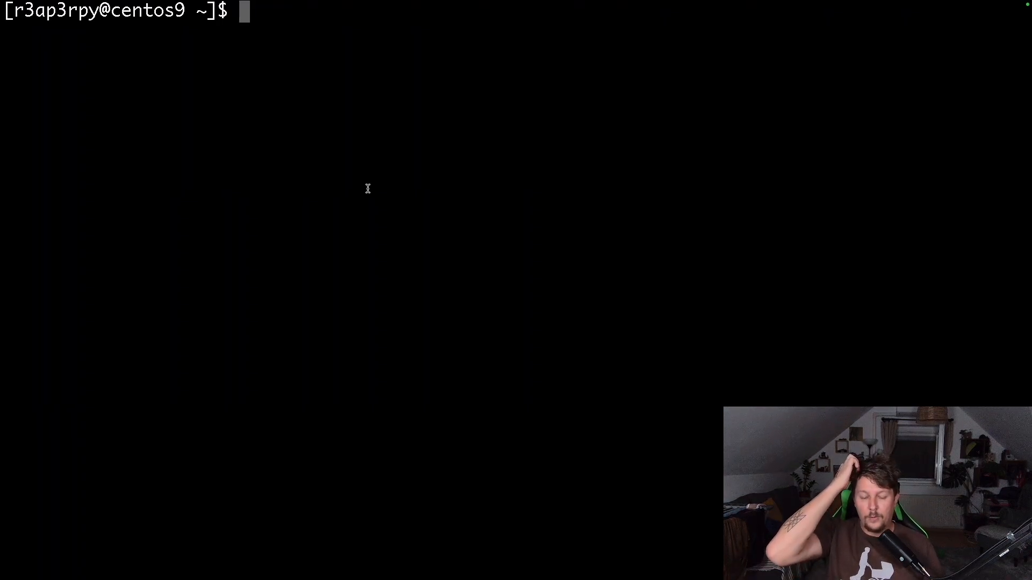
Step: Become root with sudo su and yum install python3.12 and python3.12-pip
text(sudo su -)
text(python)
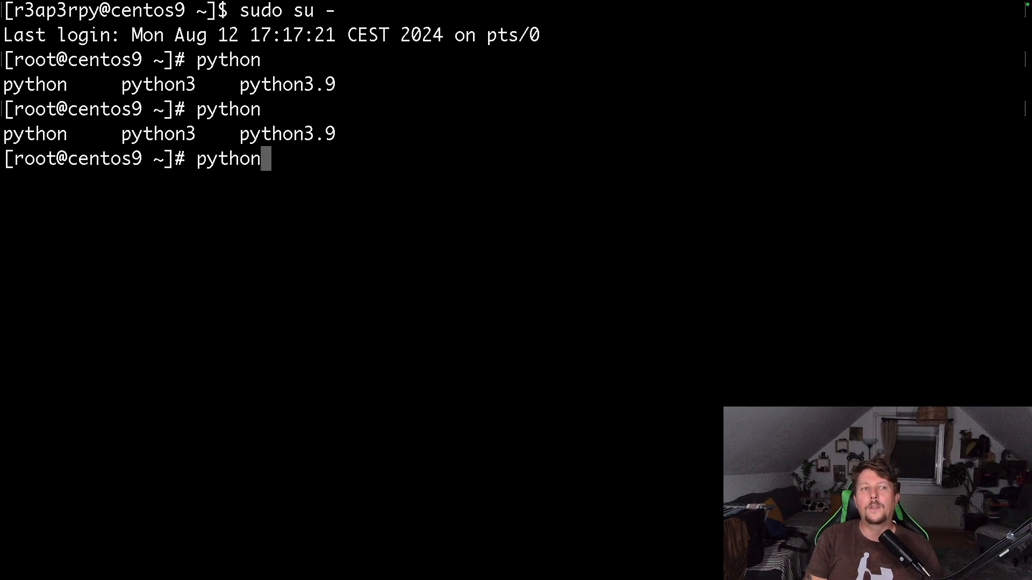
key(Backspace)
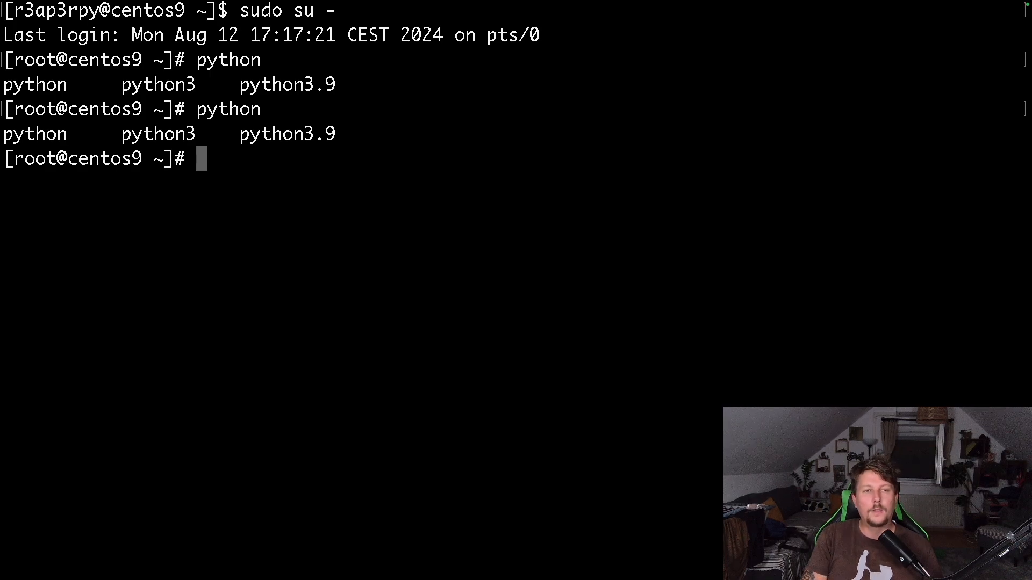
text(yum install)
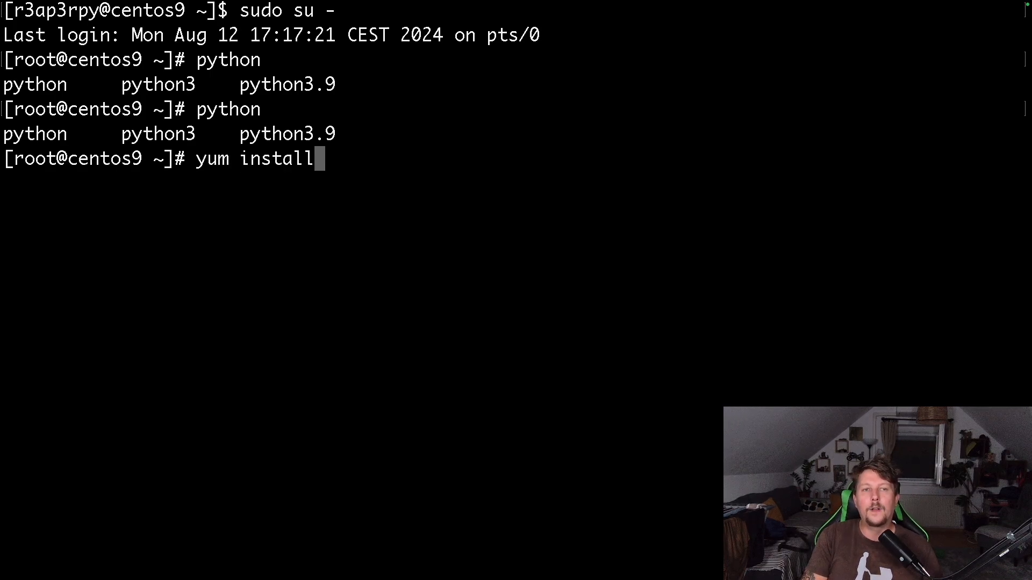
text(python3.12)
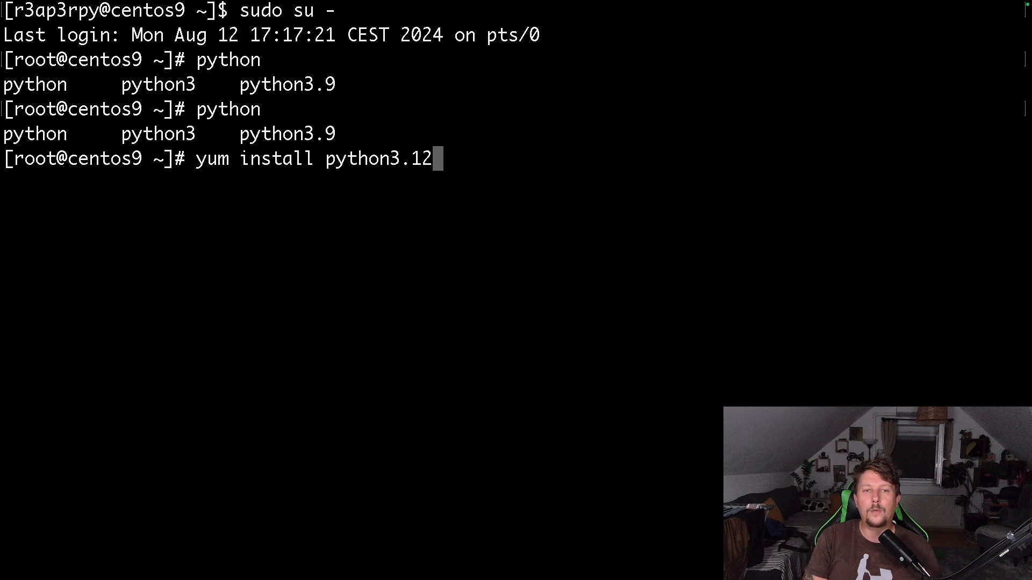
text(python3)
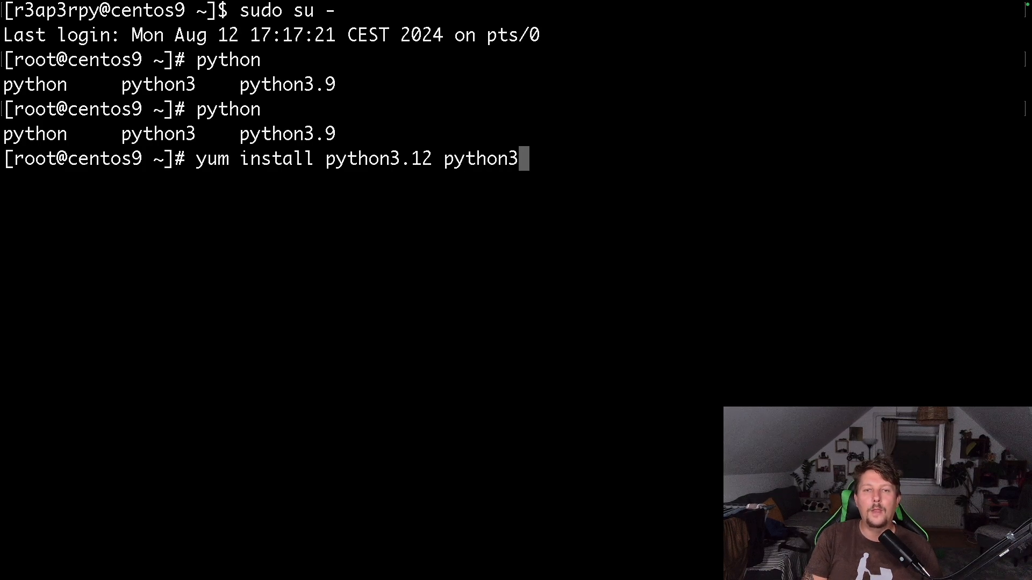
text(.12-pip)
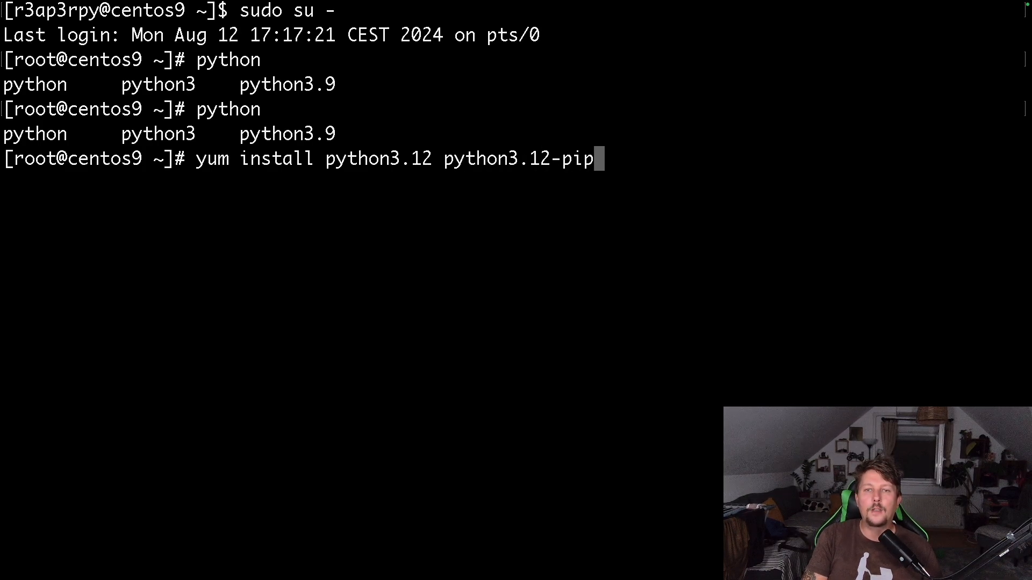
key(Return)
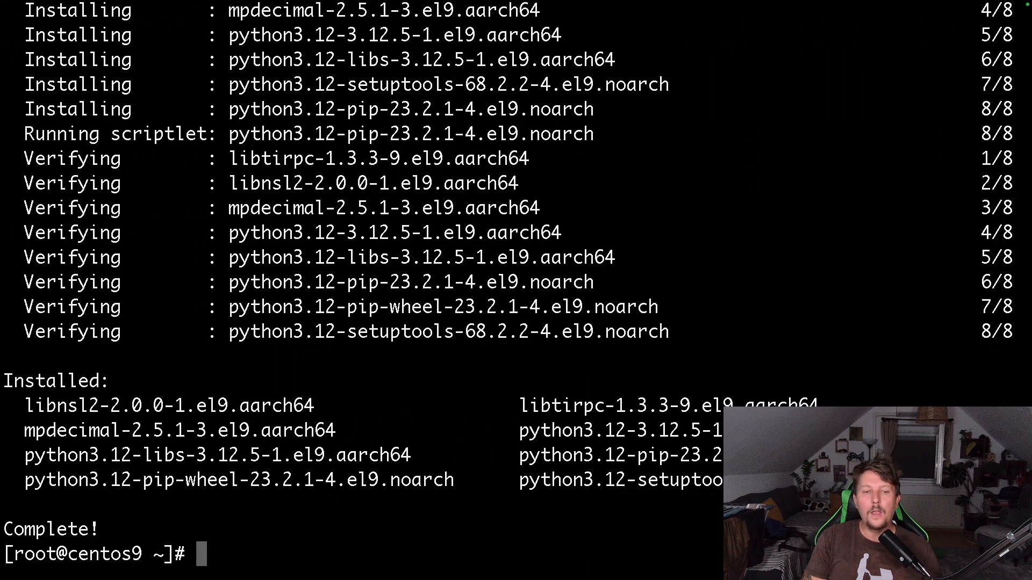
Step: Install the Redis package with yum install redis
text(yum i)
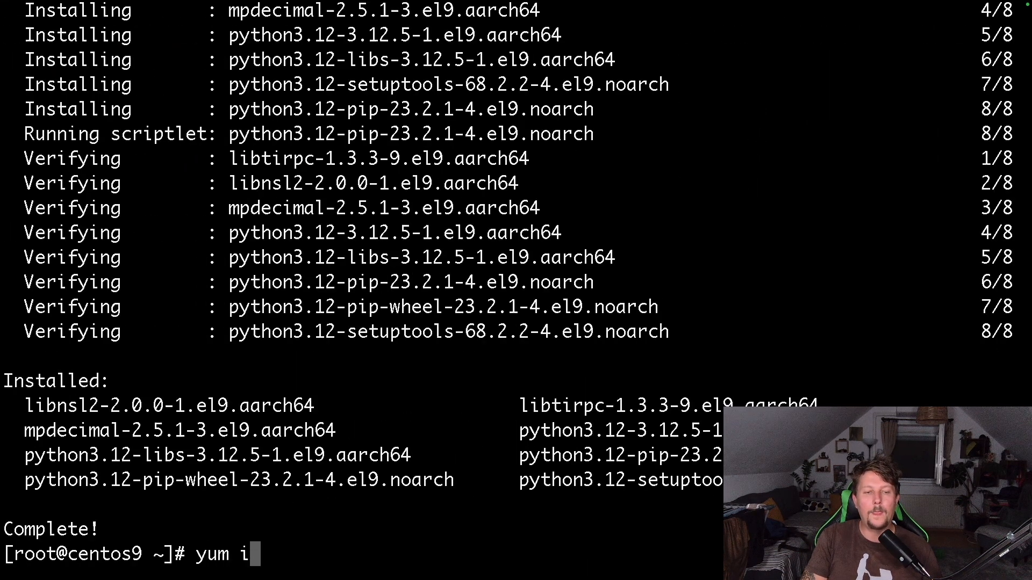
text(n)
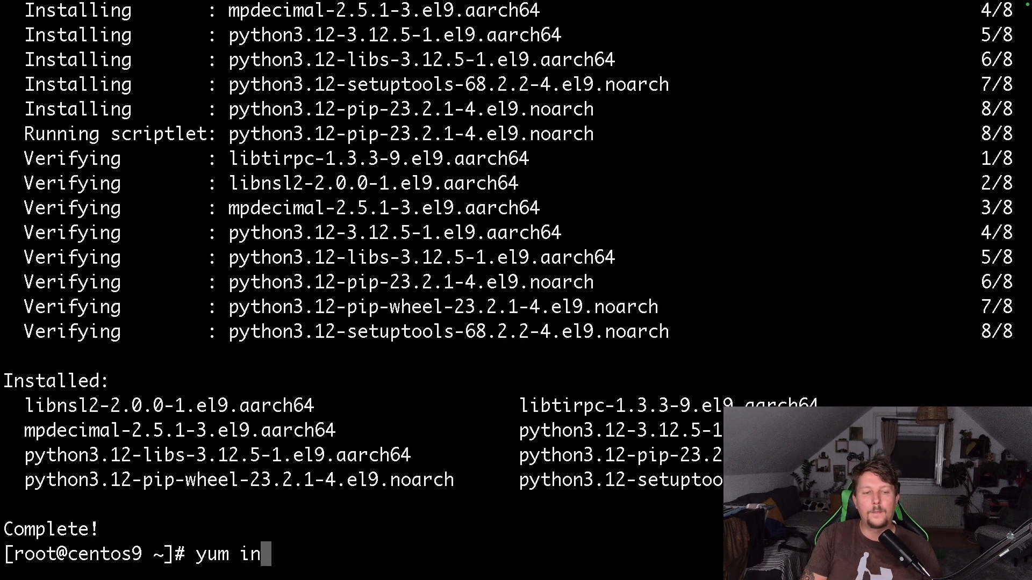
text(stall re)
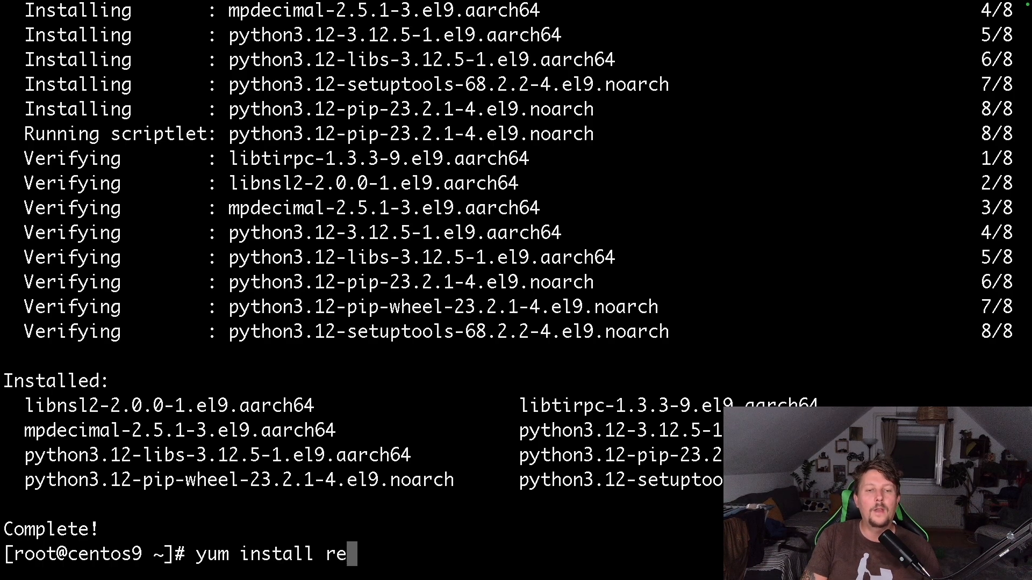
key(Return)
text(syste)
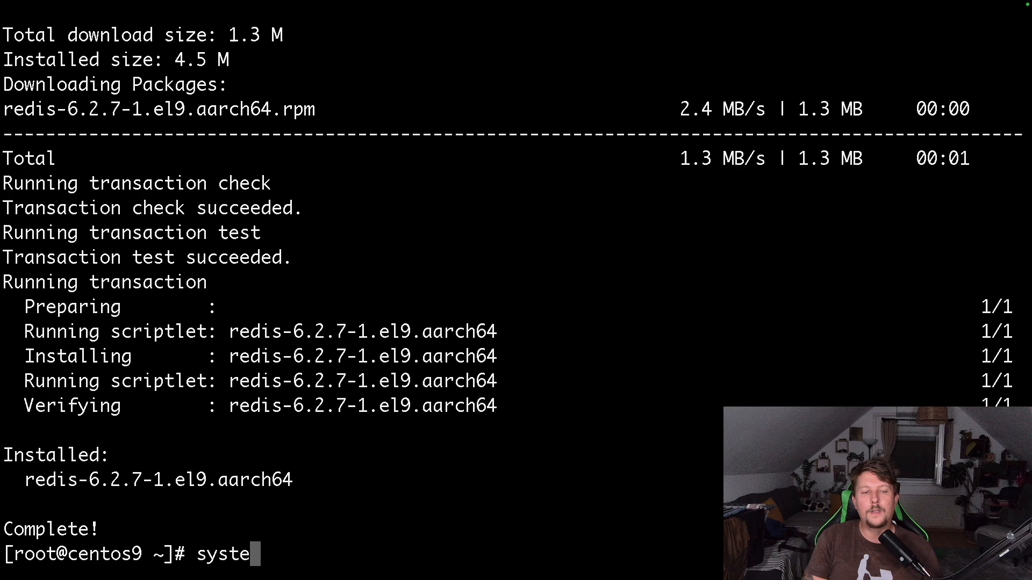
Step: Enable and start the redis service, then stop firewalld with systemctl
text(mctl enable redis)
text(system)
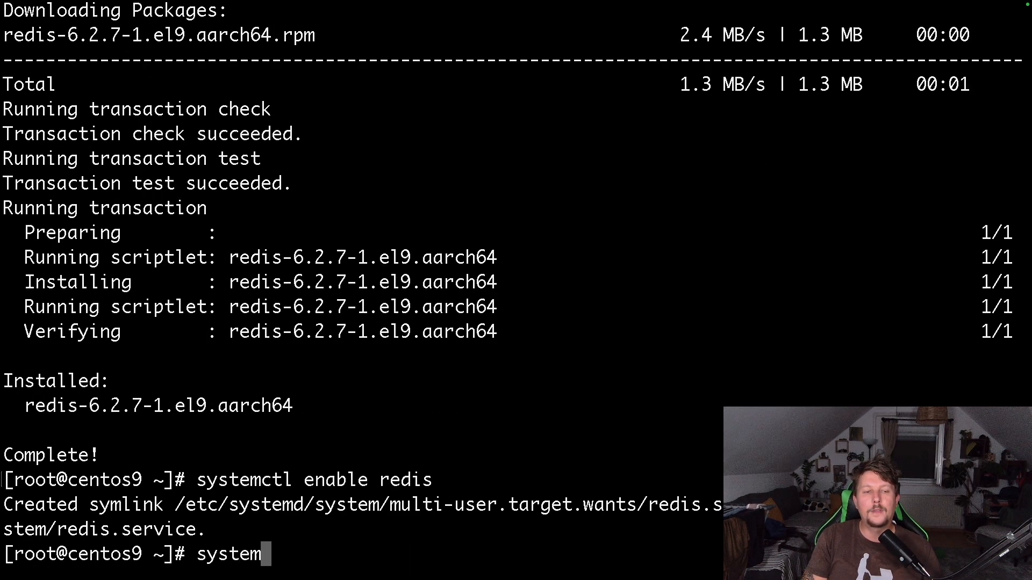
text(ctl start red)
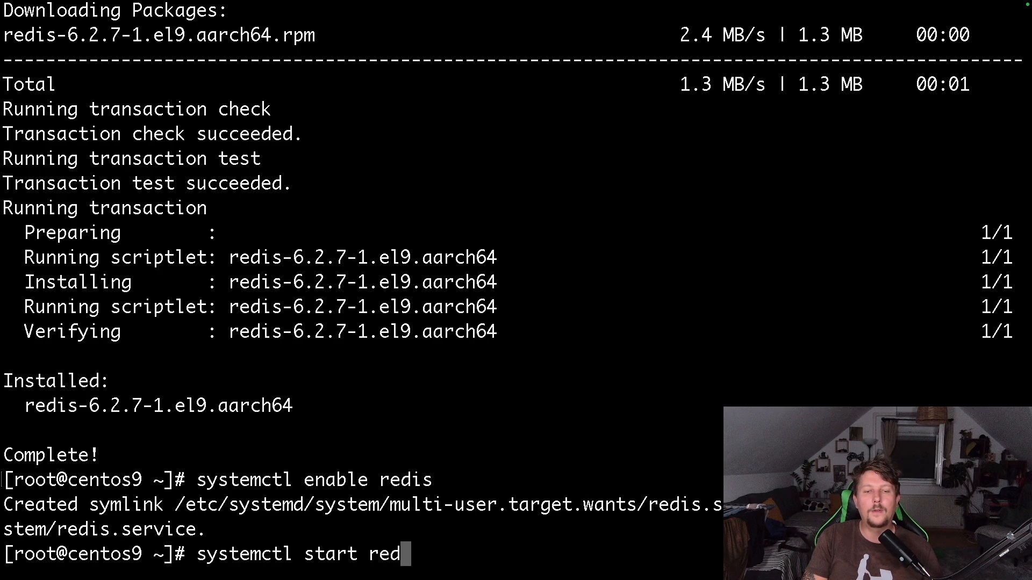
key(Return)
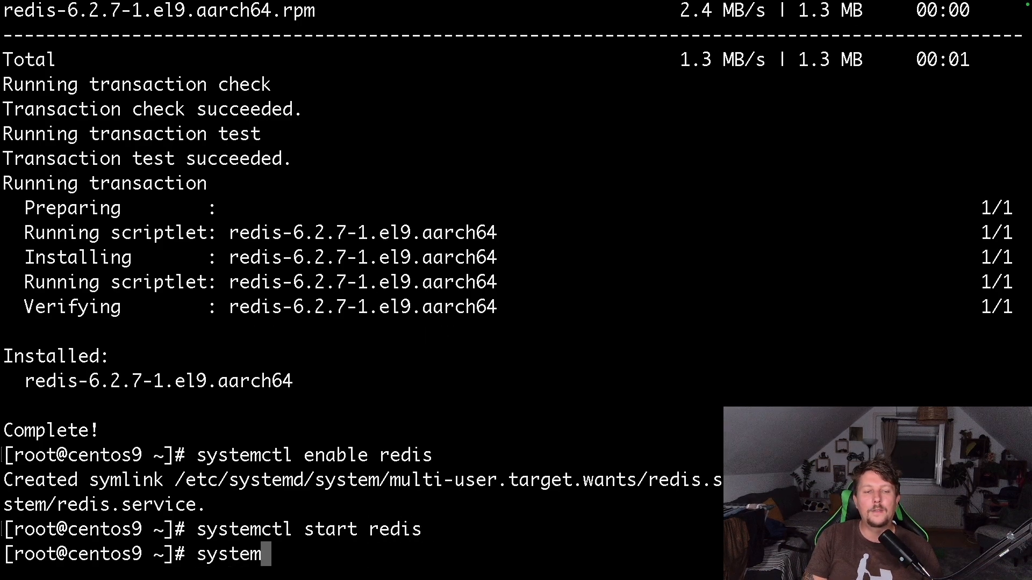
text(ctl stop firewalld)
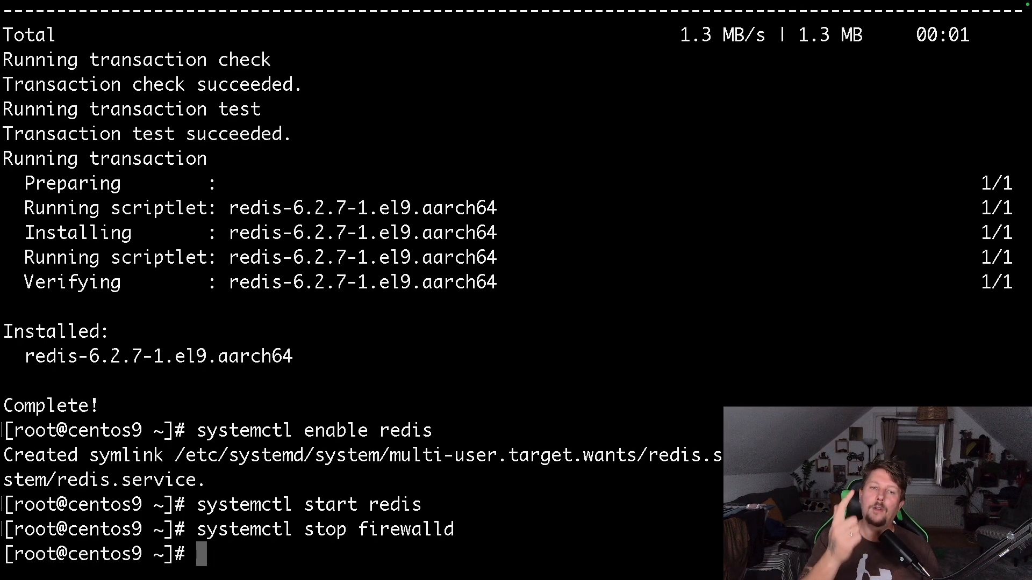
Step: Install rq-dashboard-fast via python3.12 -m pip, review the output, and exit root
text(py)
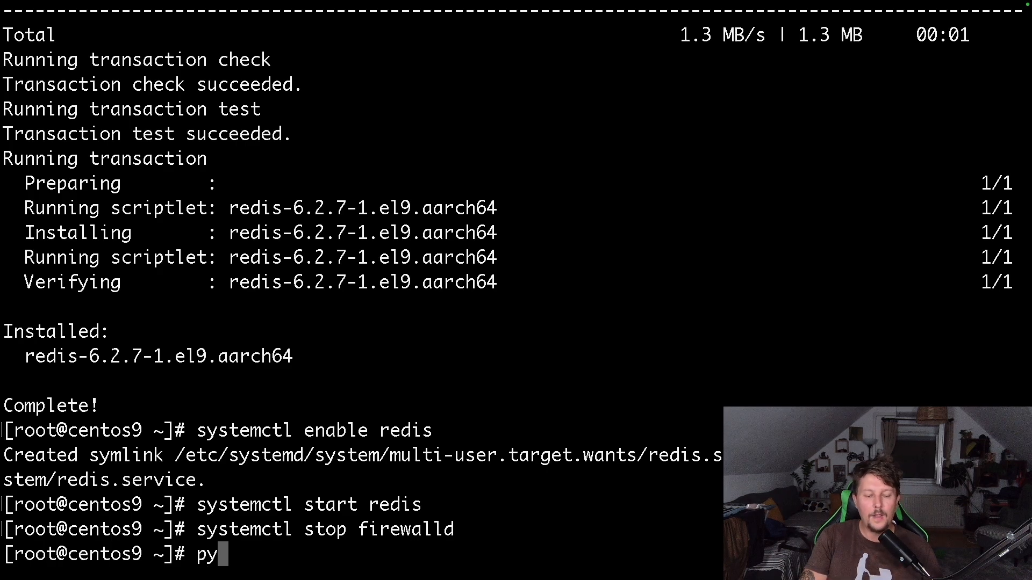
text(thon3.12)
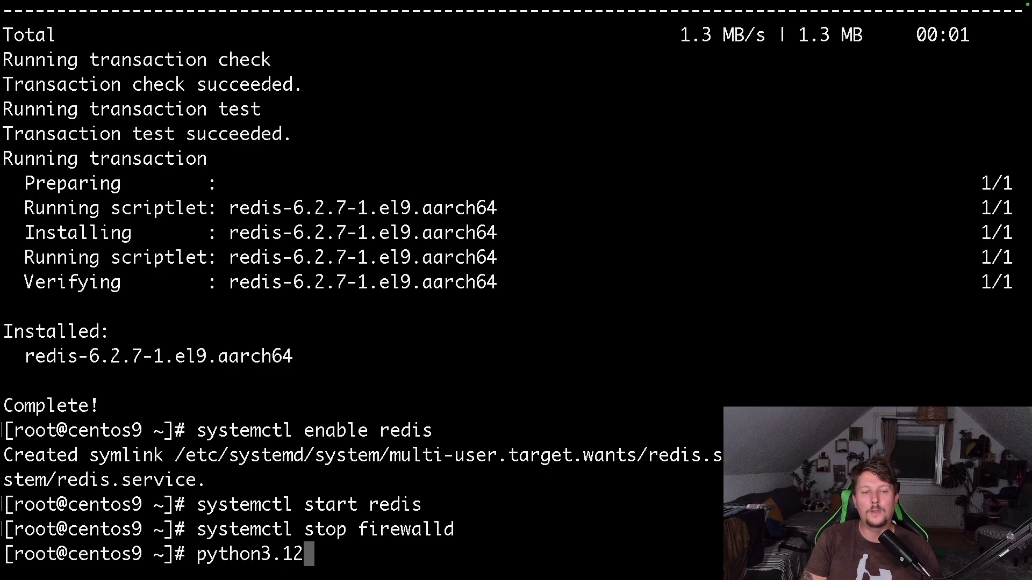
text(-m pip)
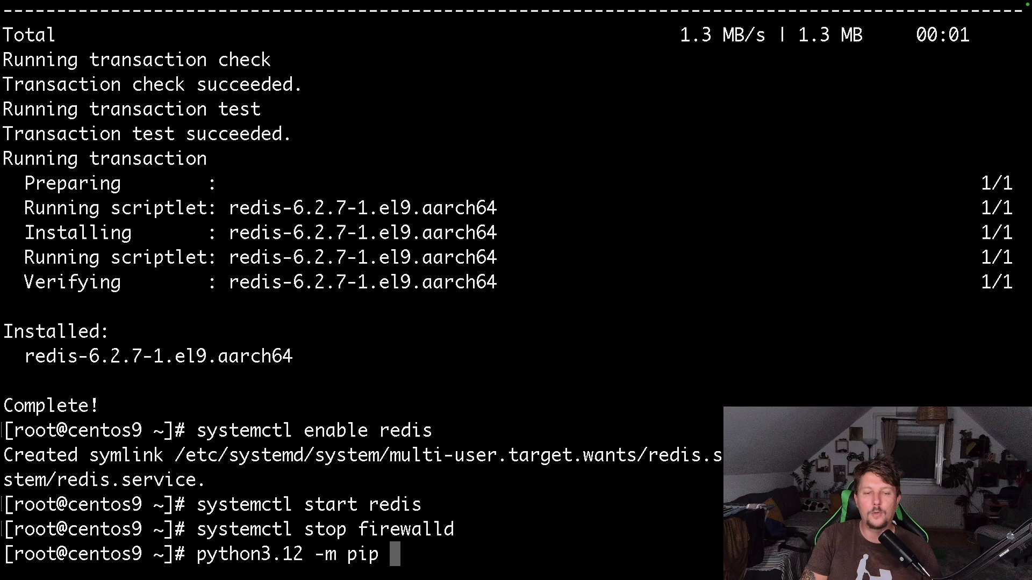
text(install rq)
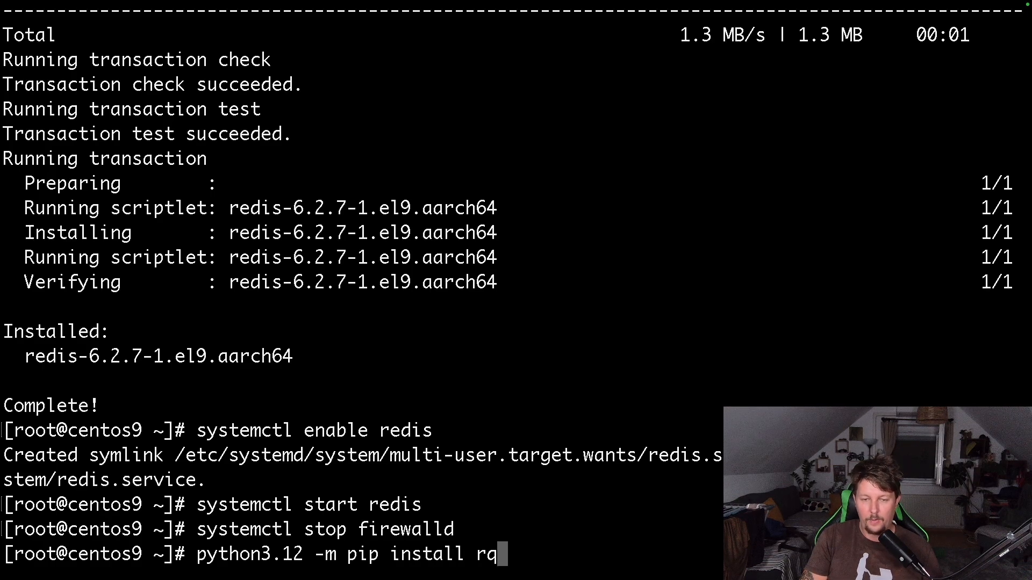
text(-dashboa)
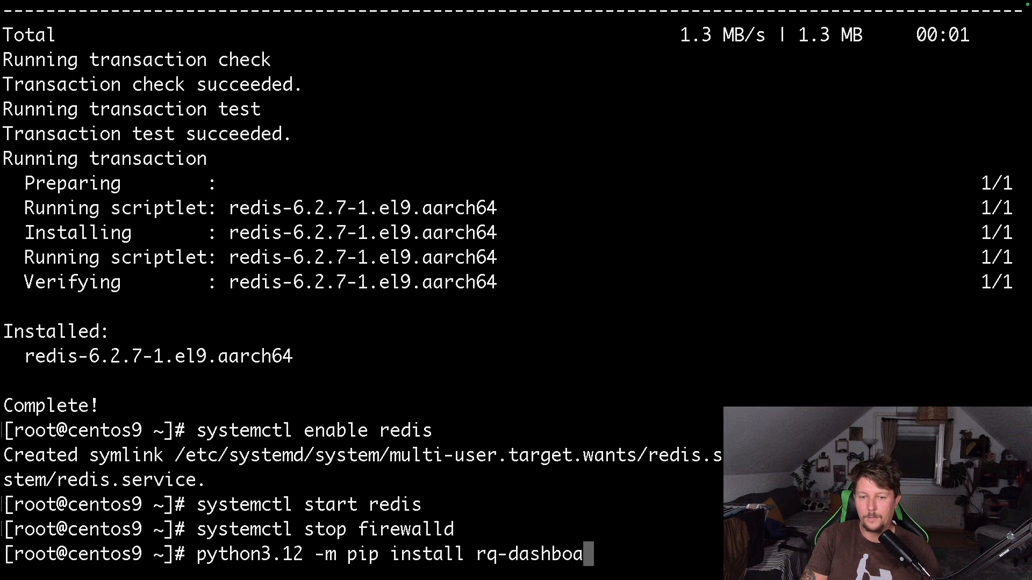
key(Return)
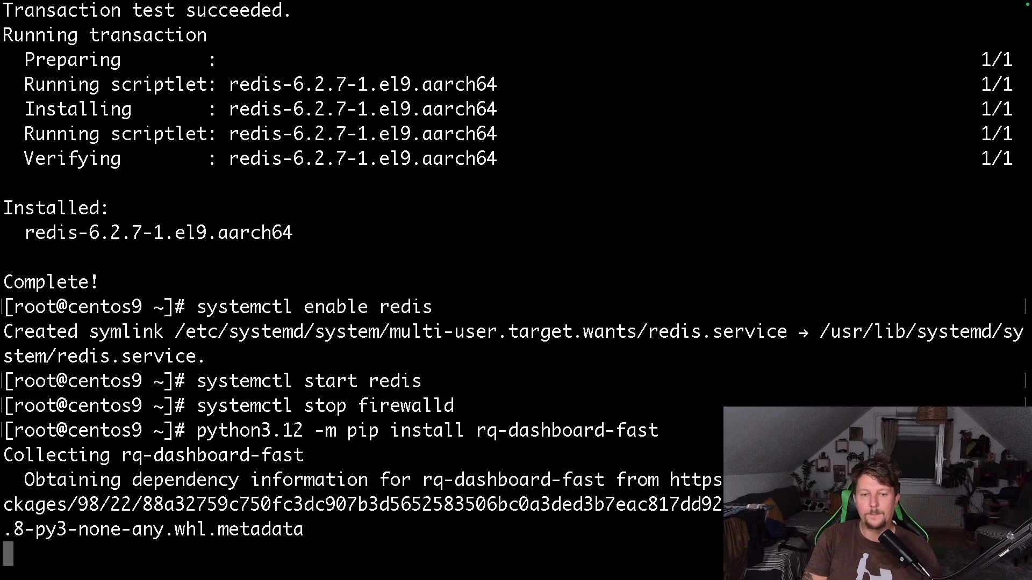
scroll(down, 3)
text(exit)
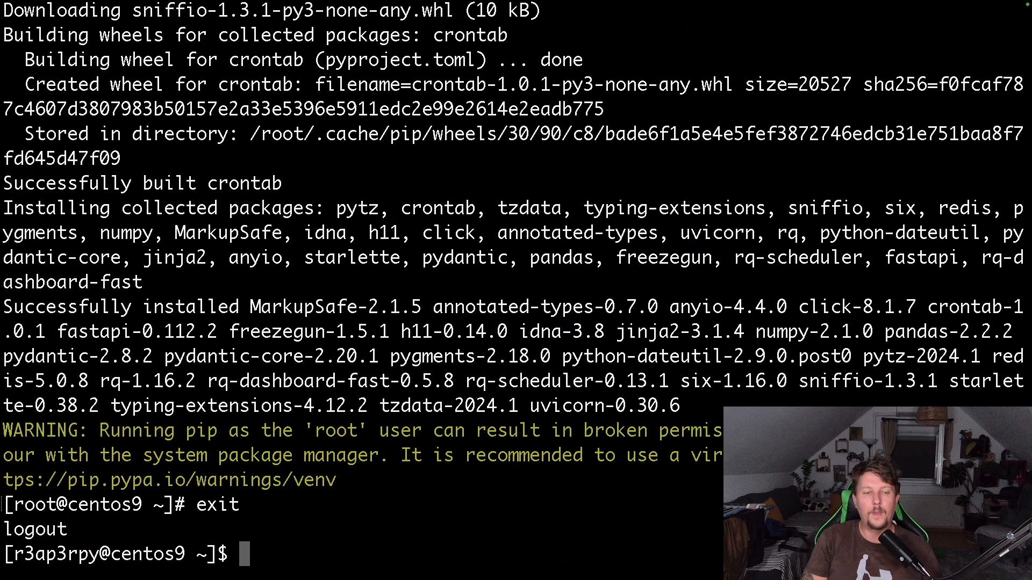
Step: Create and enter the rqdbdemo directory, then begin typing vi webinterface.py
text(mkdir)
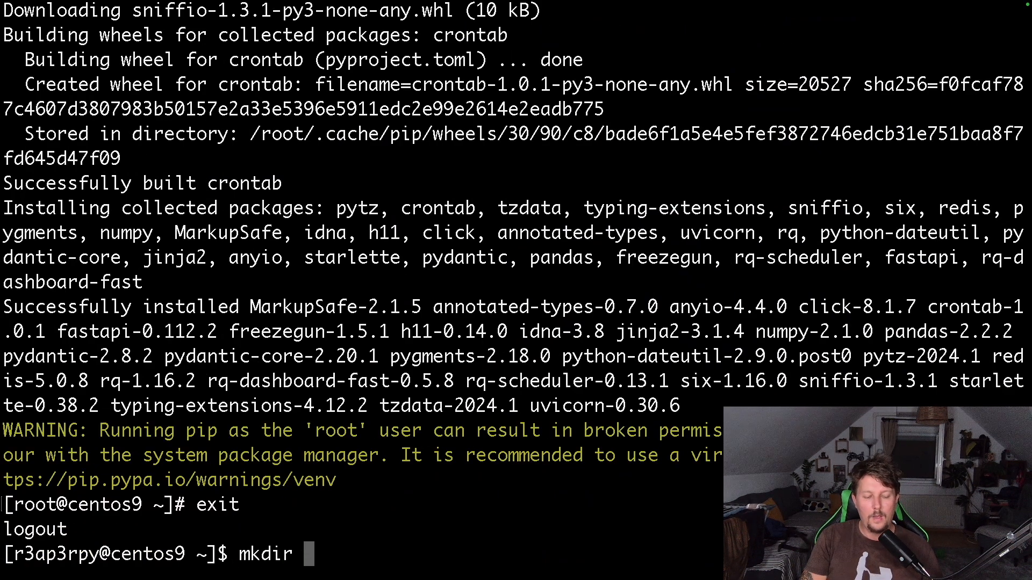
text(rqdbdemo)
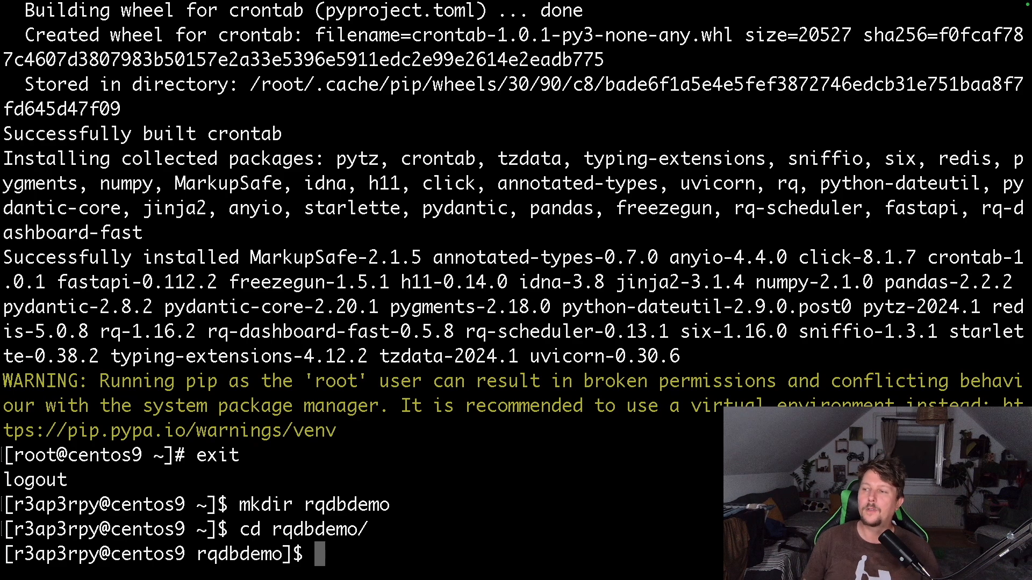
mouse_move(492, 453)
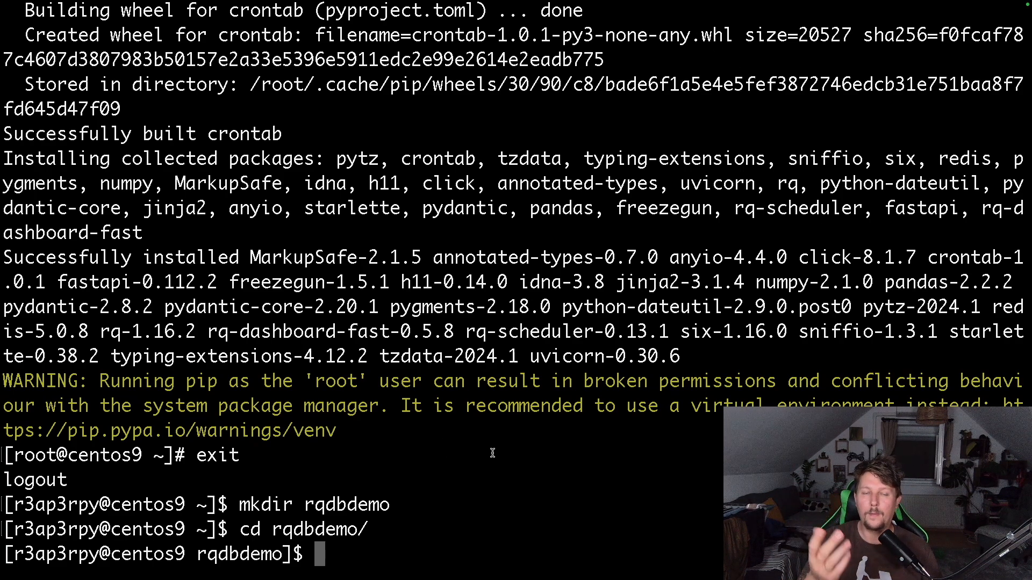
text(vi)
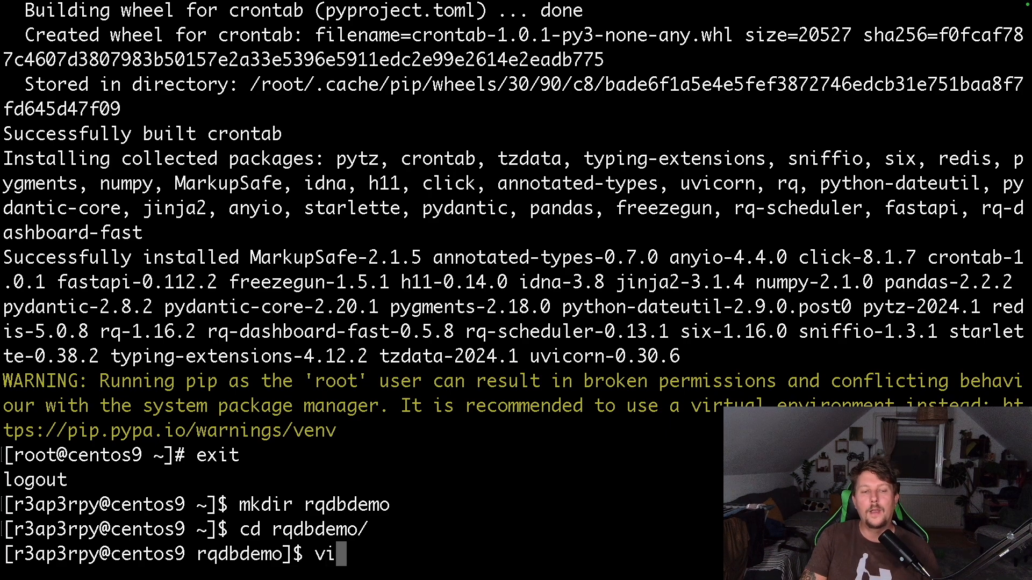
text(web)
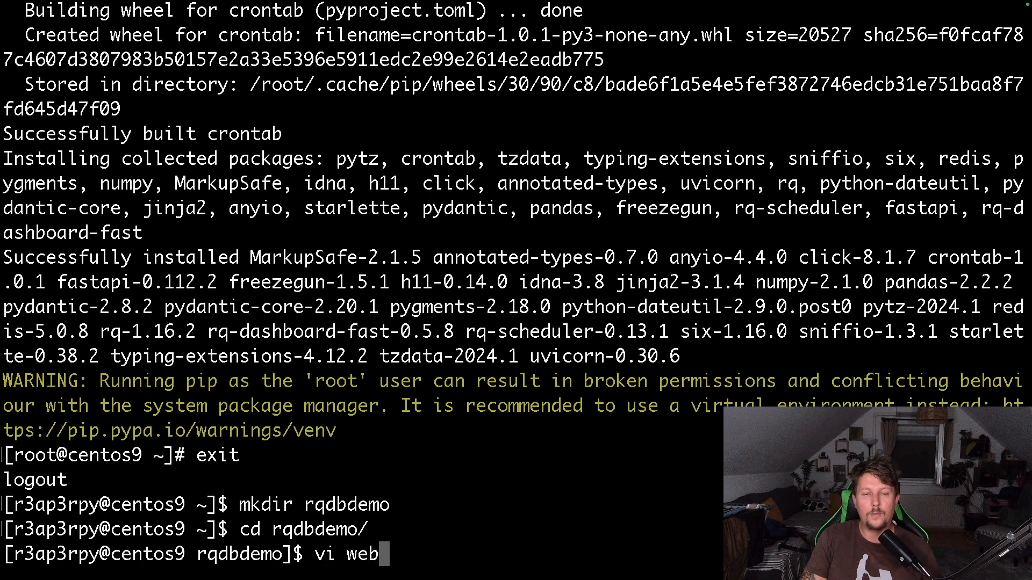
Step: Open webinterface.py in vi and type the FastAPI, RedisQueueDashboard and uvicorn imports
key(Return)
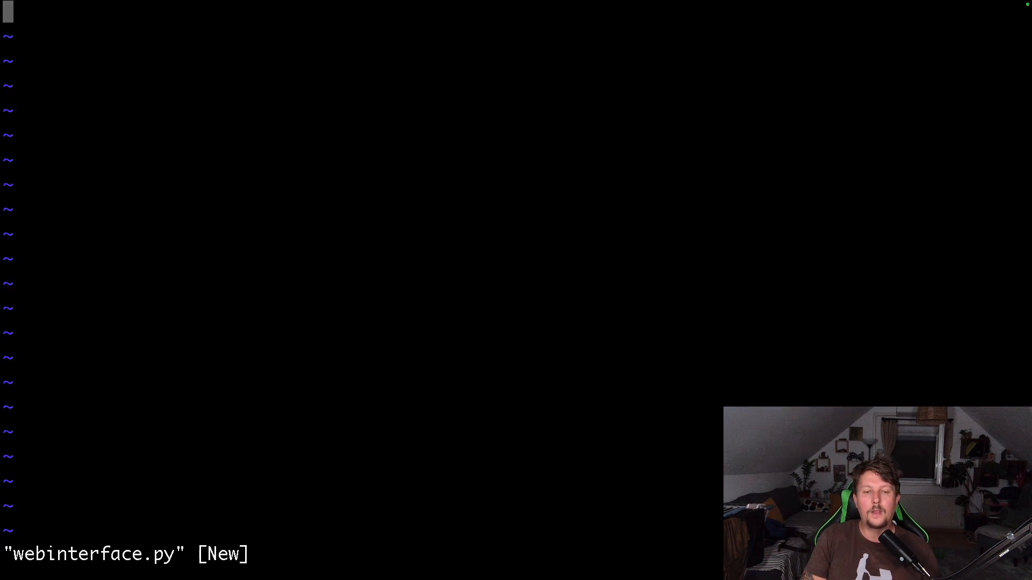
text(from f)
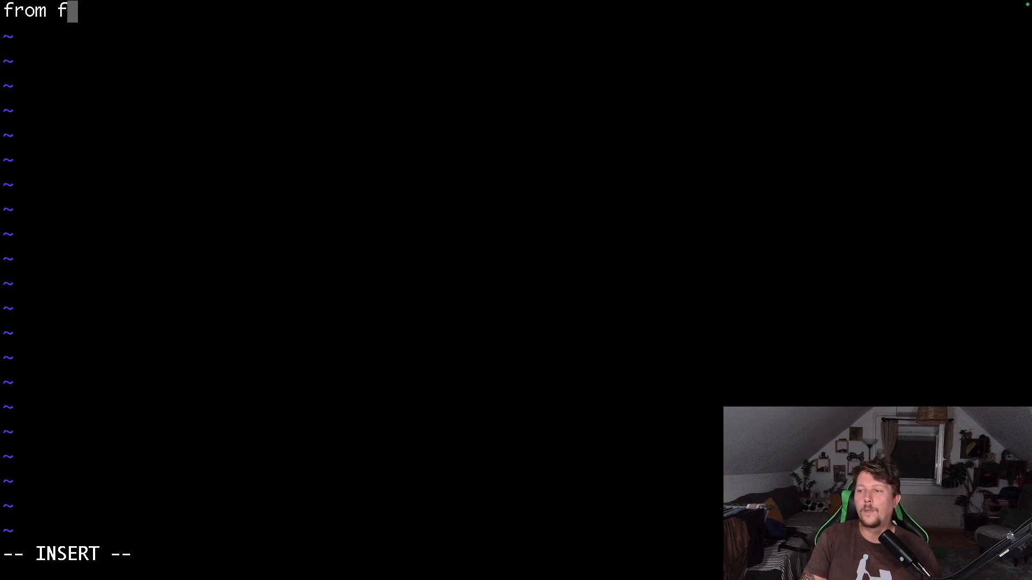
text(astapi import)
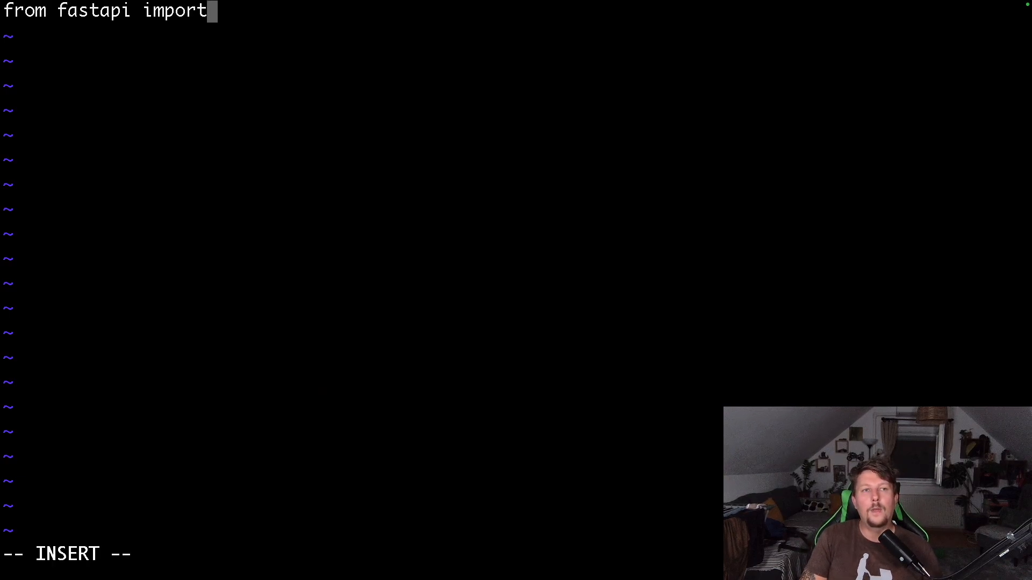
text(FastAPI)
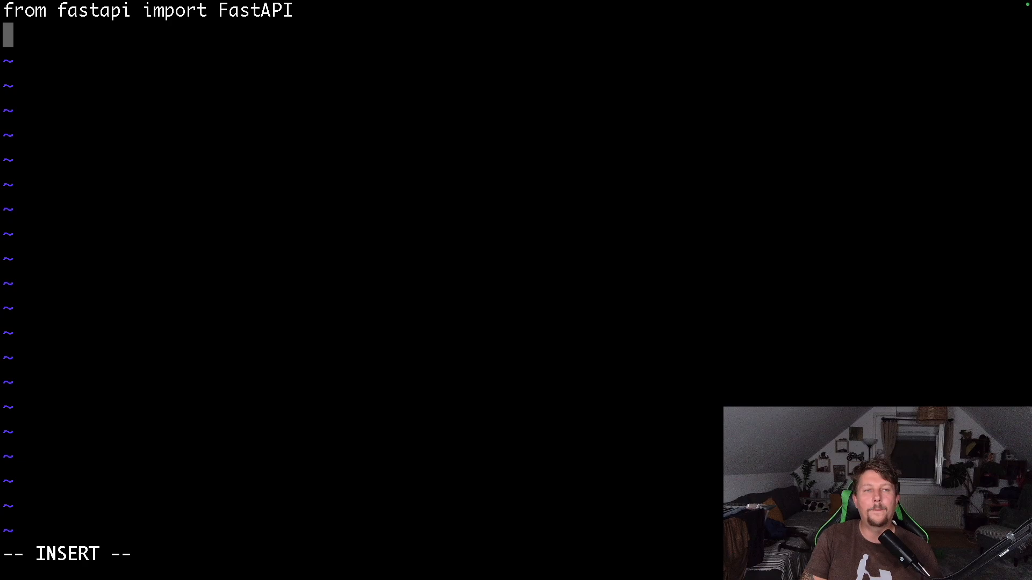
text(from rq)
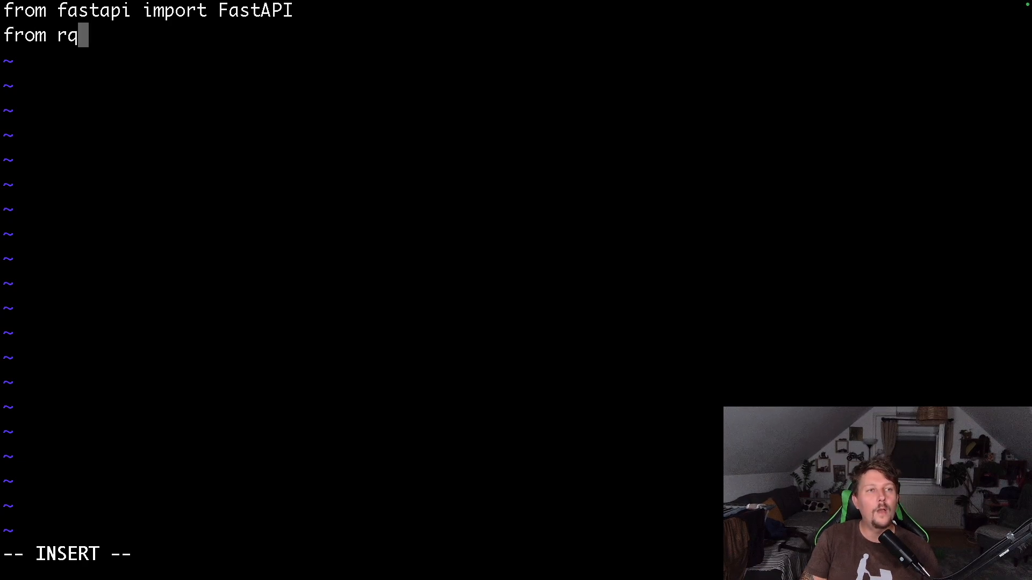
text(_dashboard_)
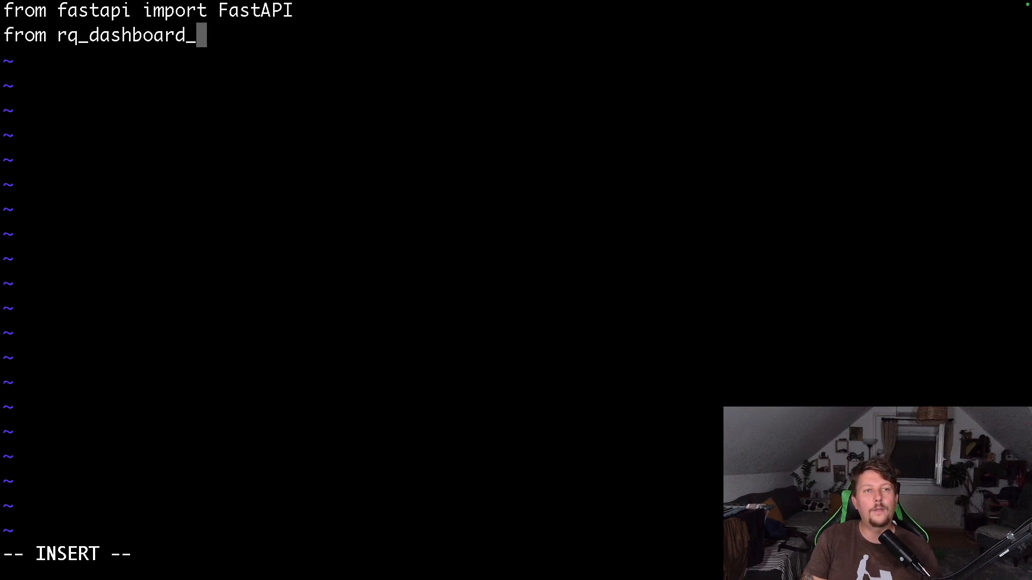
text(fast import R)
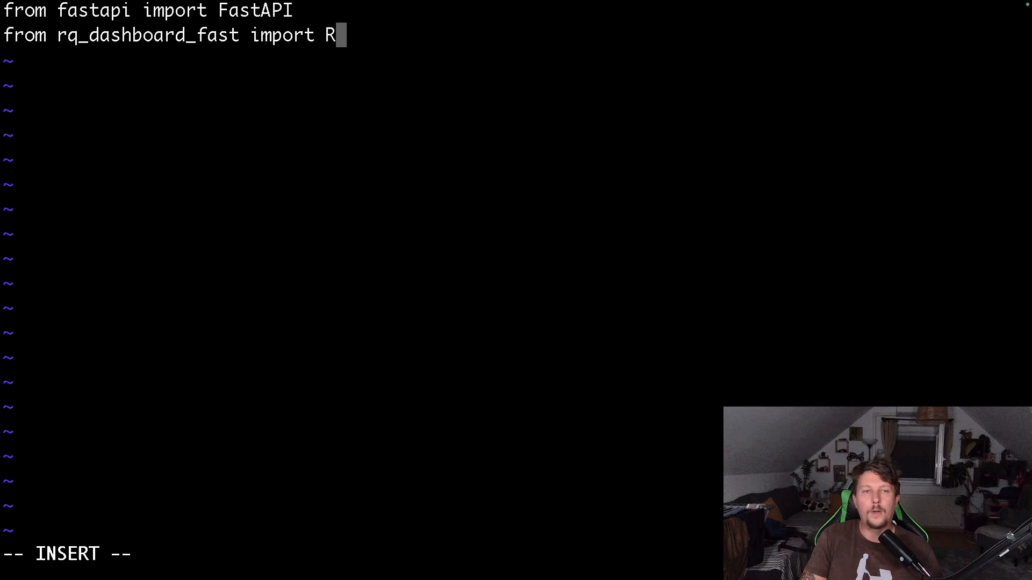
text(edis)
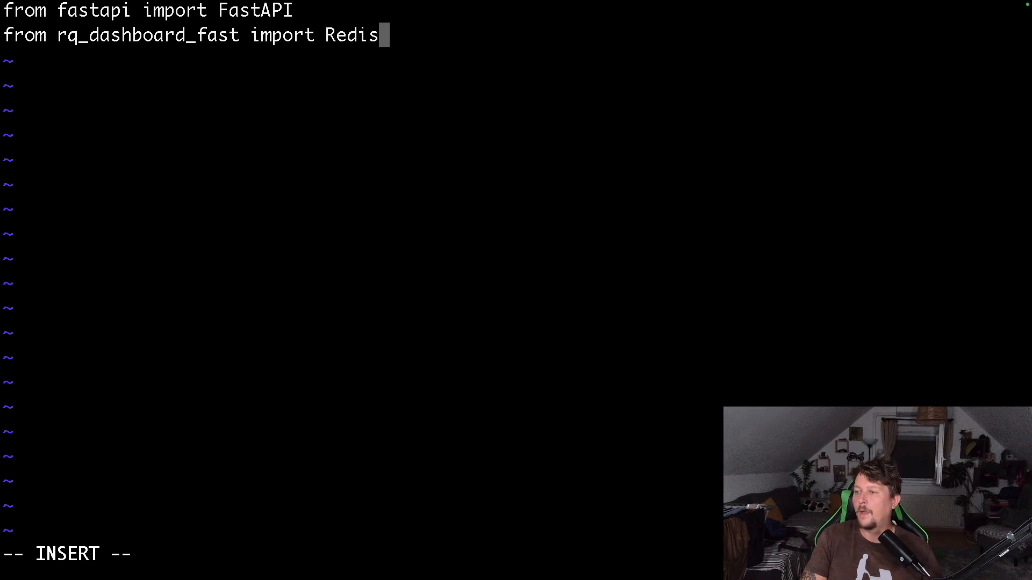
text(QueueDashboard)
text(im)
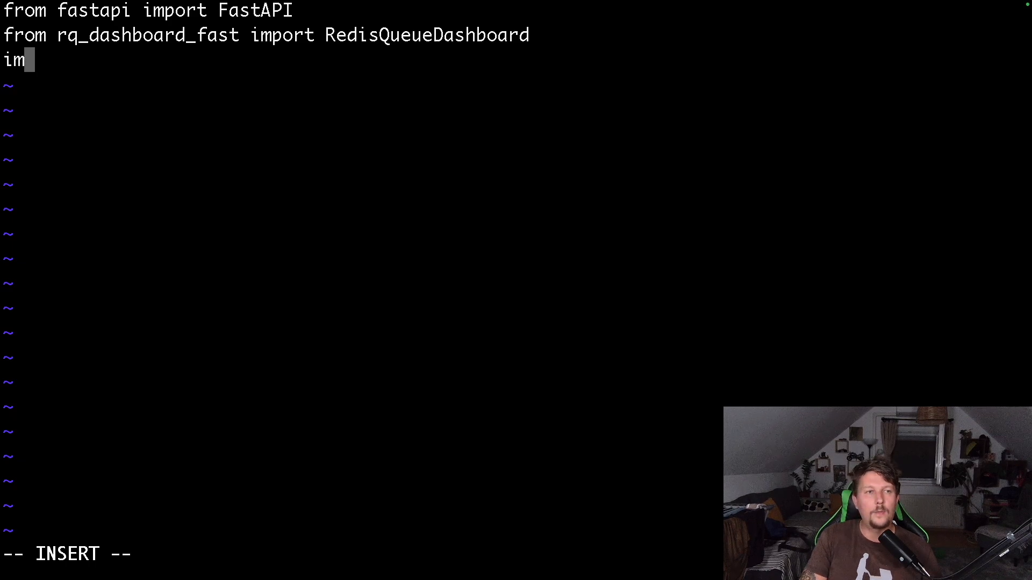
text(port uvicorn)
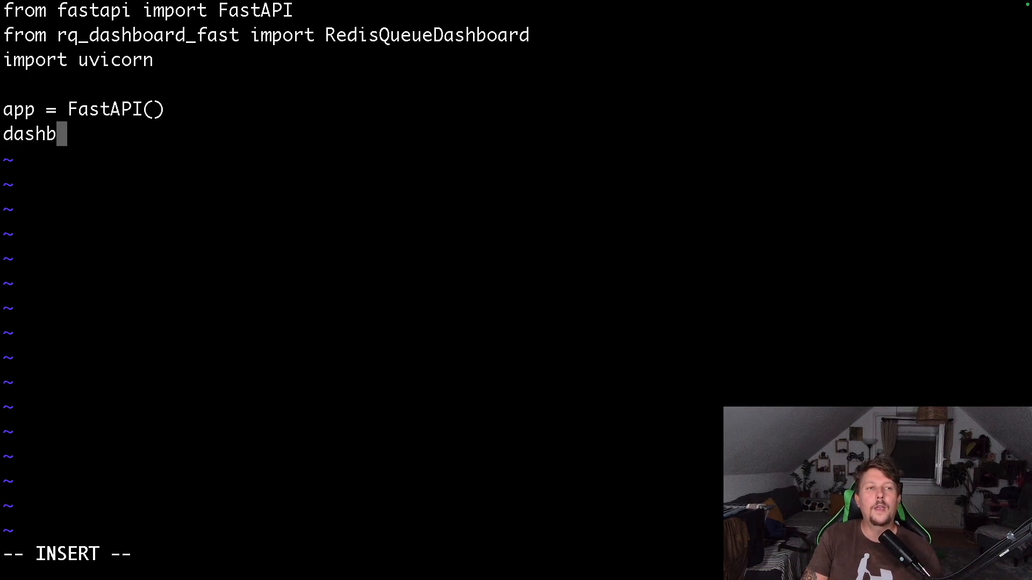
Step: Define app = FastAPI() and a RedisQueueDashboard for redis://127.0.0.1:8000 at /rq
text(oard =)
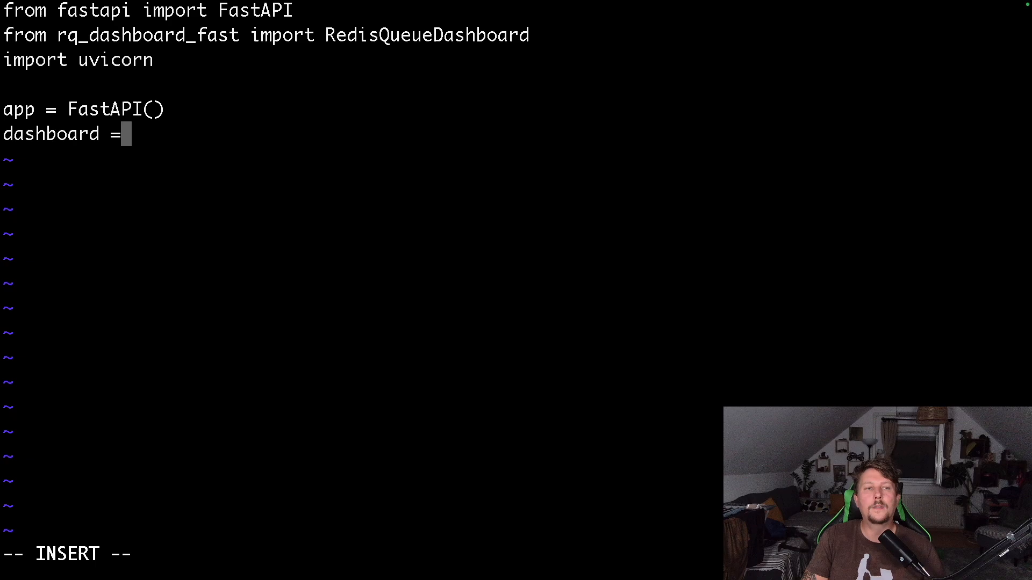
text(RedisQ)
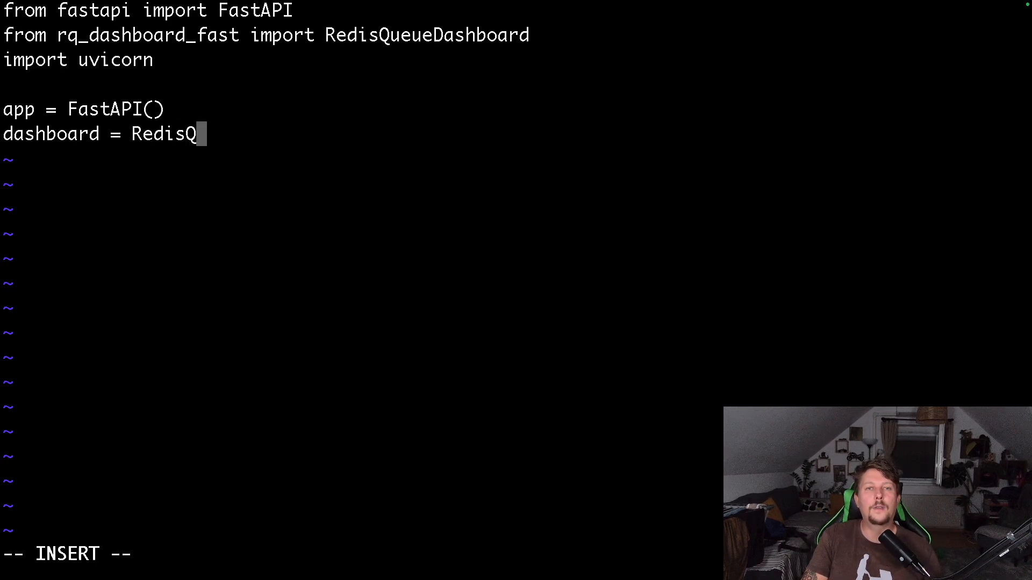
text(ueueDashboard('")
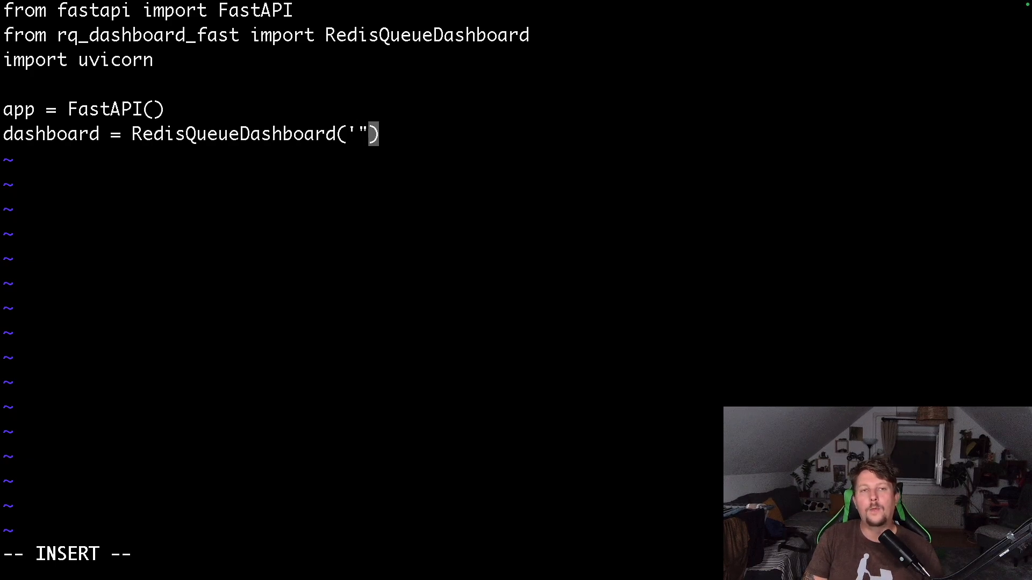
text(red)
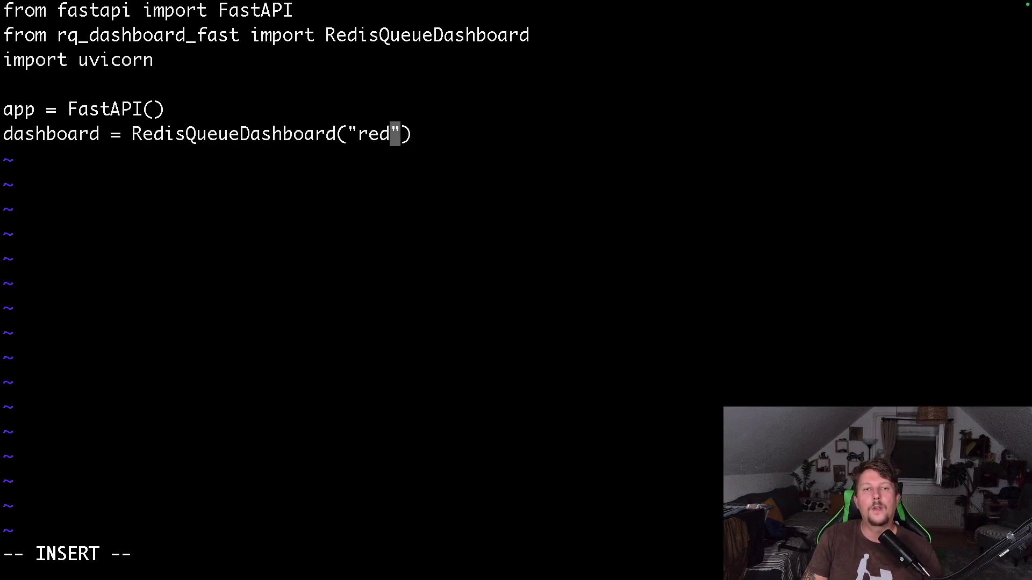
text(is://l)
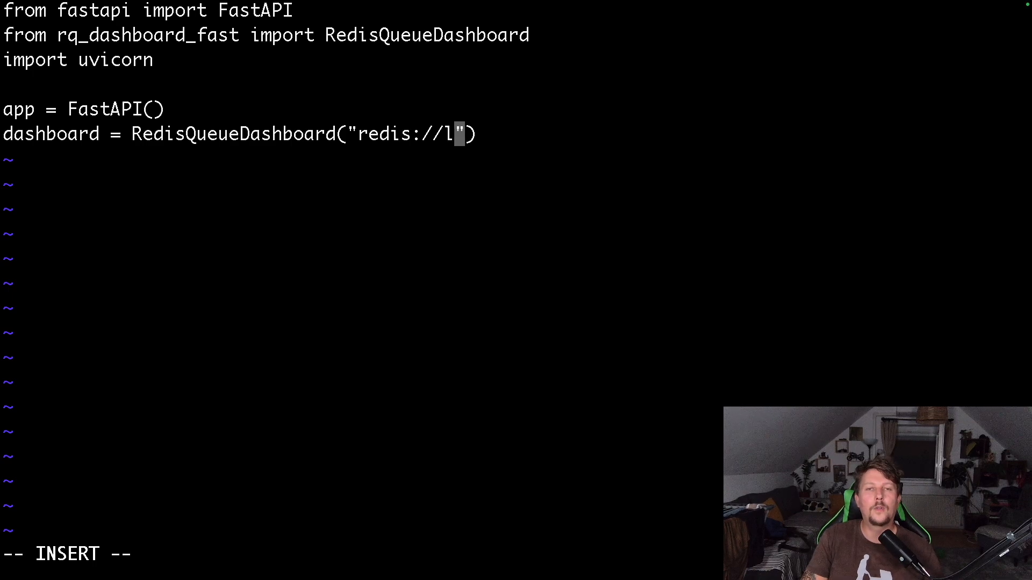
text(27)
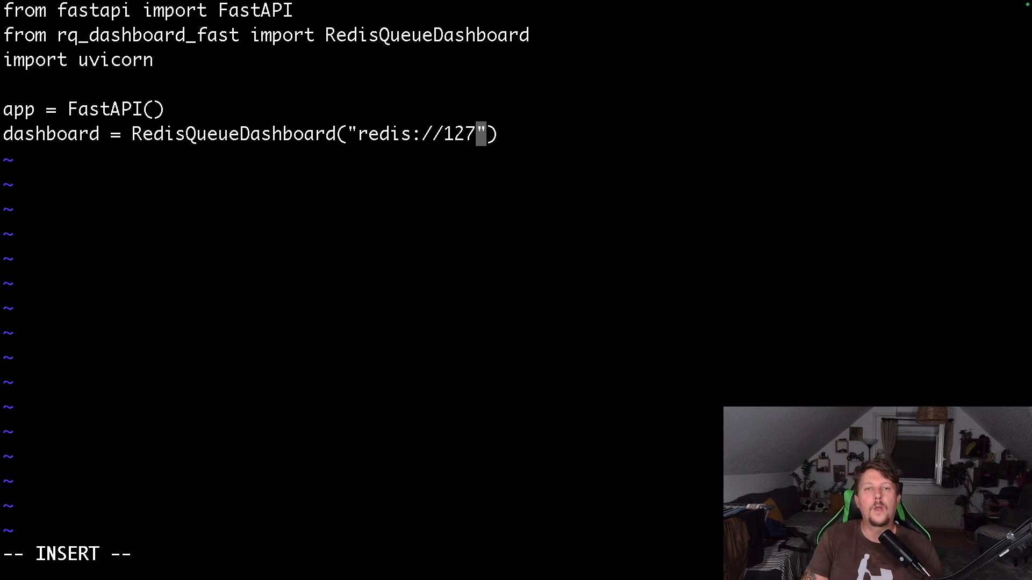
text(.0.0.)
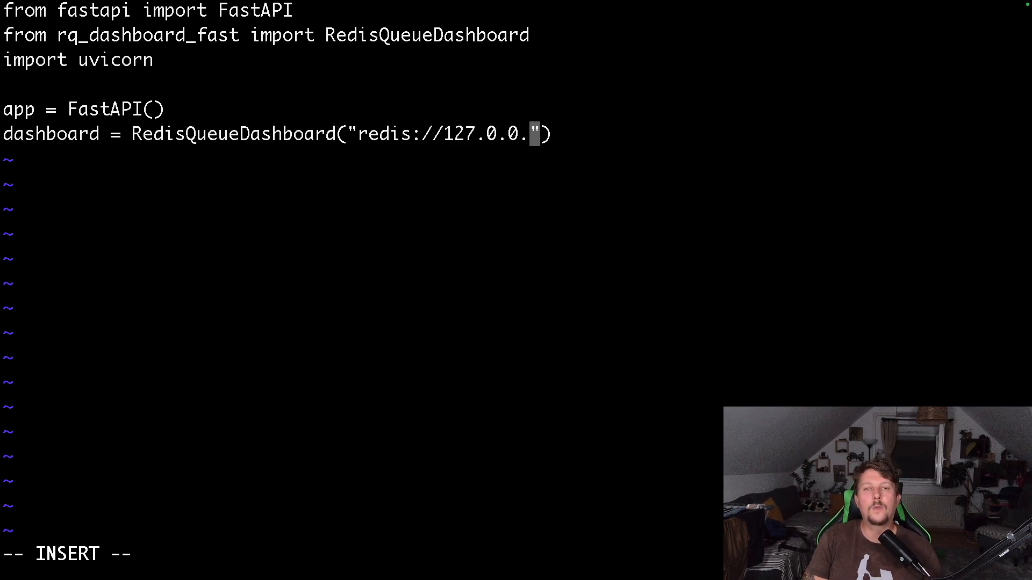
text(1:8000)
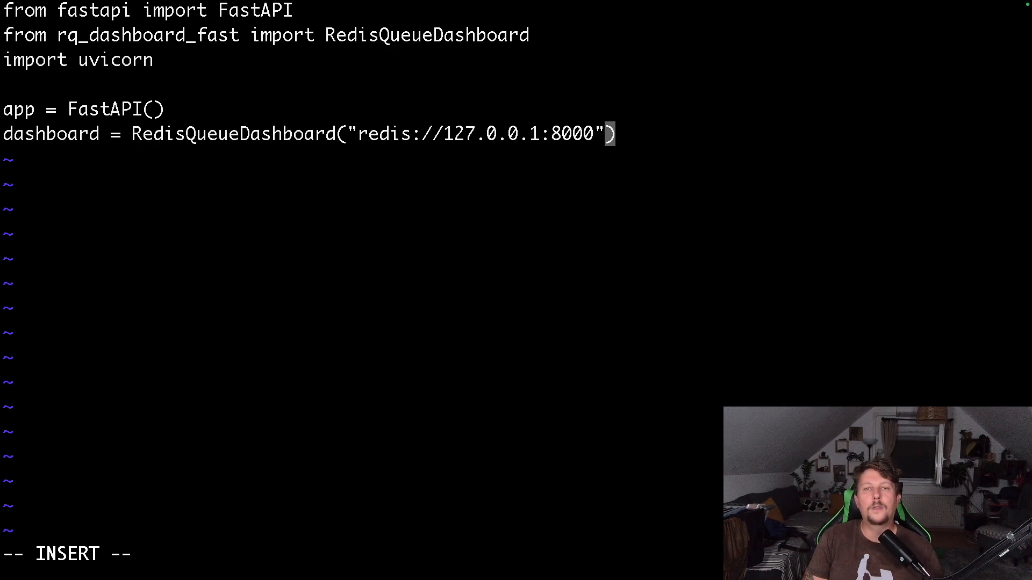
text(,"")
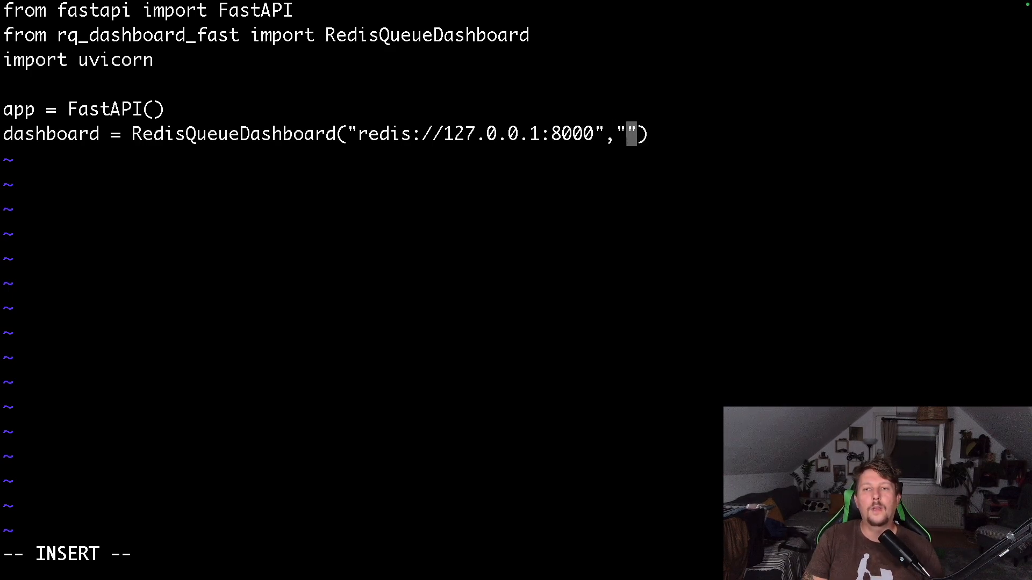
text(/rq)
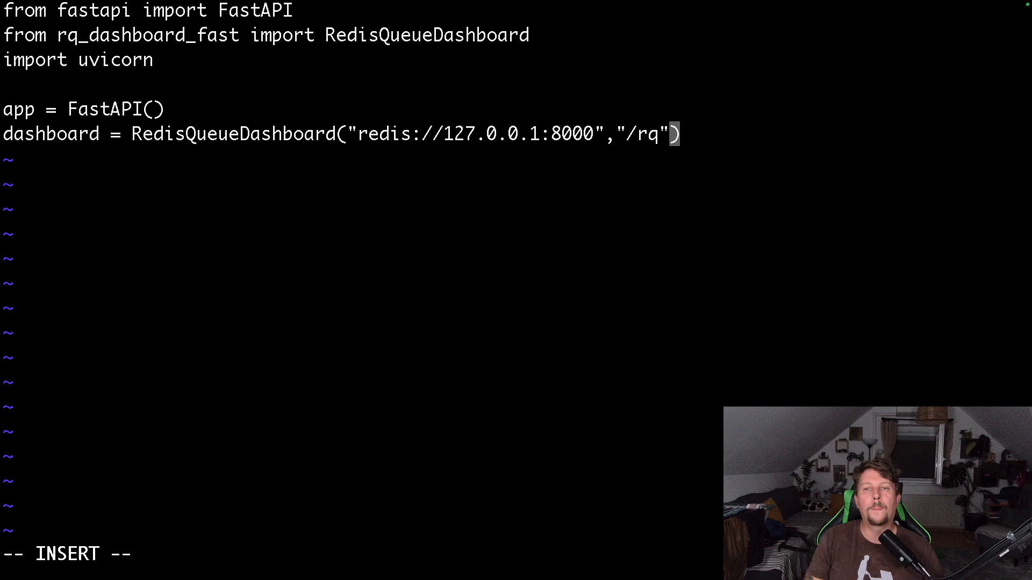
key(Return)
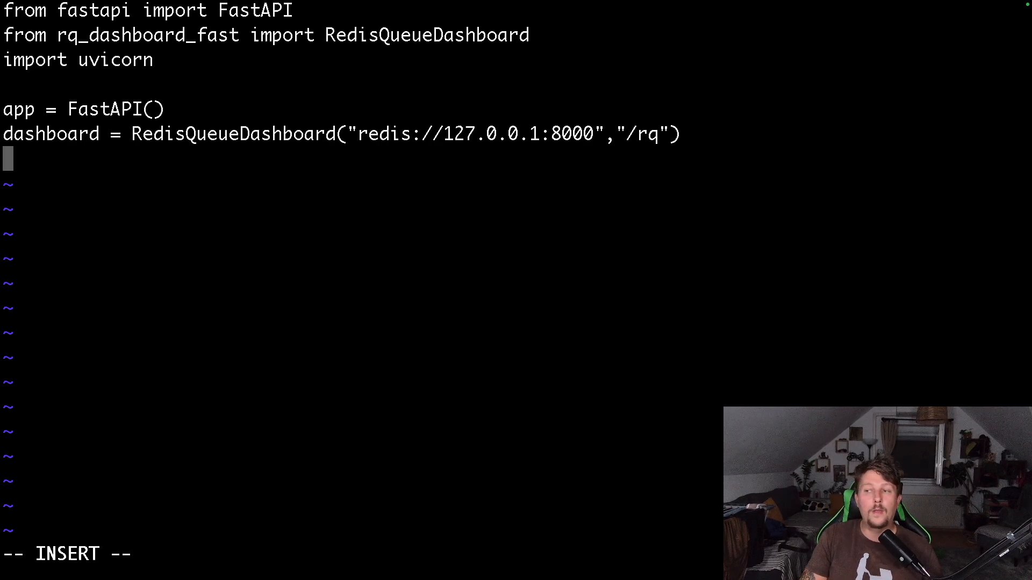
Step: Mount the dashboard onto the app at /rq with app.mount
text(app.mount()
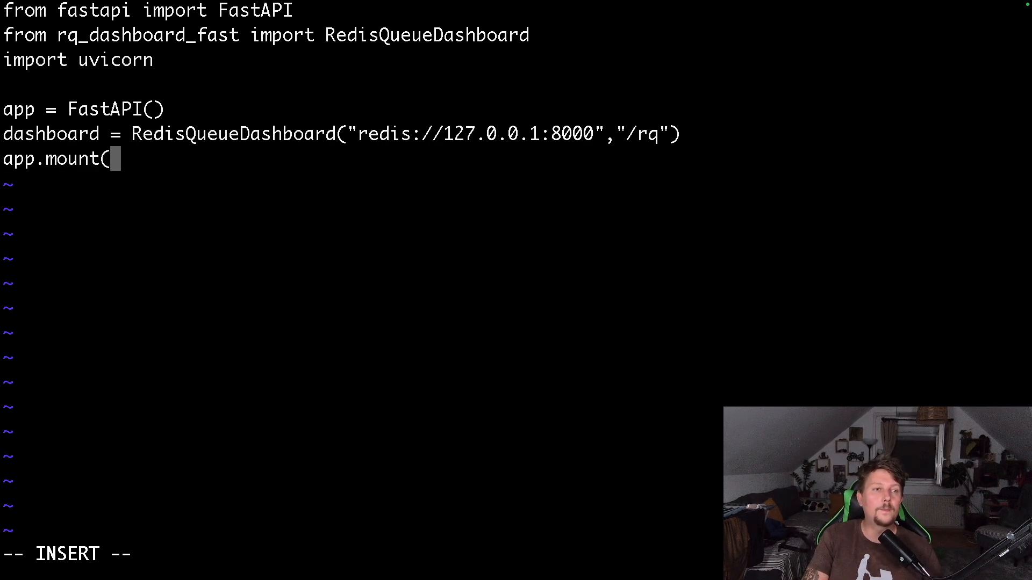
text())
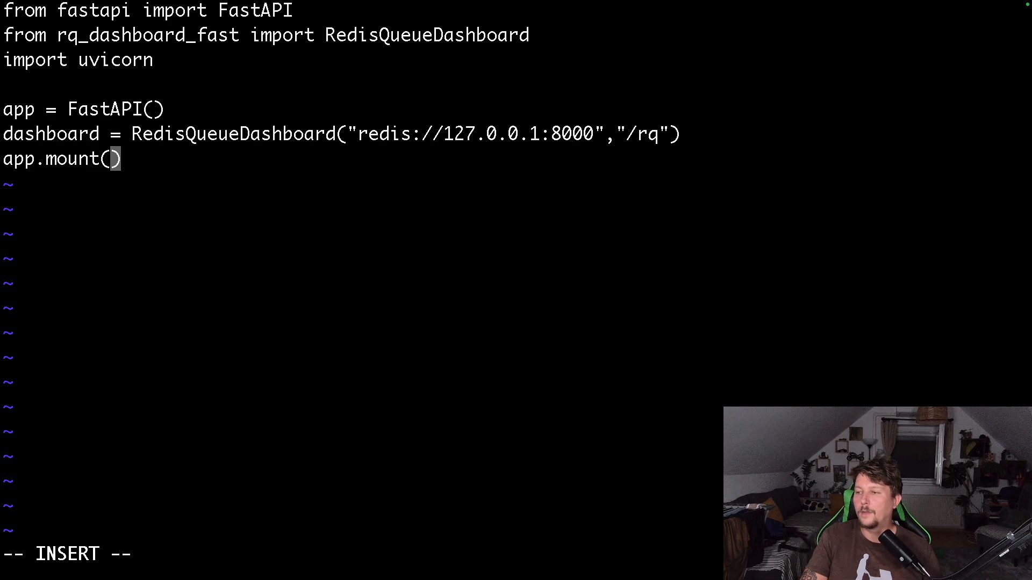
text("//")
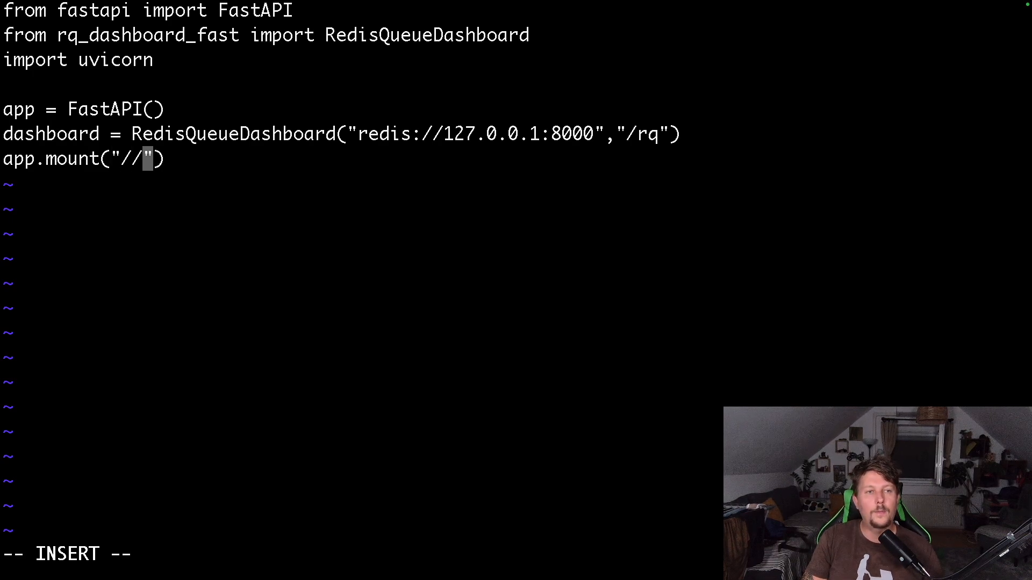
text(rq", m)
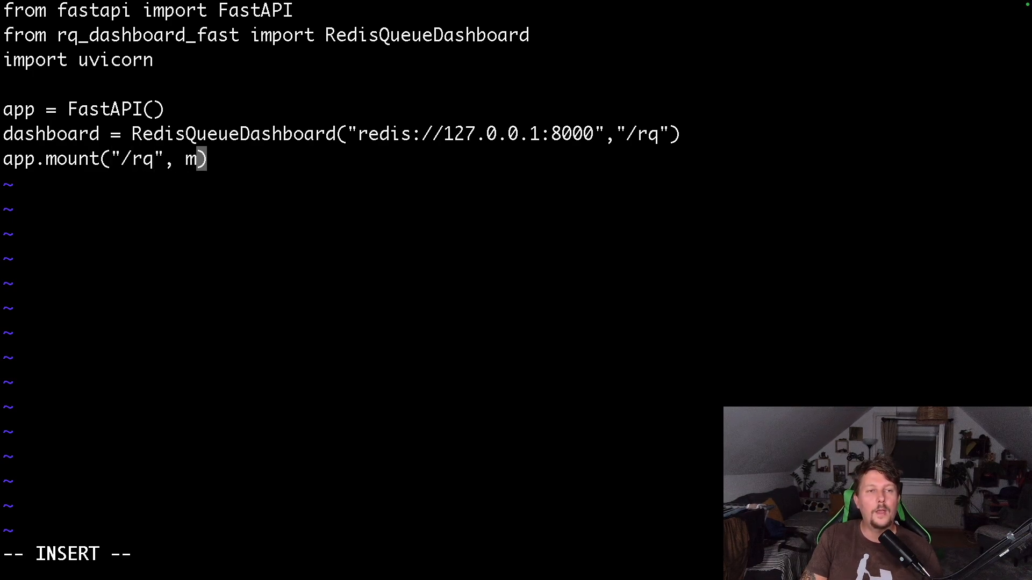
text(ashboard)
text(if )
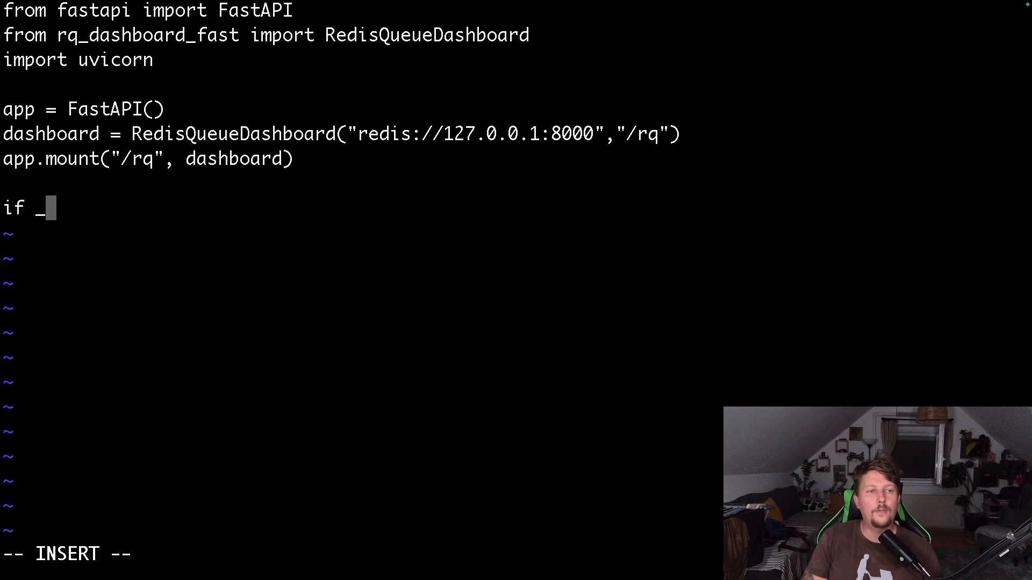
Step: Add a __main__ block calling uvicorn.run(app) on host 0.0.0.0, port 8000
text(_name__=)
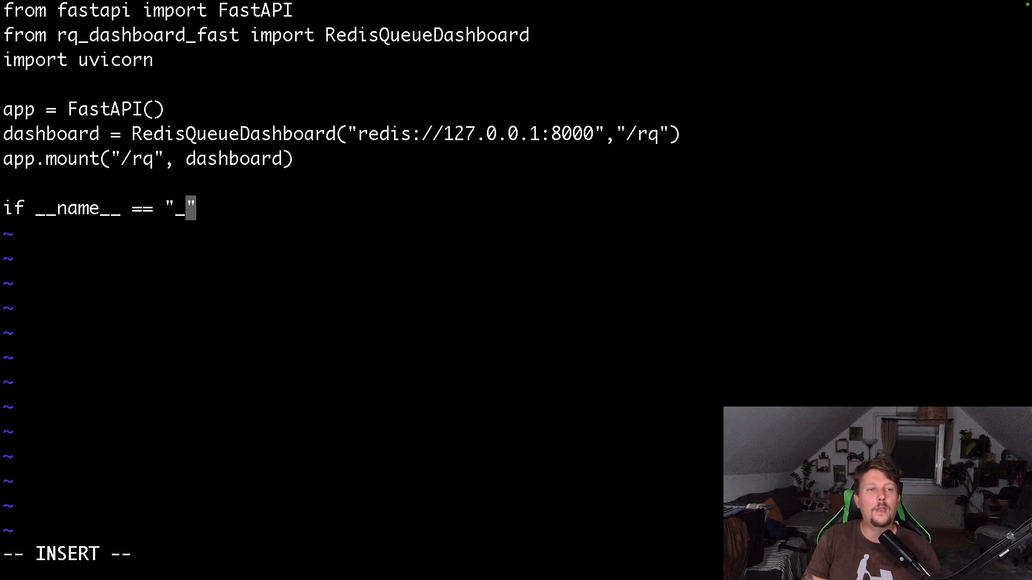
text(_main__)
text(uvir)
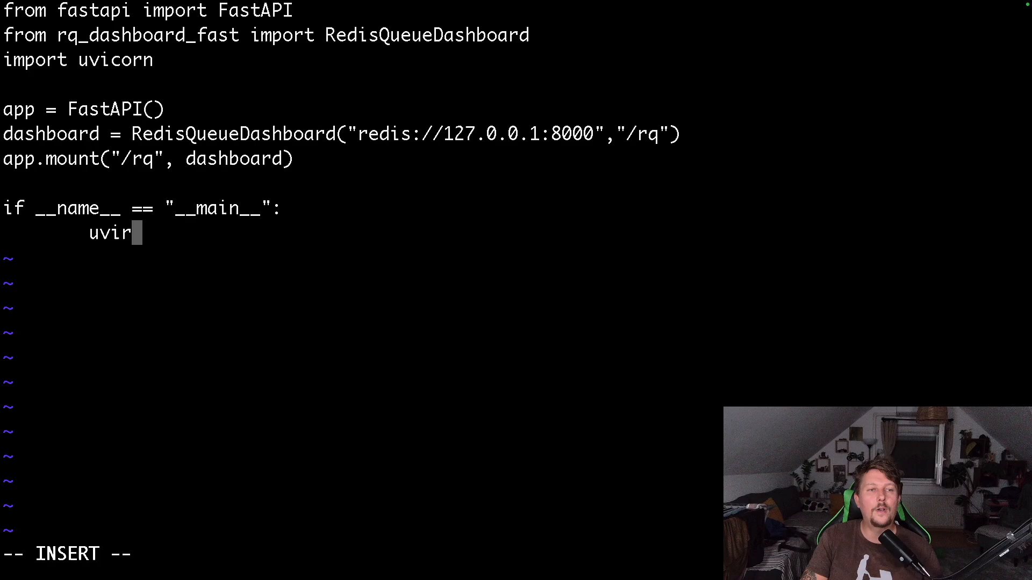
text(corn)
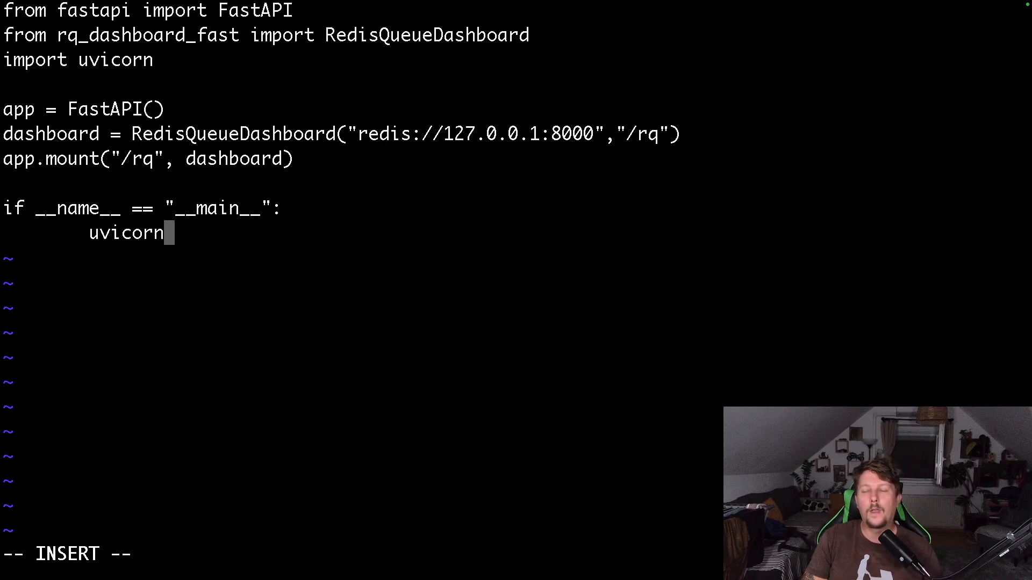
text(.run(ap)
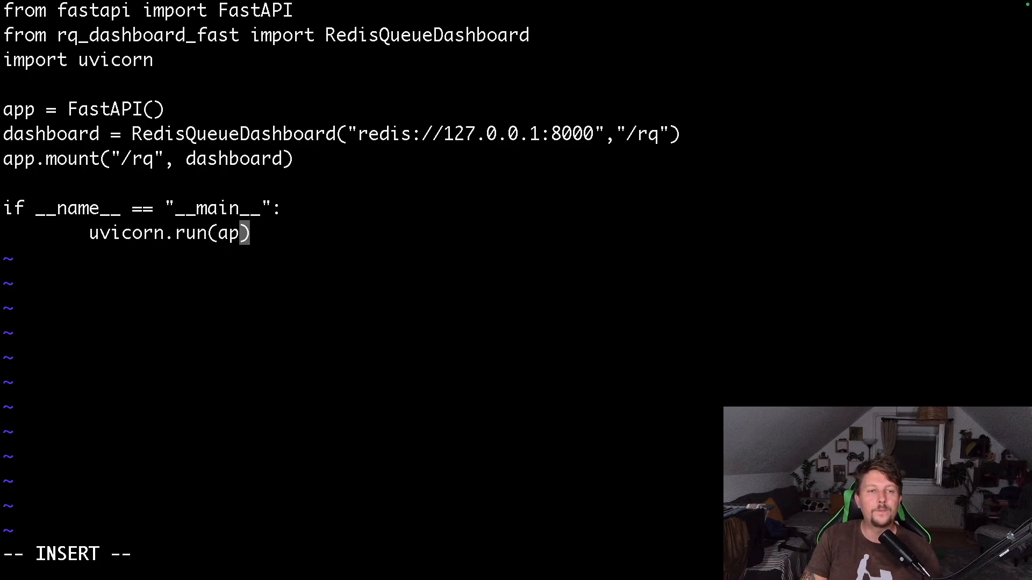
text(, host =)
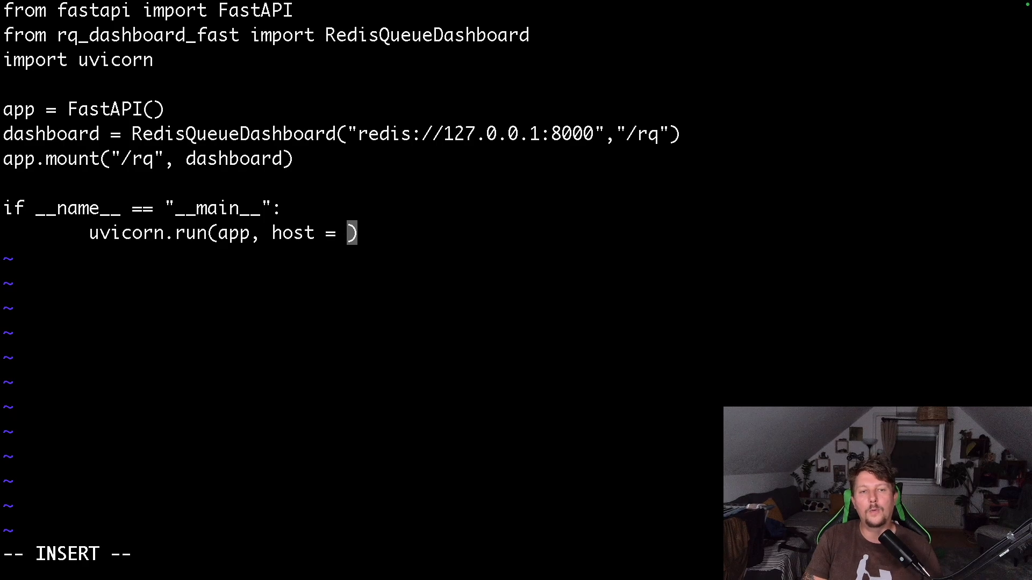
text('0.0.0.0.')
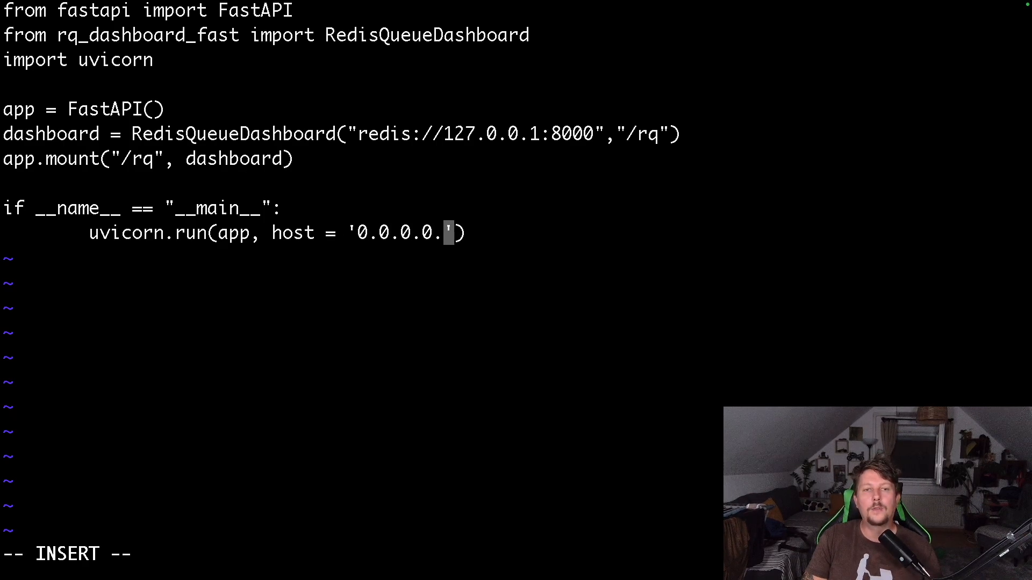
text(,)
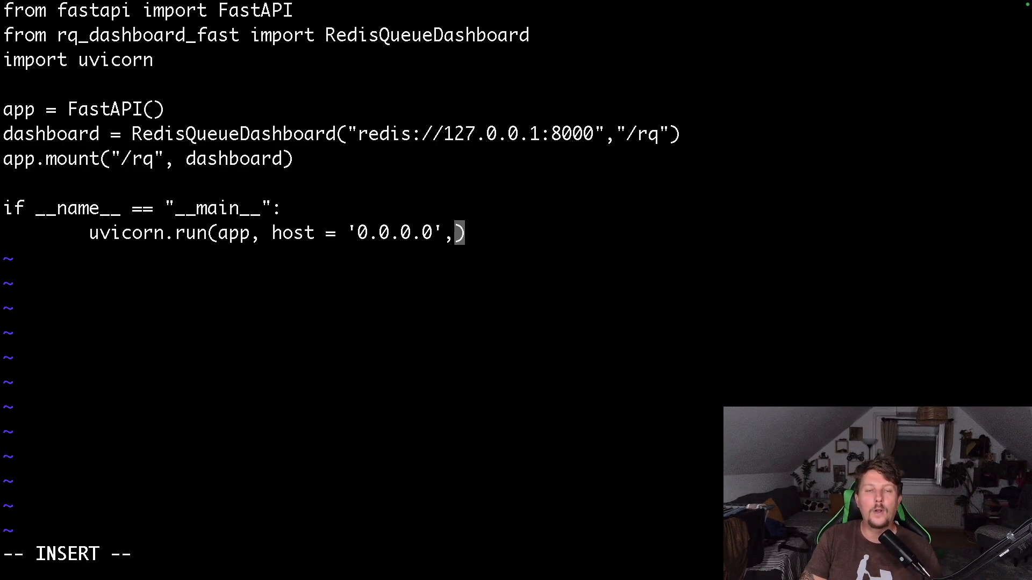
text(port = 8000)
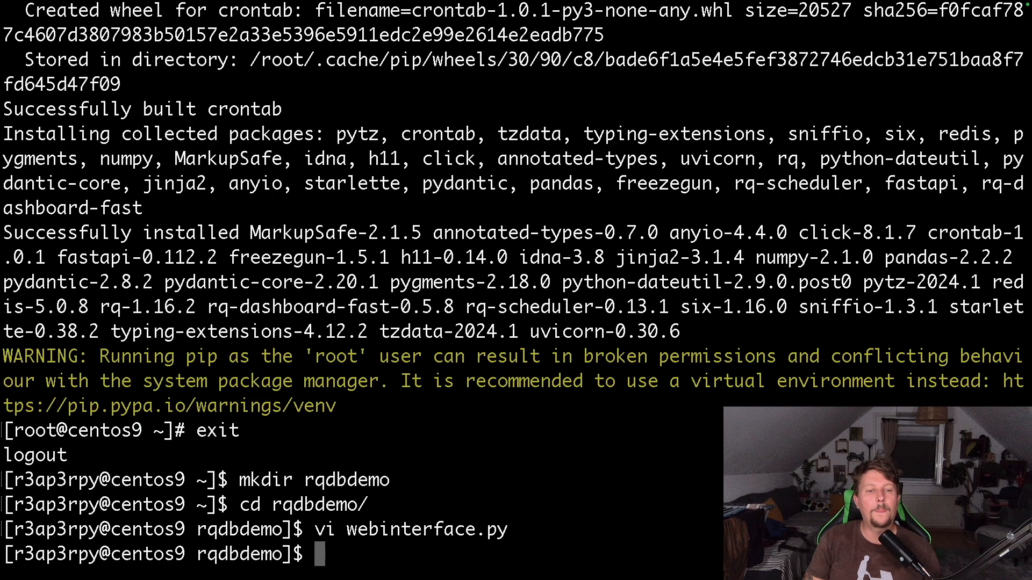
Step: Launch the dashboard server with python3.12 webinterface.py
text(py)
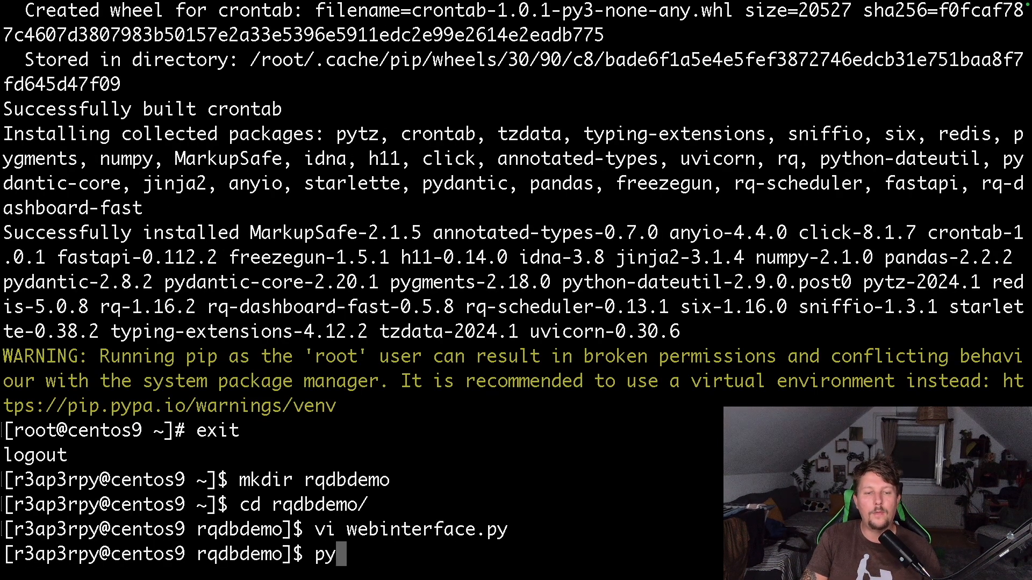
text(thon3.12)
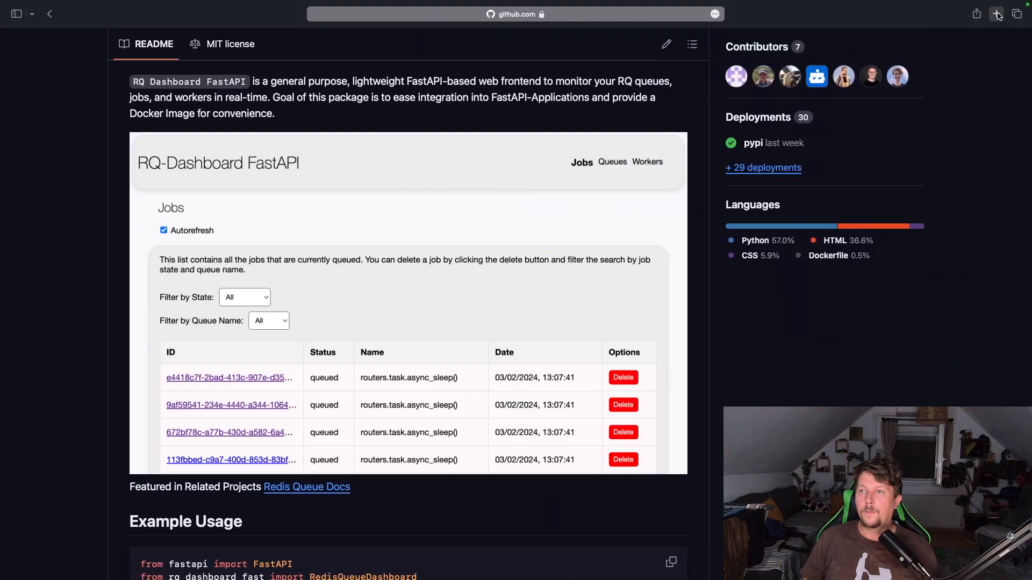
Step: Load the centos9 server root in Safari (Not Found), then return to Terminal
click(995, 14)
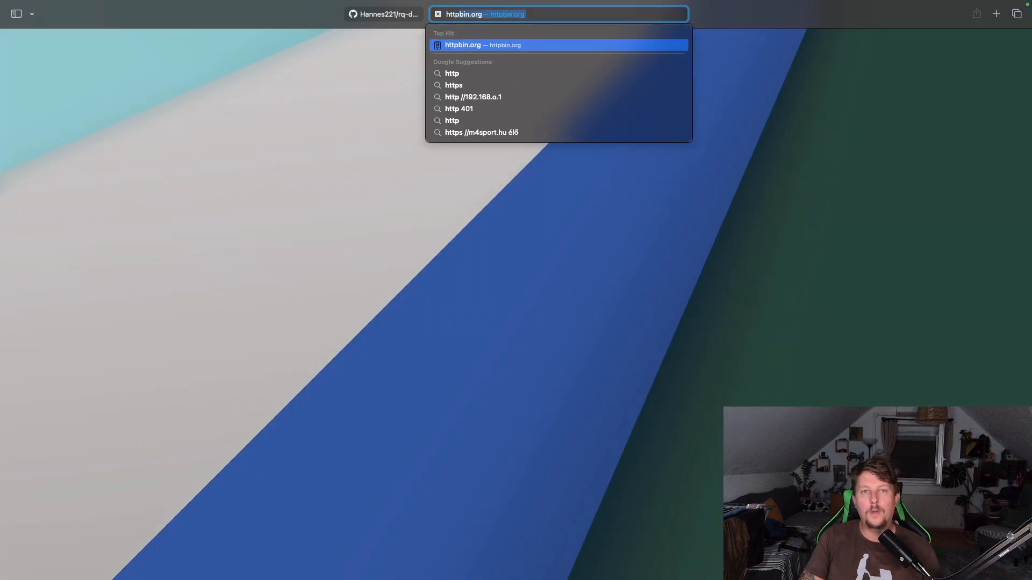
text(http://centos9:8080)
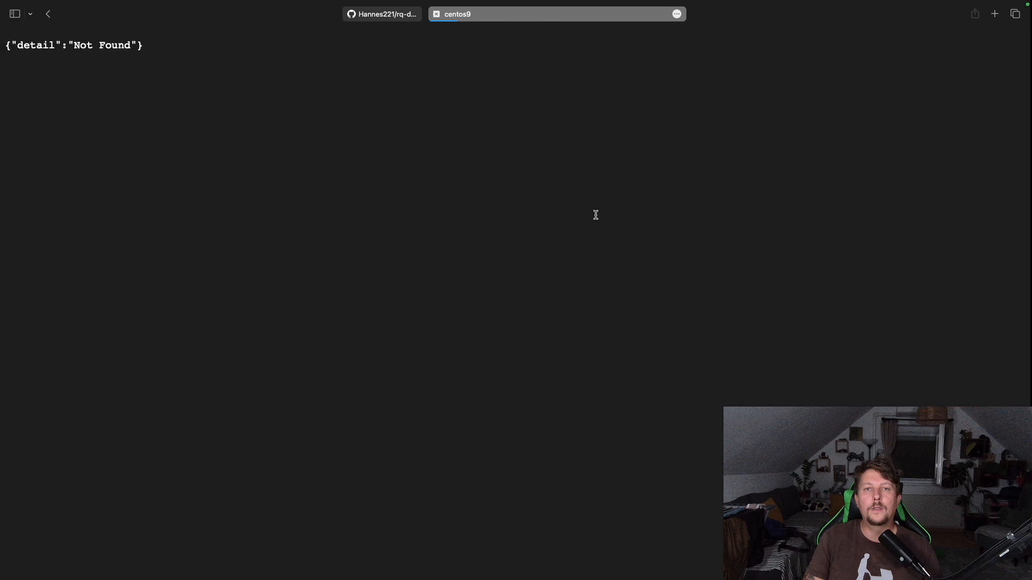
click(556, 14)
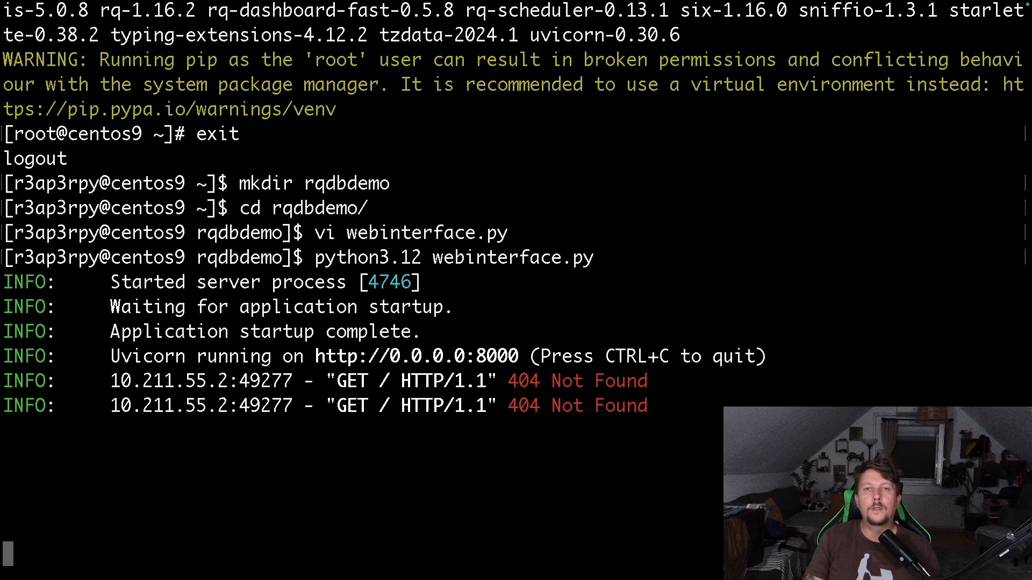
Step: Stop the server, terminate the old tab, and rerun python3.12 webinterface.py over a fresh SSH session
key(ctrl+c)
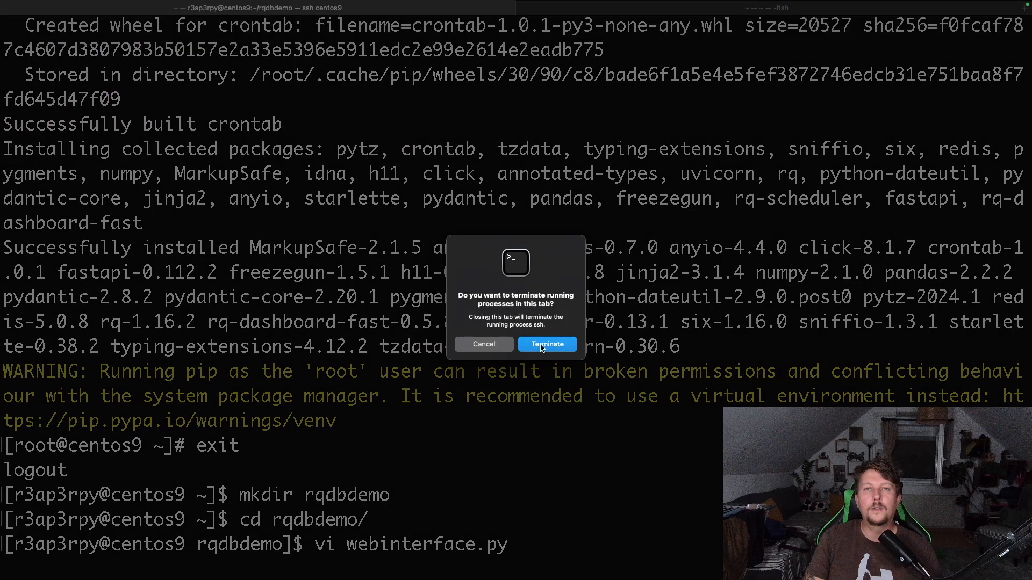
click(547, 344)
text(pyth)
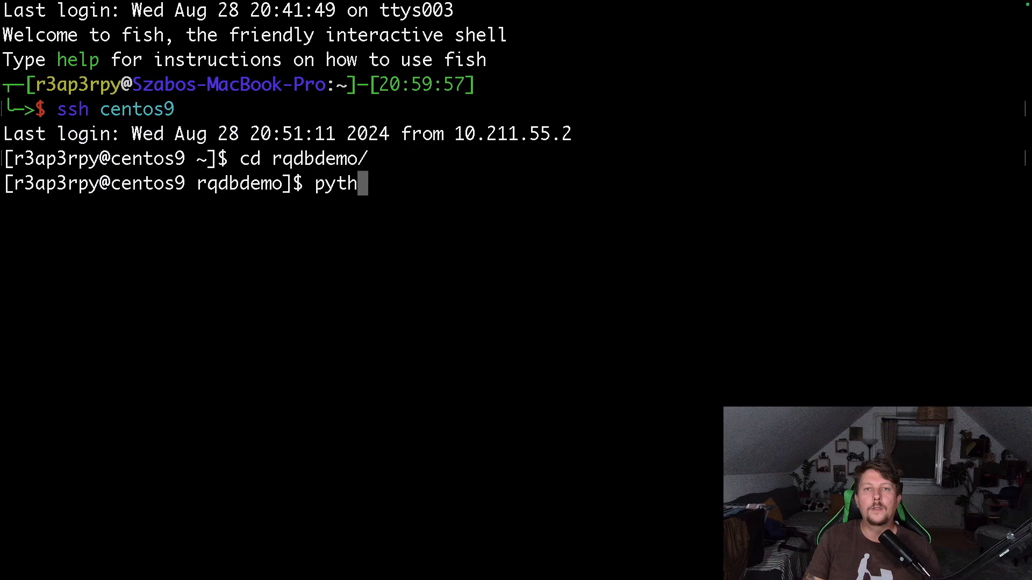
text(on3.12 w)
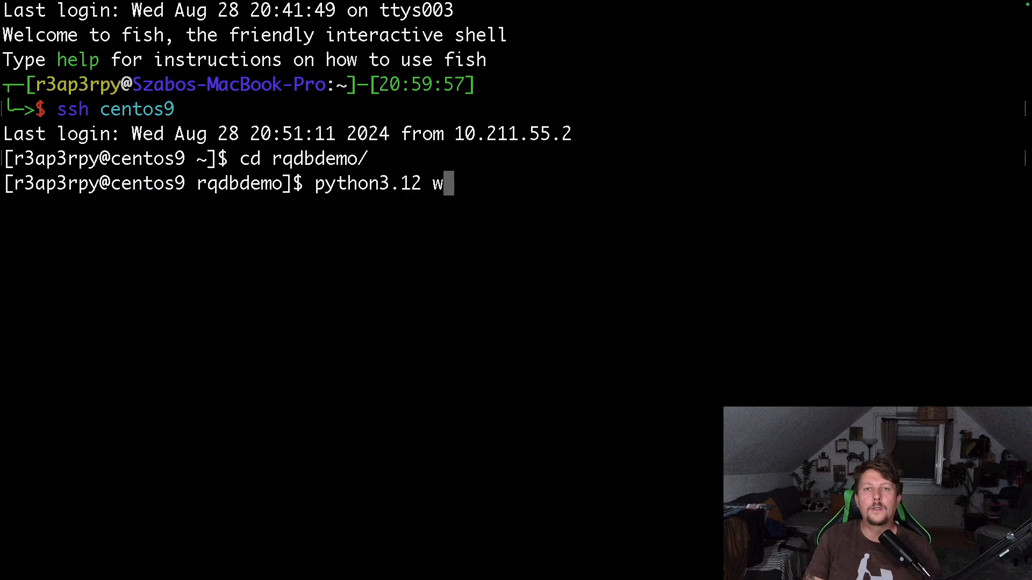
text(ebinterface.py)
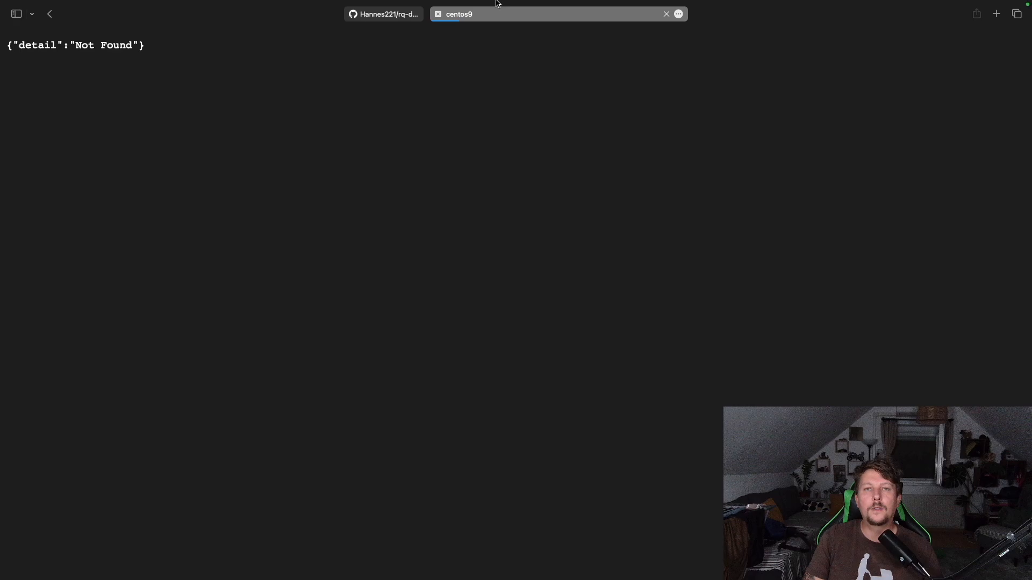
Step: Select the current Safari address text to replace it with centos9:8000/rq
click(556, 27)
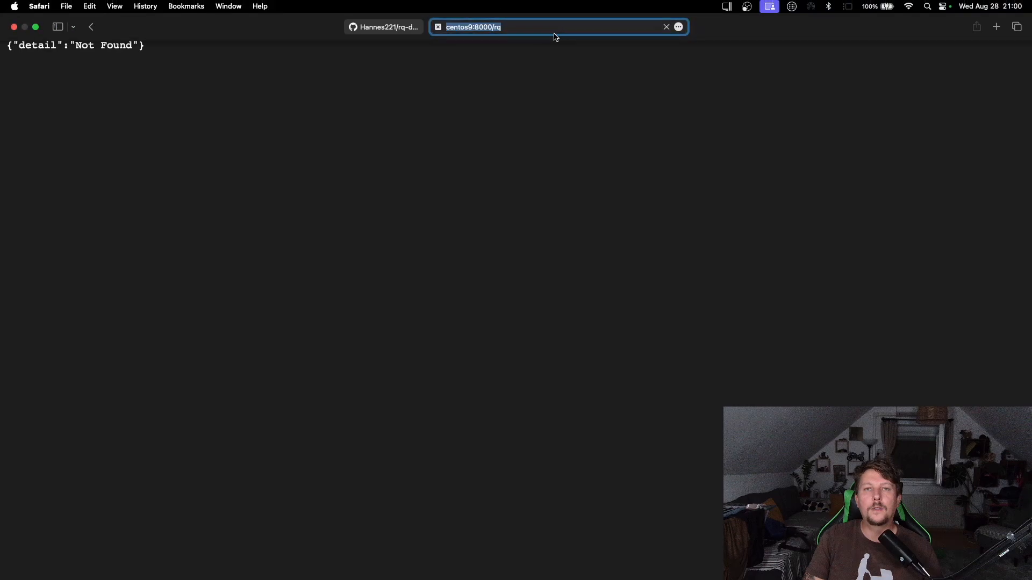
click(467, 27)
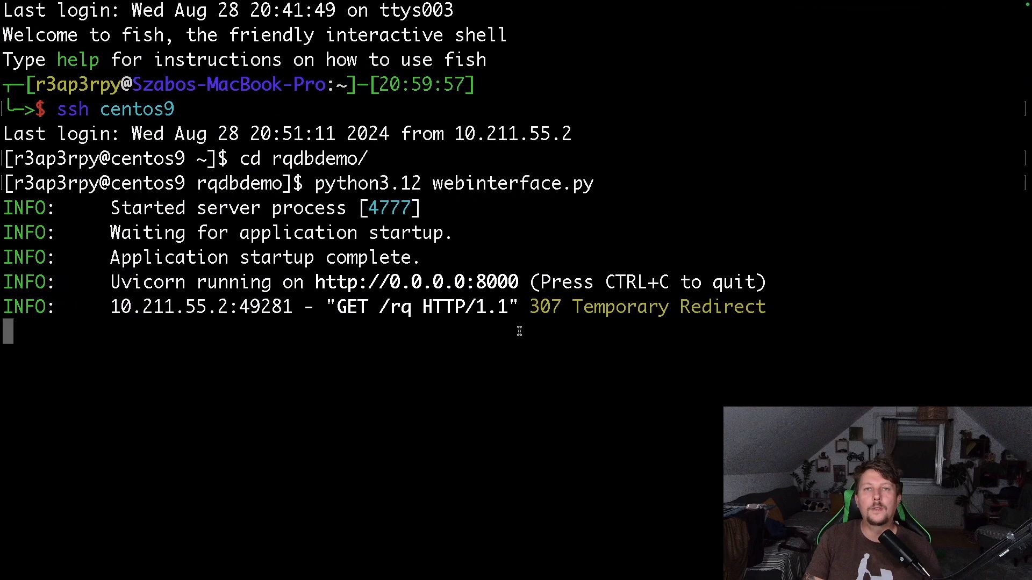
Step: Interrupt the unresponsive dashboard server and start a sudo su command in a fresh session
key(ctrl+c)
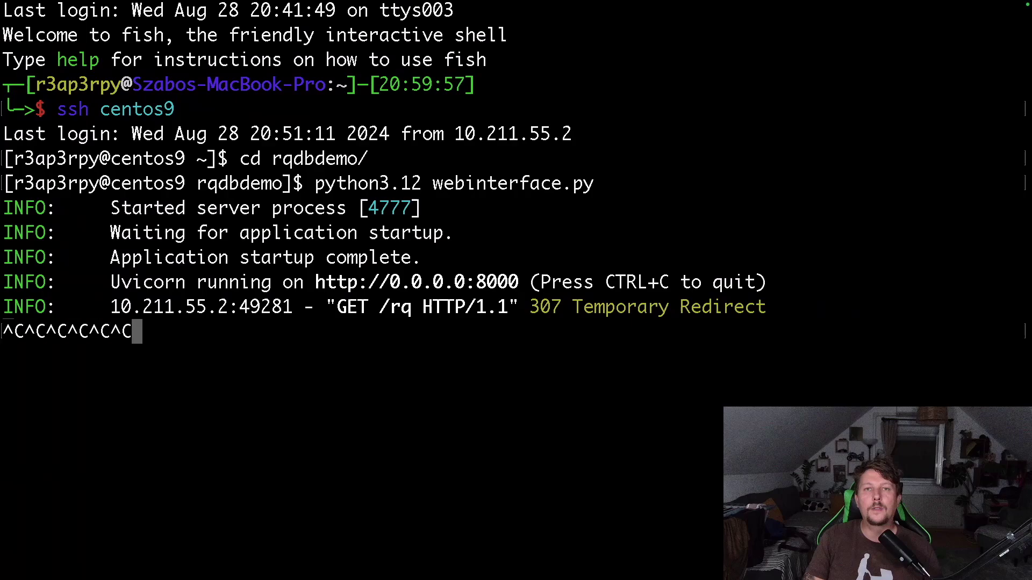
key(ctrl+c)
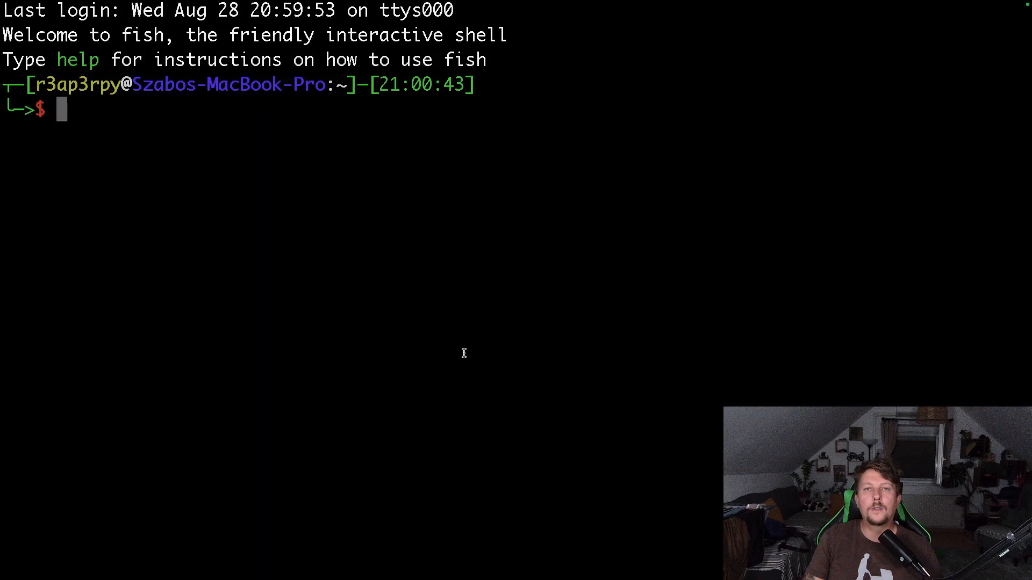
text(sudo suy)
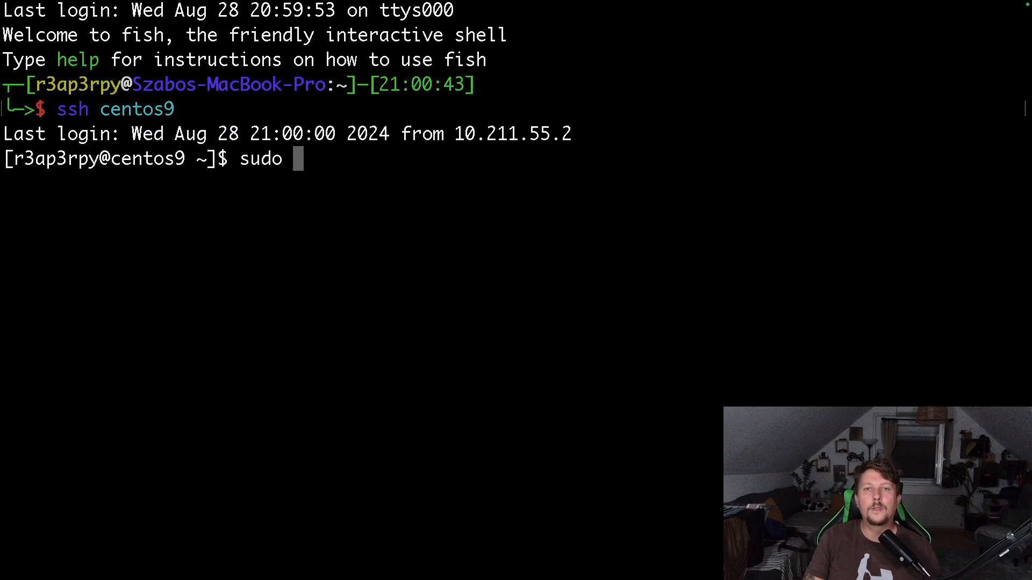
Step: Stop the firewalld service on centos9 with systemctl stop
text(systemctl stop)
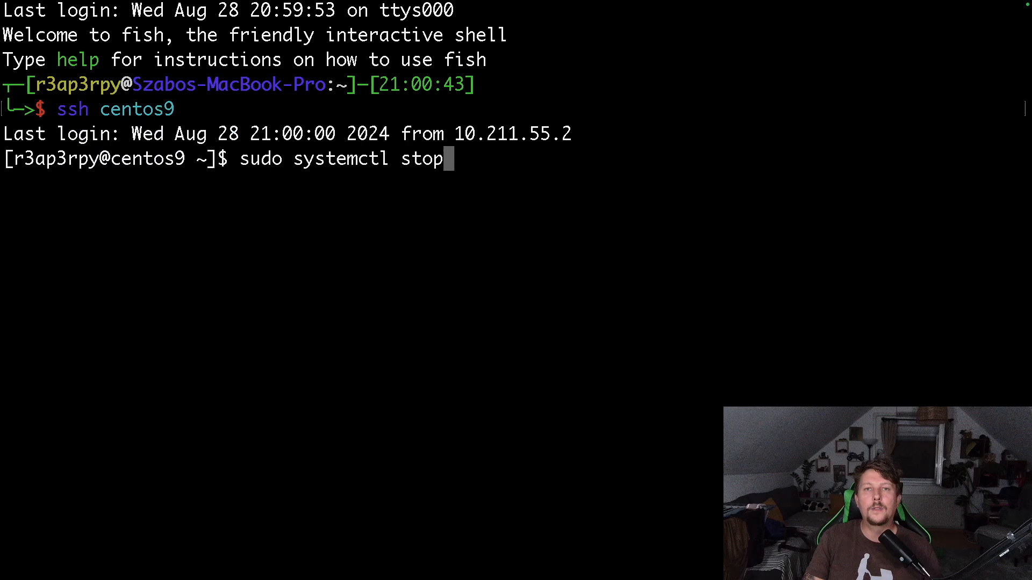
text(fire)
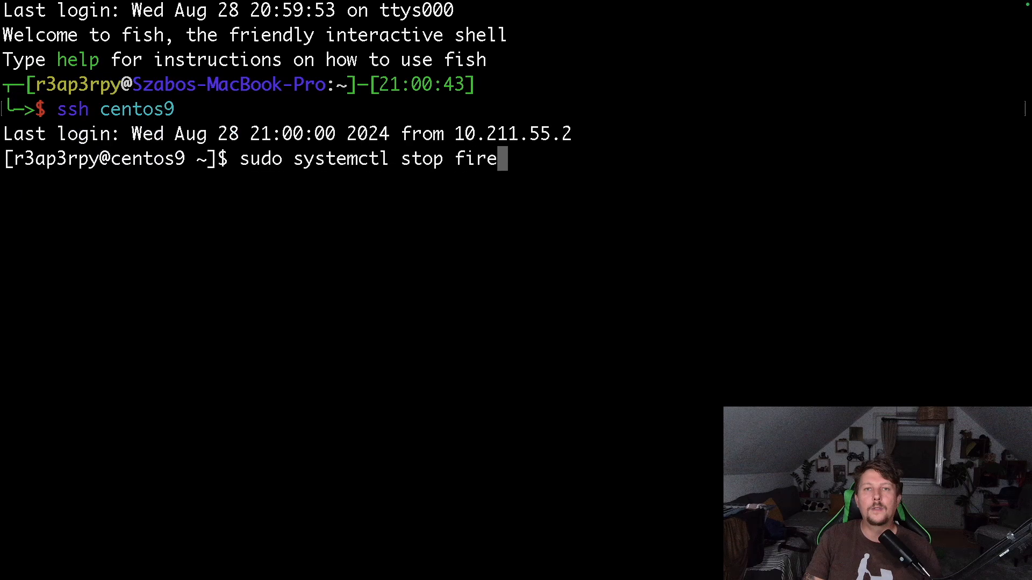
key(Return)
text(sudo systemclt)
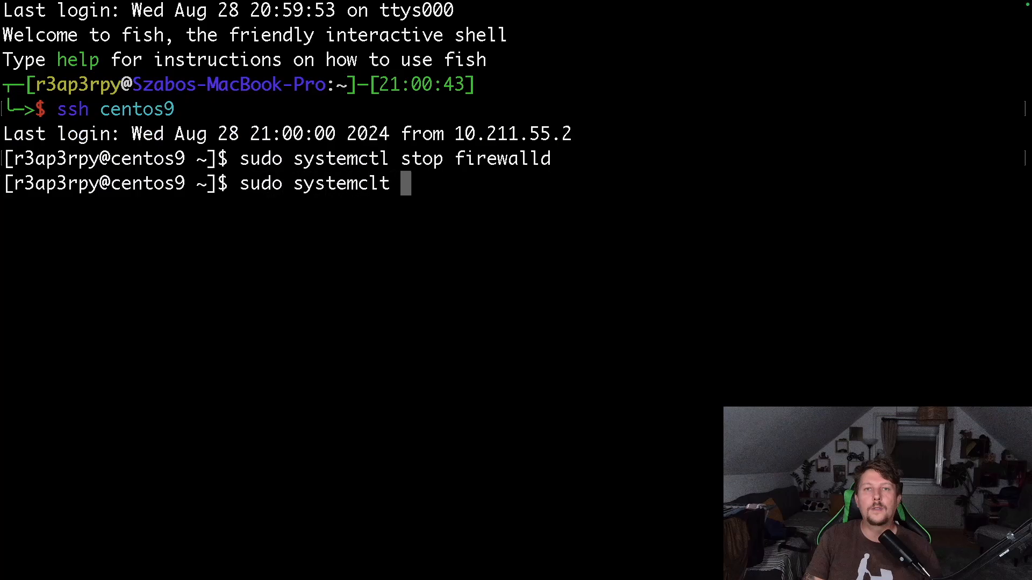
Step: Check that Redis is active and running, then enter the rqdbdemo folder
key(Return)
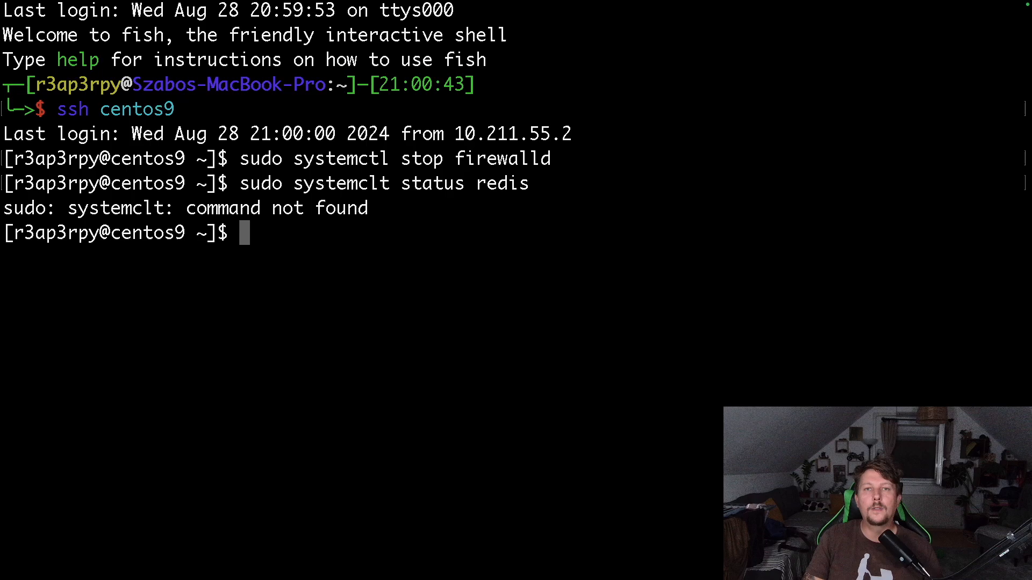
key(Up)
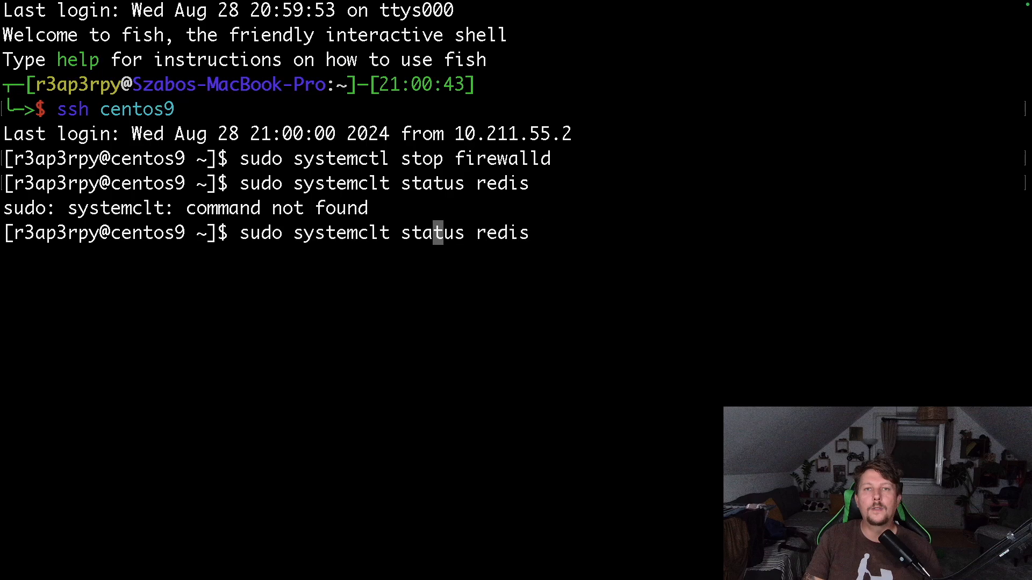
text(é)
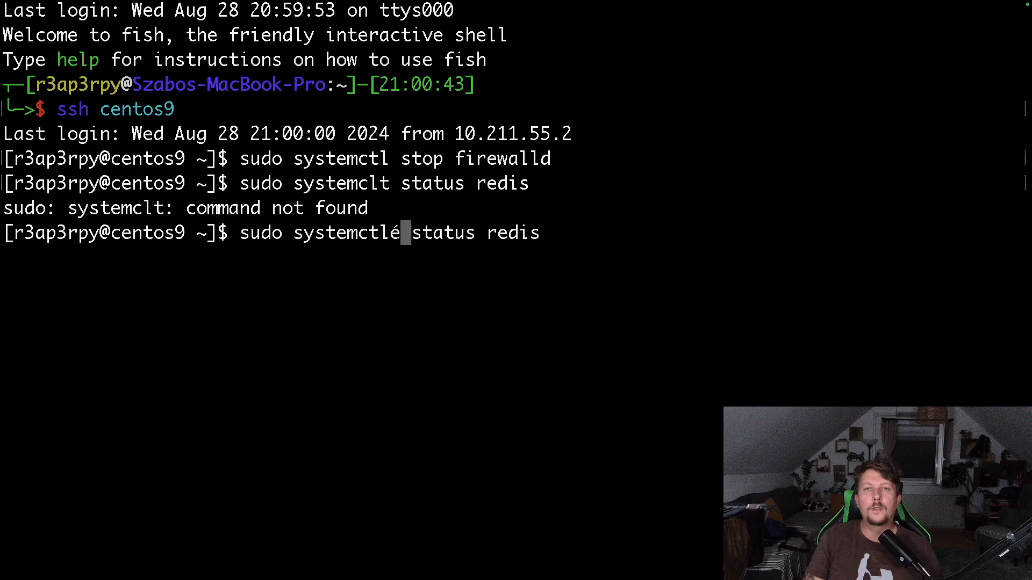
key(Return)
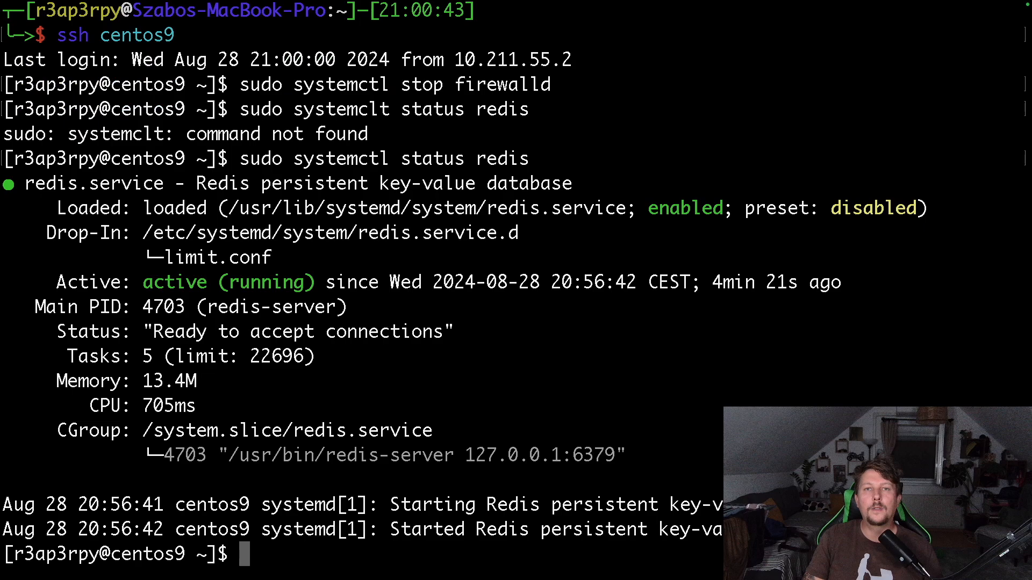
text(sudo systemctl status redis)
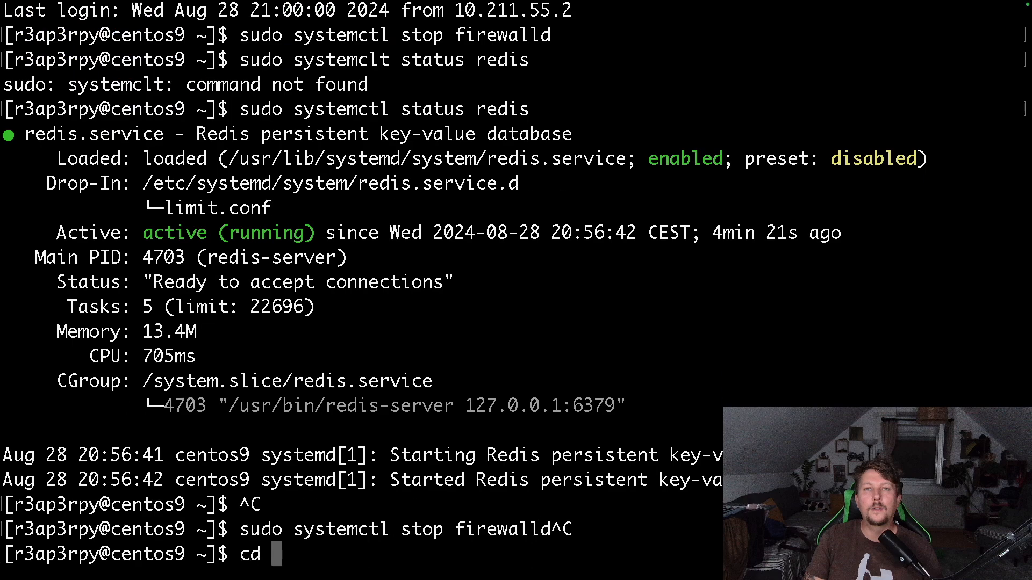
key(Return)
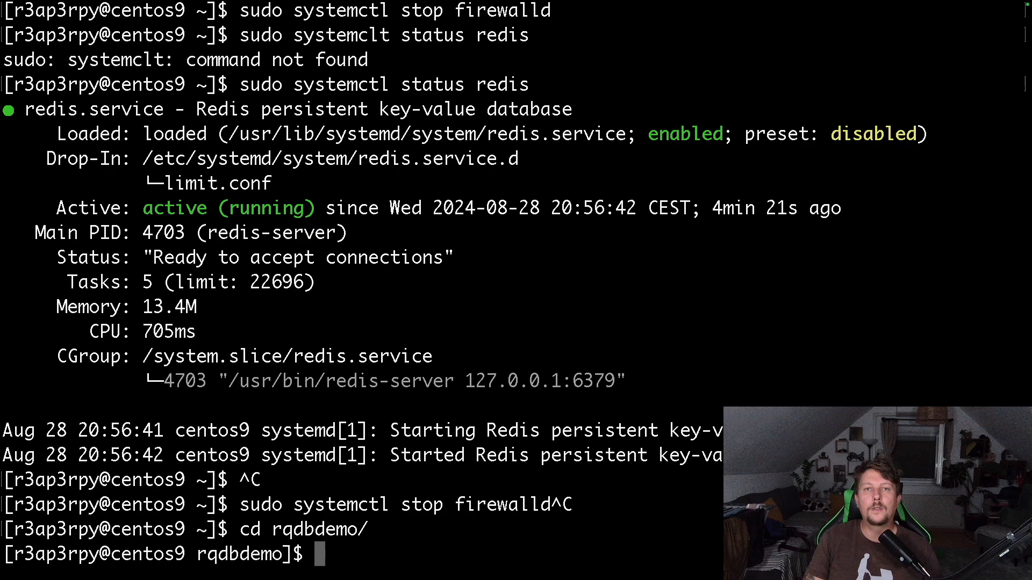
Step: Add port 6379 to webinterface.py's Redis URL in vim and run it with python3.12
text(vim webinterface.py)
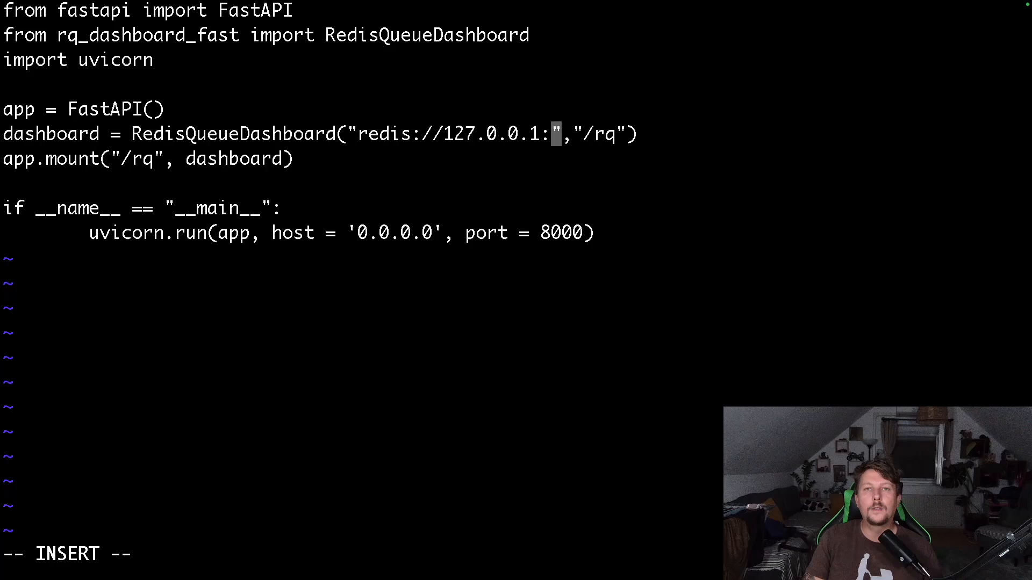
text(6379)
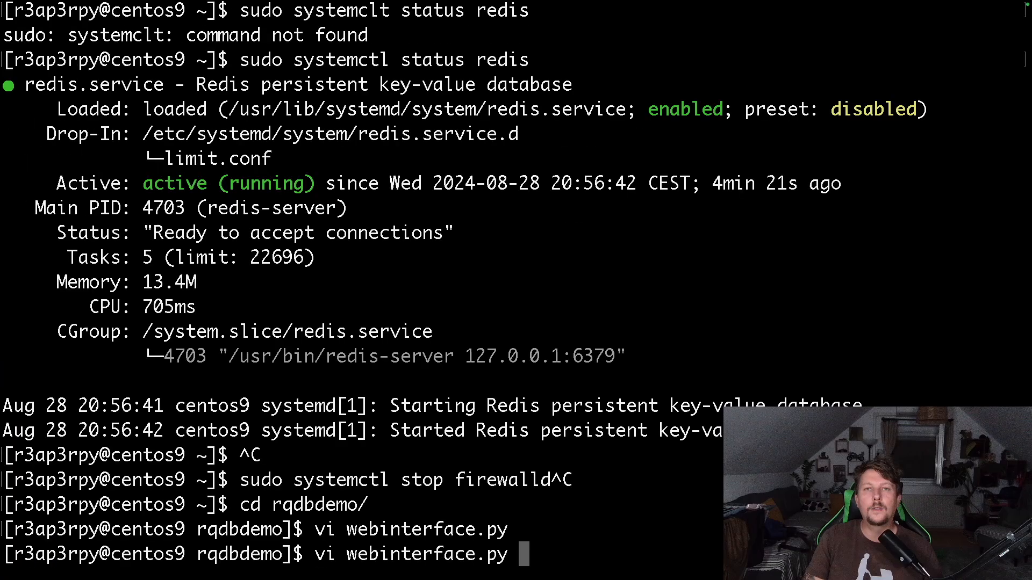
text(pyt)
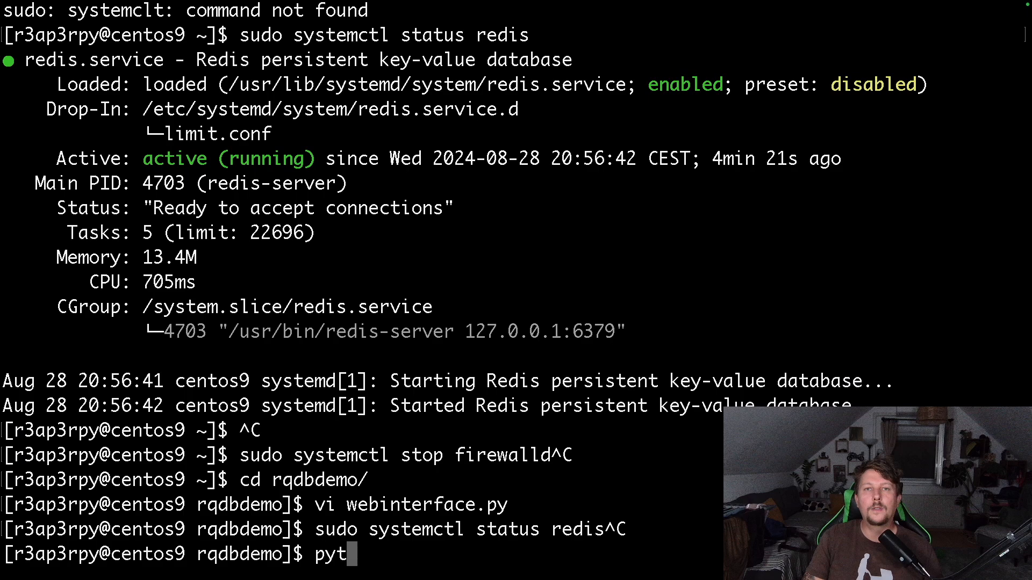
text(hon3.12 e)
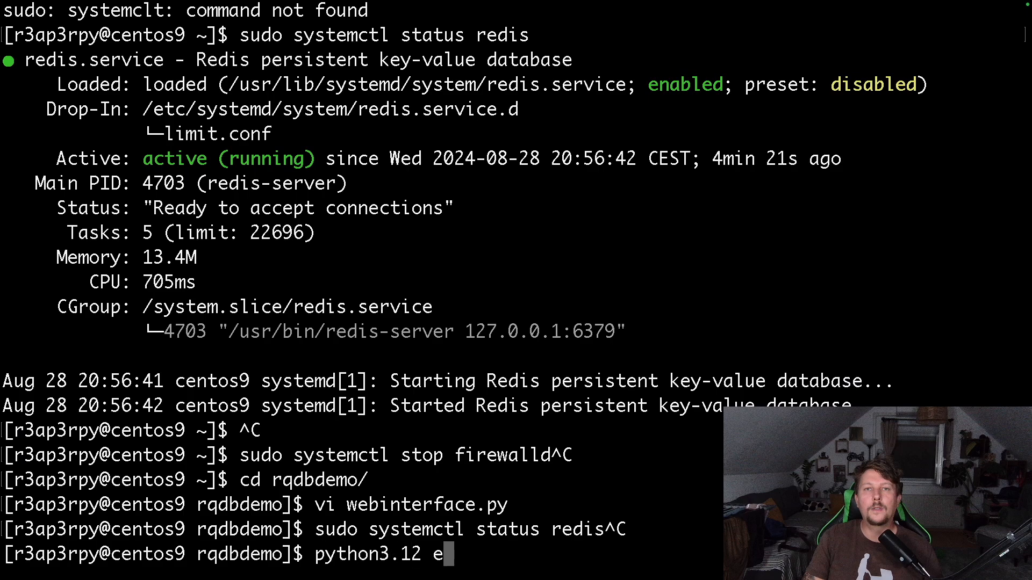
key(Return)
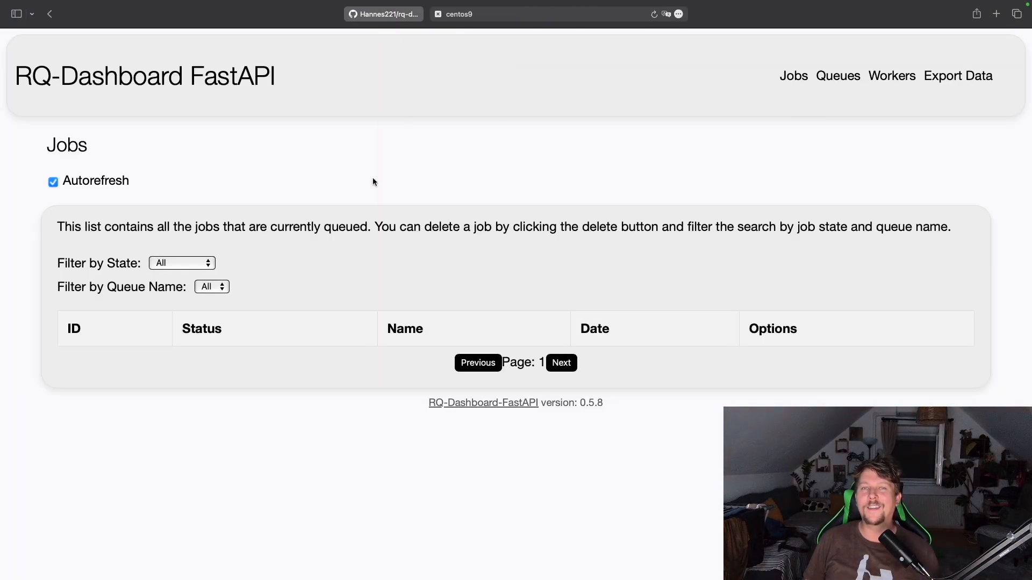
mouse_move(380, 290)
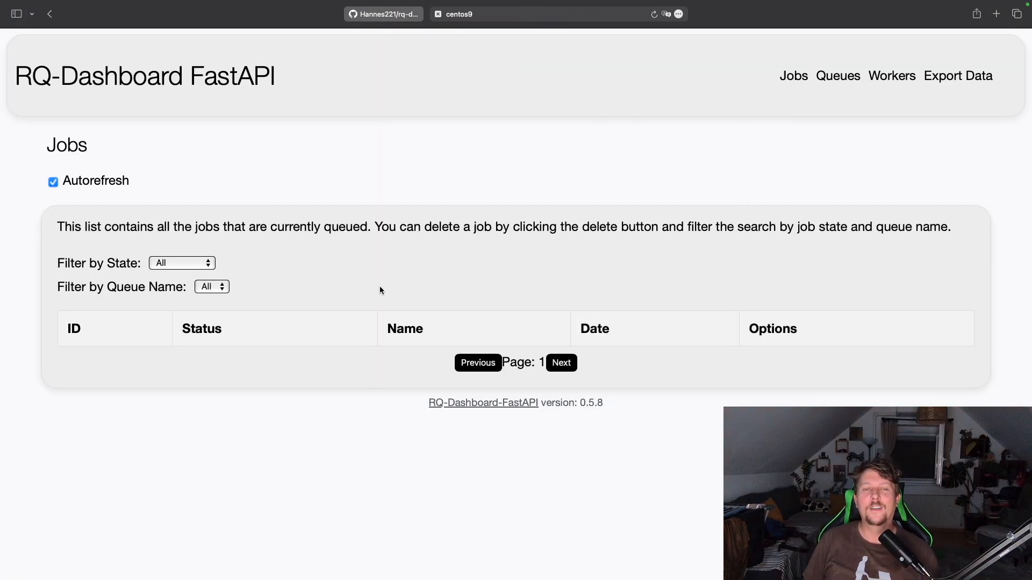
mouse_move(500, 122)
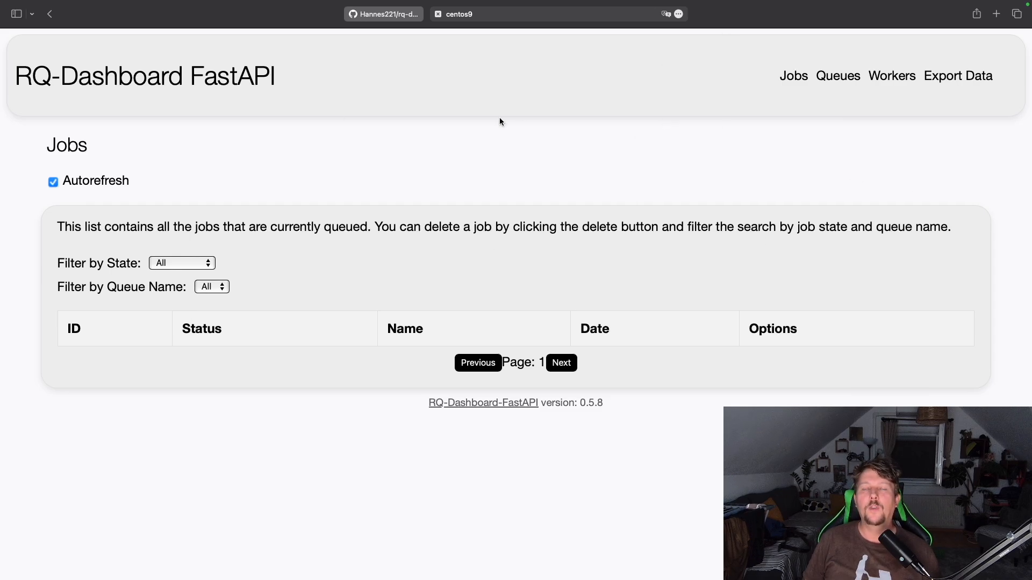
Step: Switch to Safari to view the empty RQ-Dashboard FastAPI Jobs page
click(456, 14)
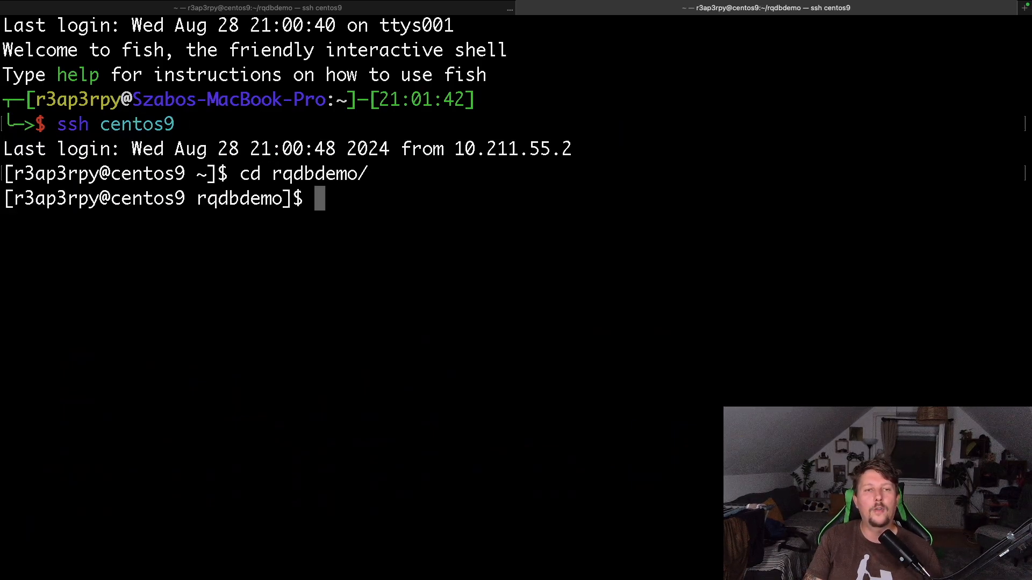
Step: Run 'rq worker' with no queue name so it listens on the default queue
text(rq)
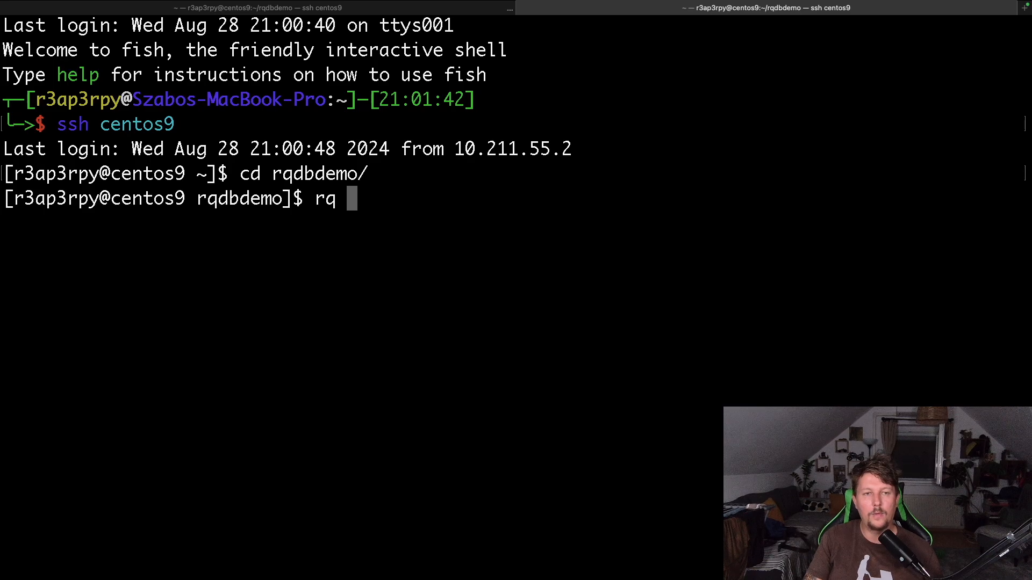
text(worker)
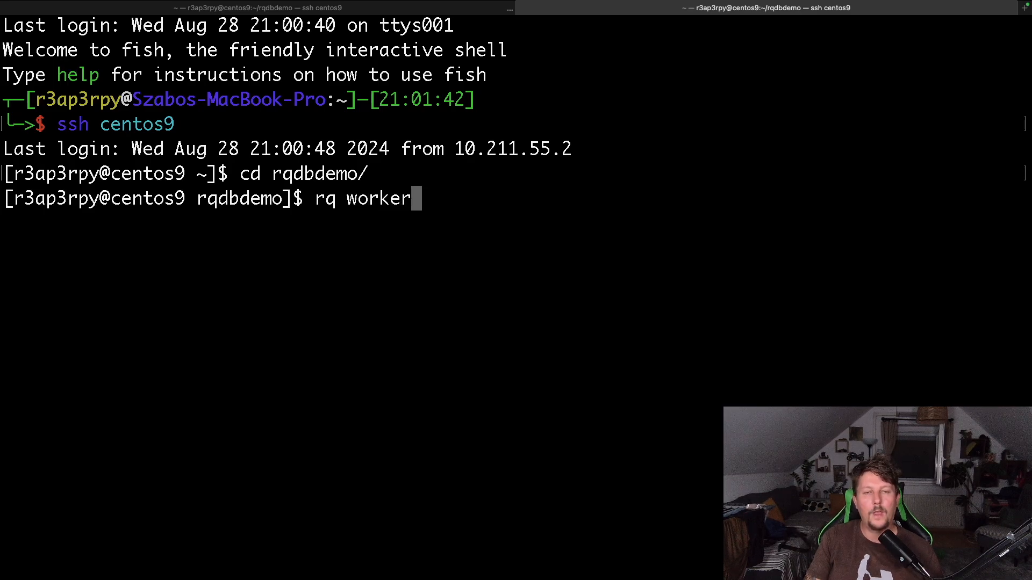
text(default)
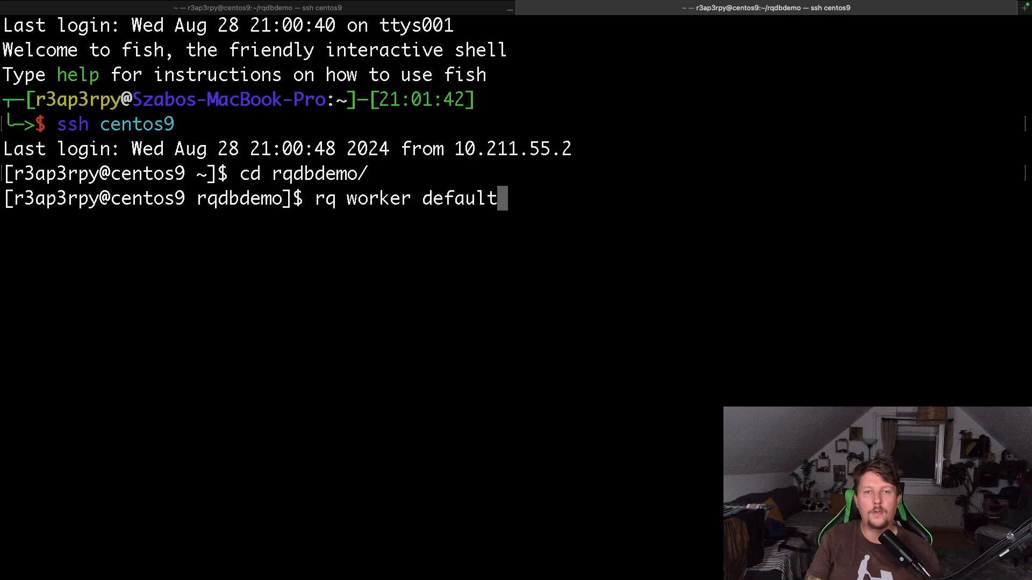
key(BackSpace)
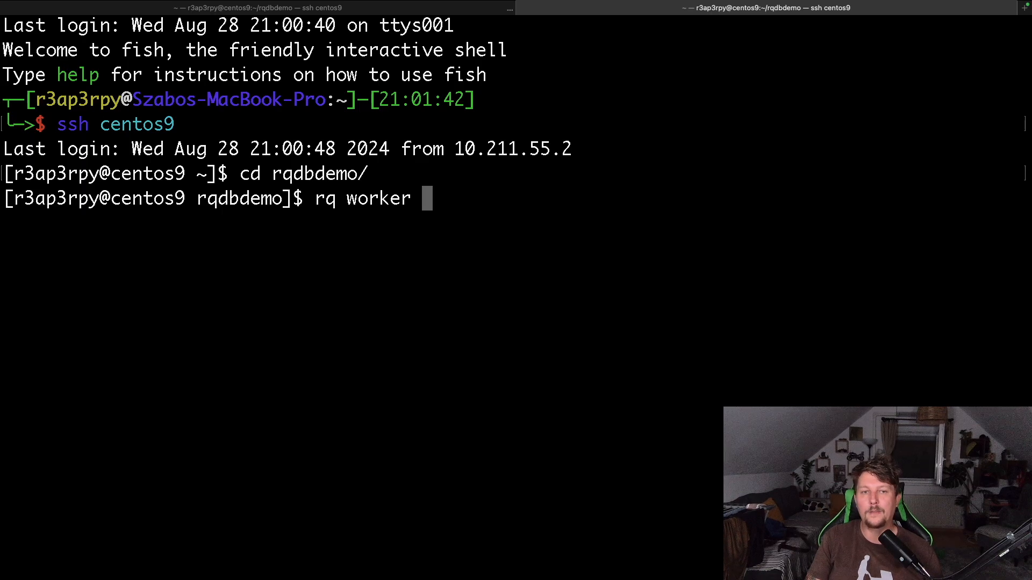
key(Return)
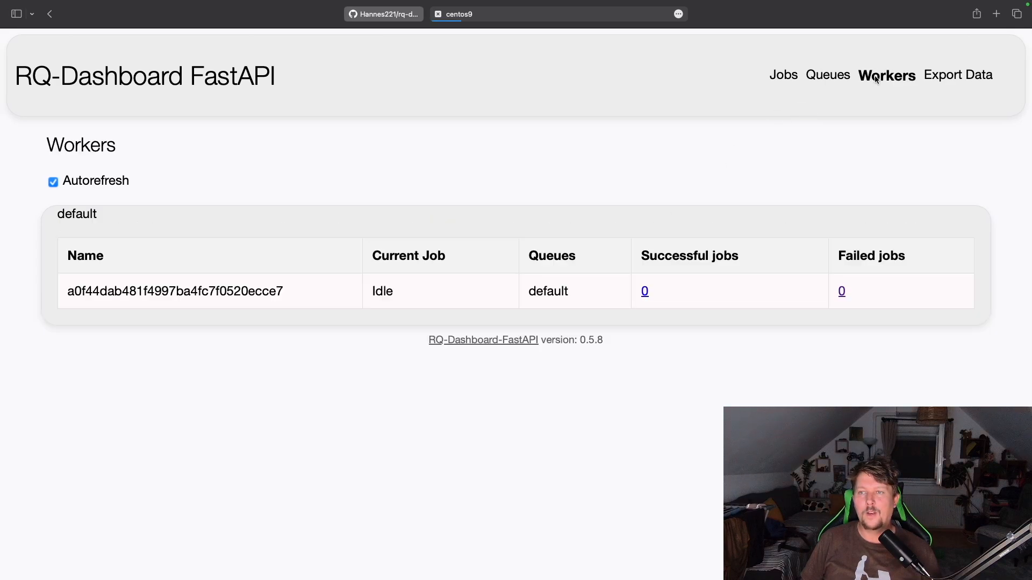
mouse_move(59, 296)
text(ss)
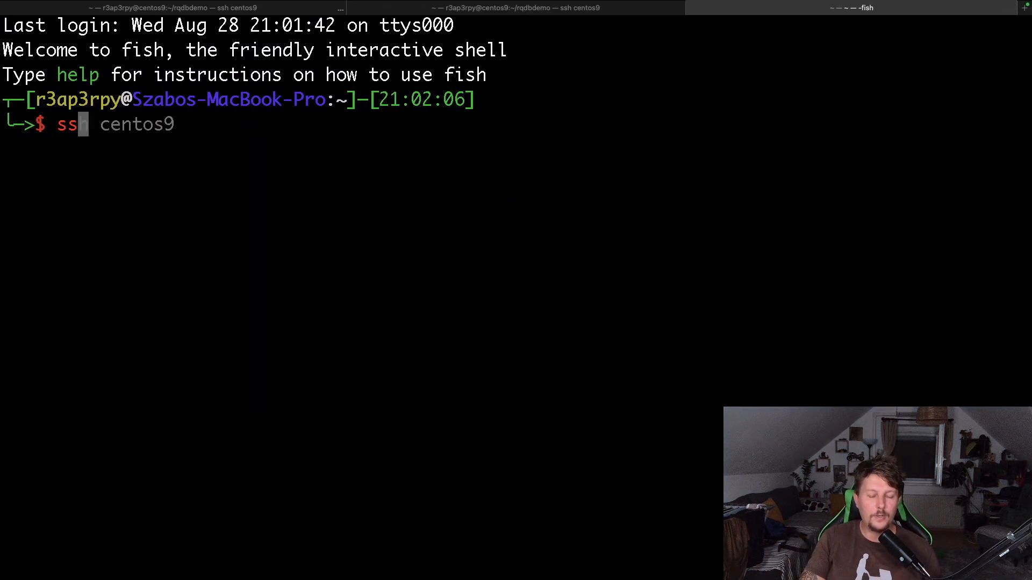
Step: SSH into centos9, enter rqdbdemo and launch 'rq worker high'
text(h centos9)
key(Return)
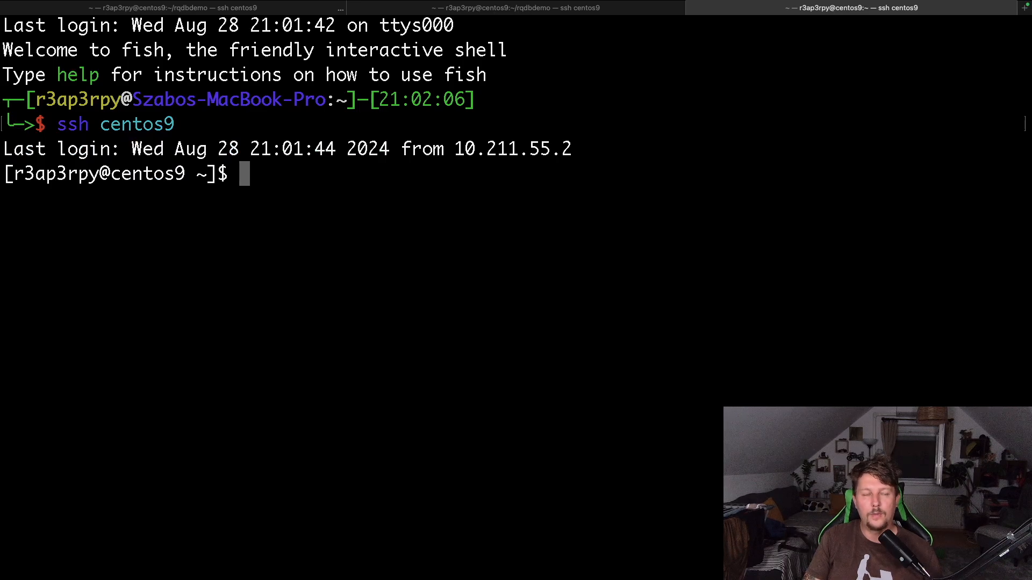
text(rq wo)
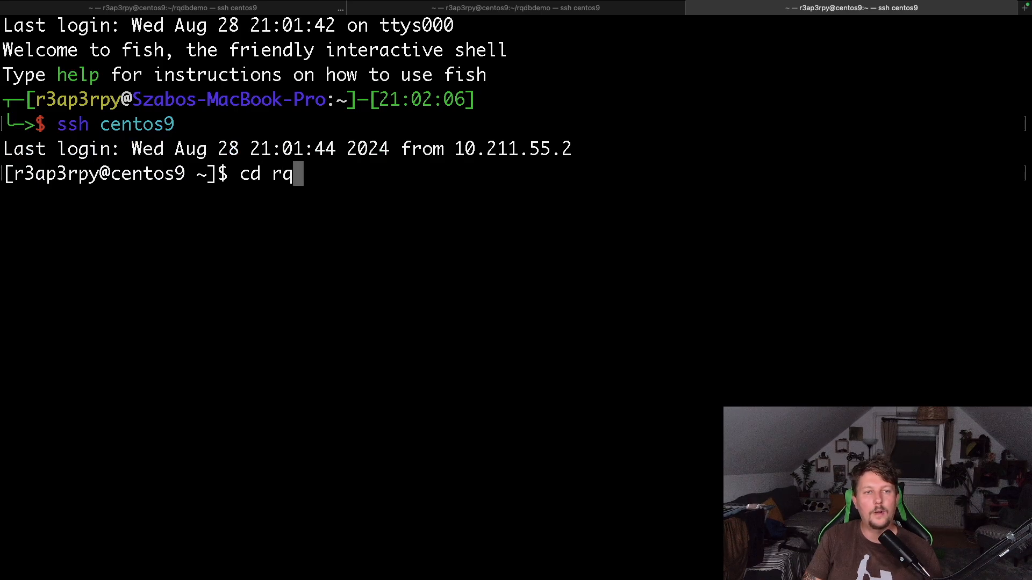
key(Return)
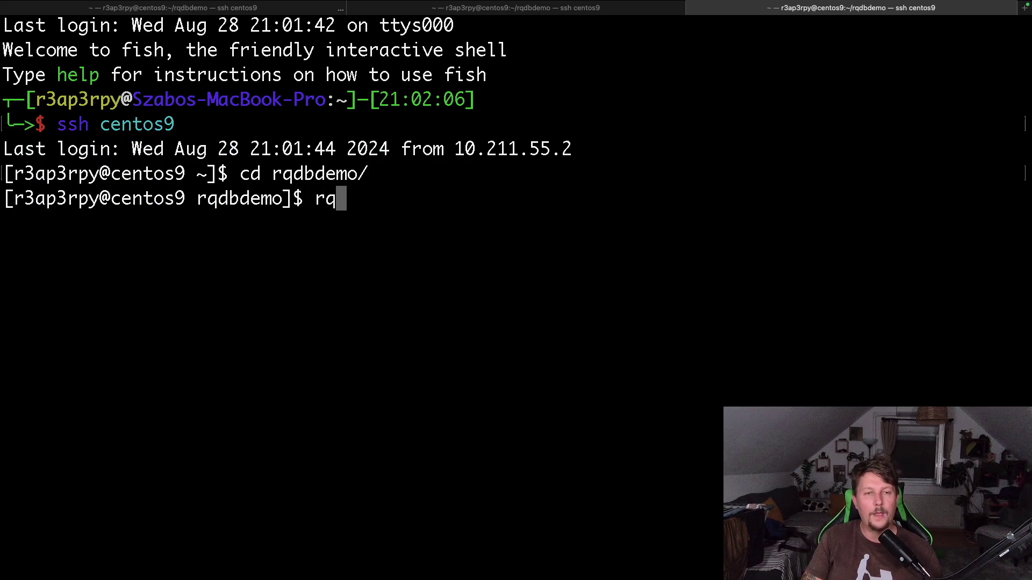
text(worker high)
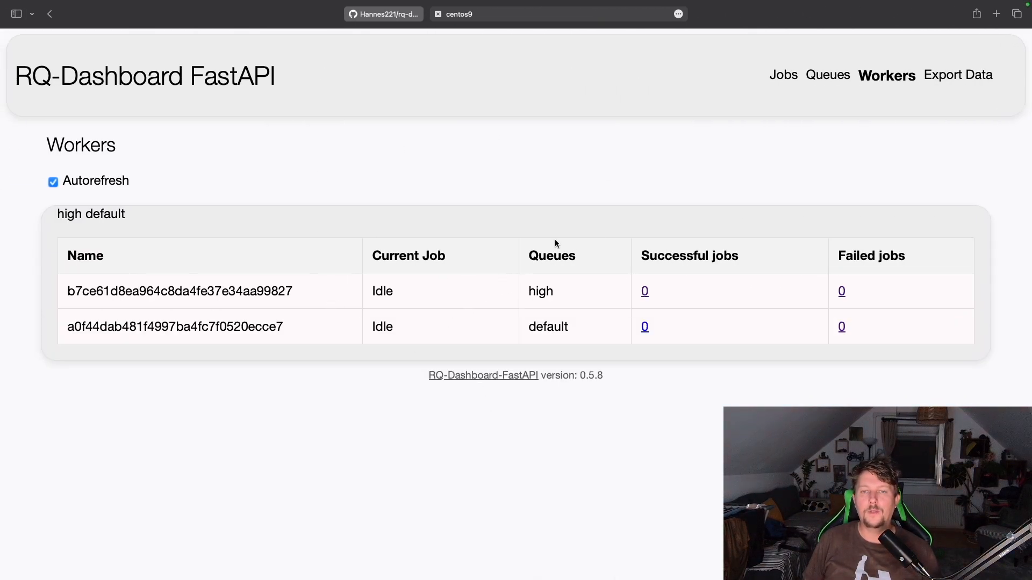
mouse_move(410, 174)
text(ssh)
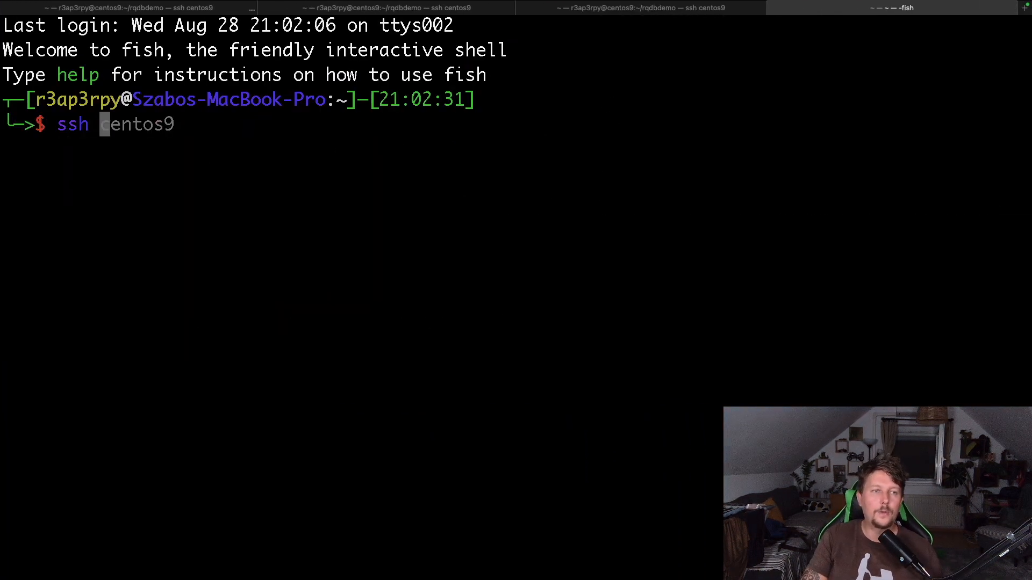
Step: SSH into centos9, list rqdbdemo, make the rqtasks folder and begin vi rqtasks/__init__.py
key(Return)
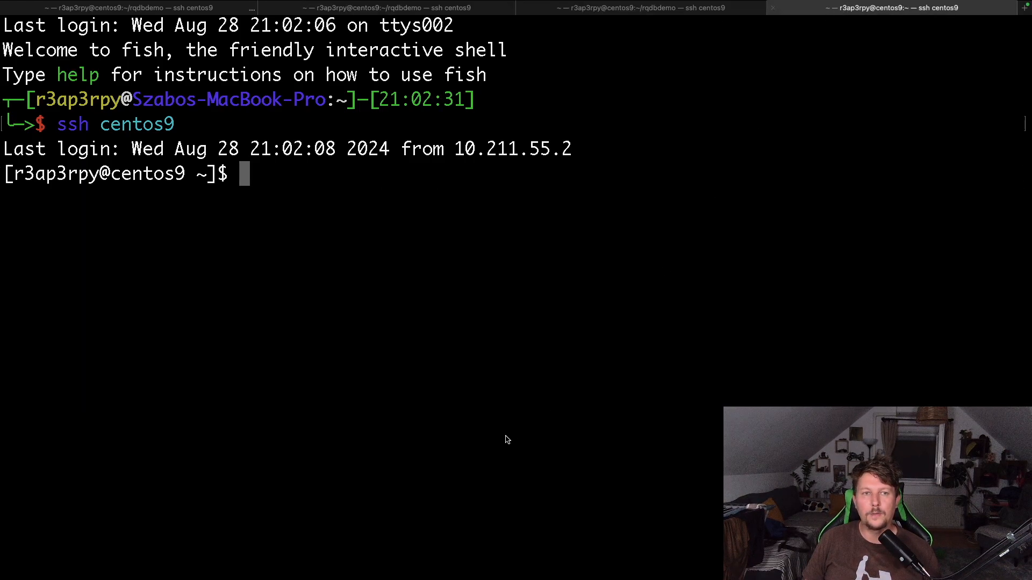
text(ls -l)
text(cd rqdbdemo/)
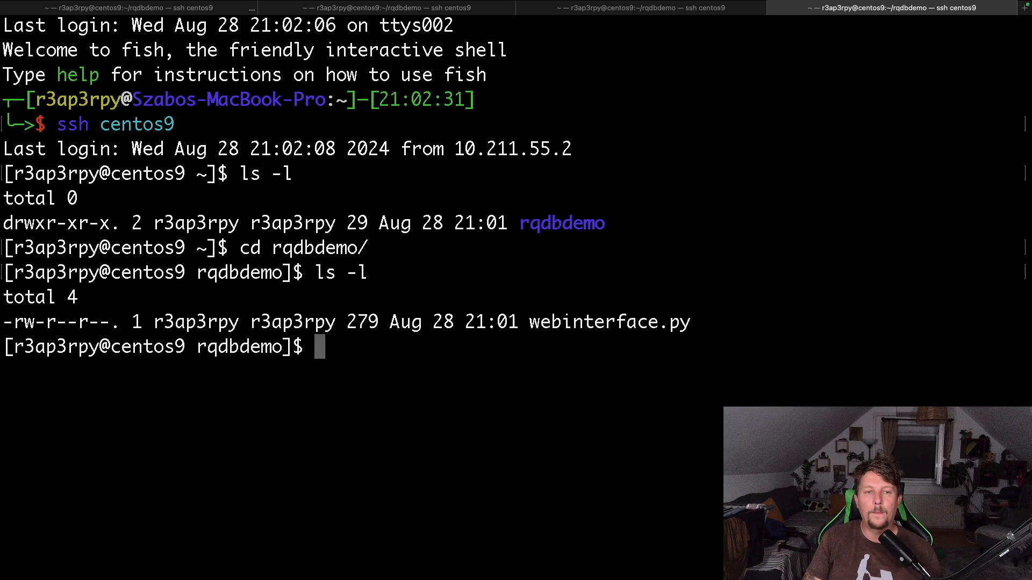
text(mkdir rqtasks)
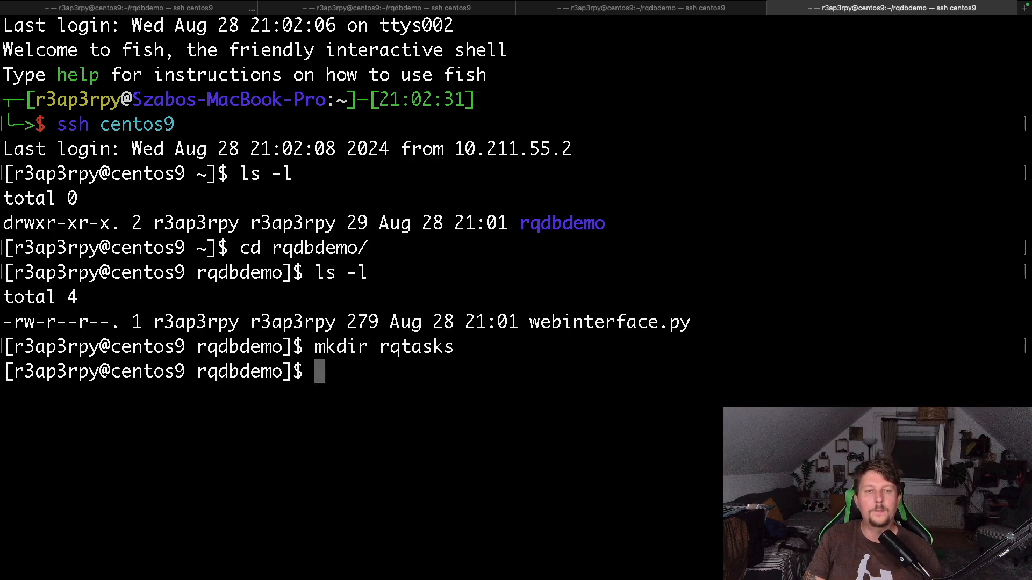
text(vi rqtasks/)
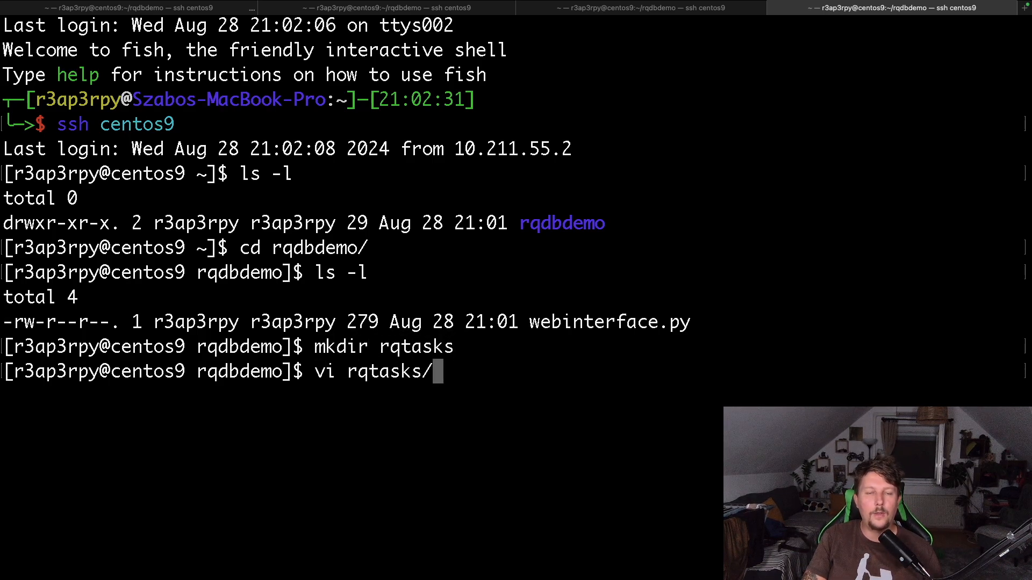
text(__init)
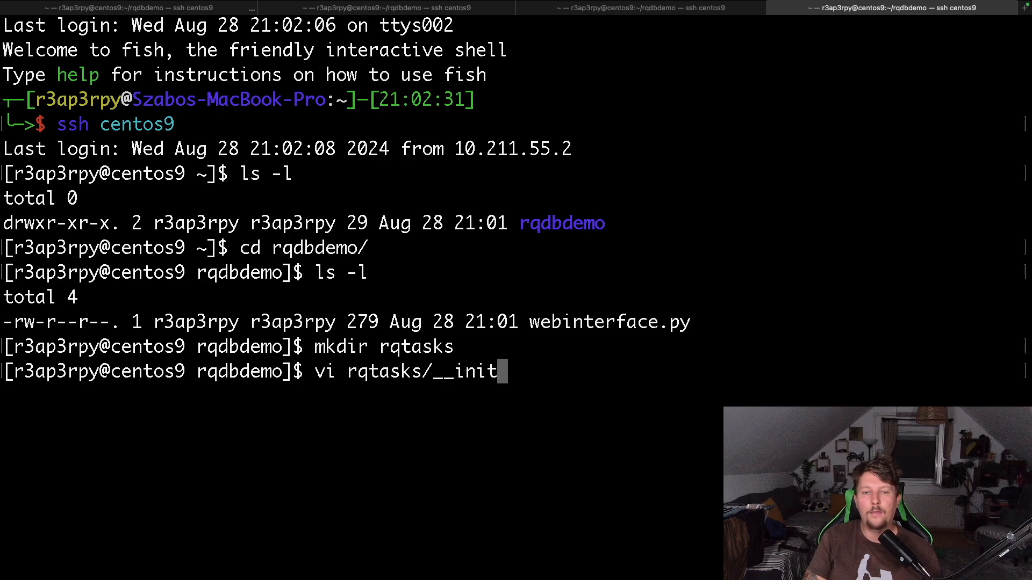
text(__..py)
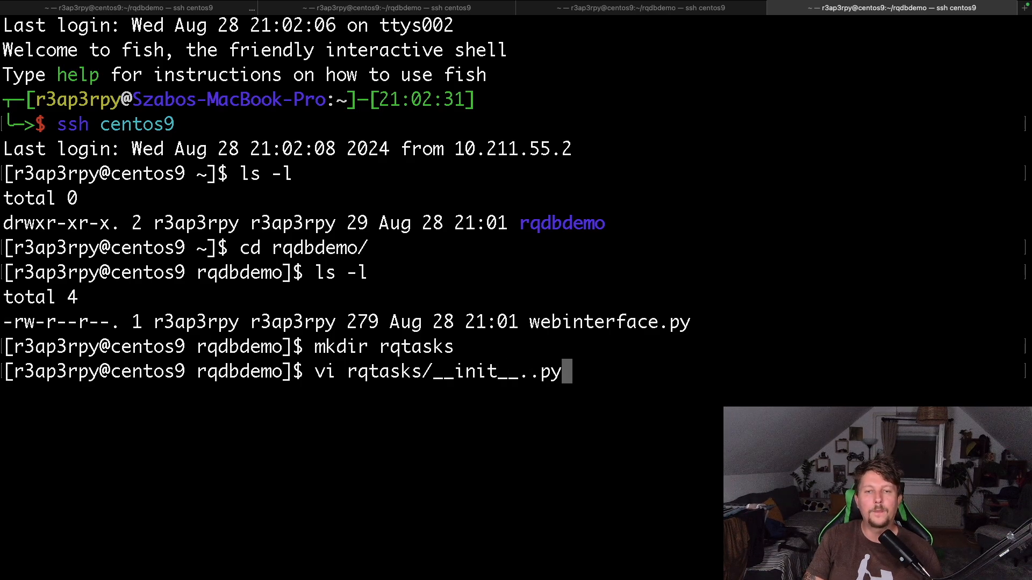
Step: Write the 'from .rqtasks import' line in rqtasks/__init__.py
key(Return)
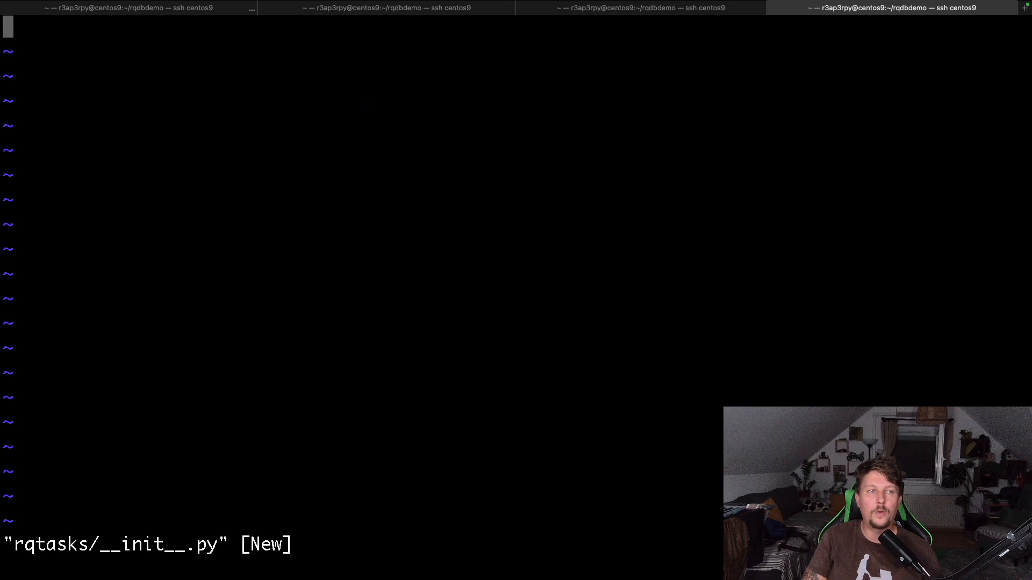
text(from .rq)
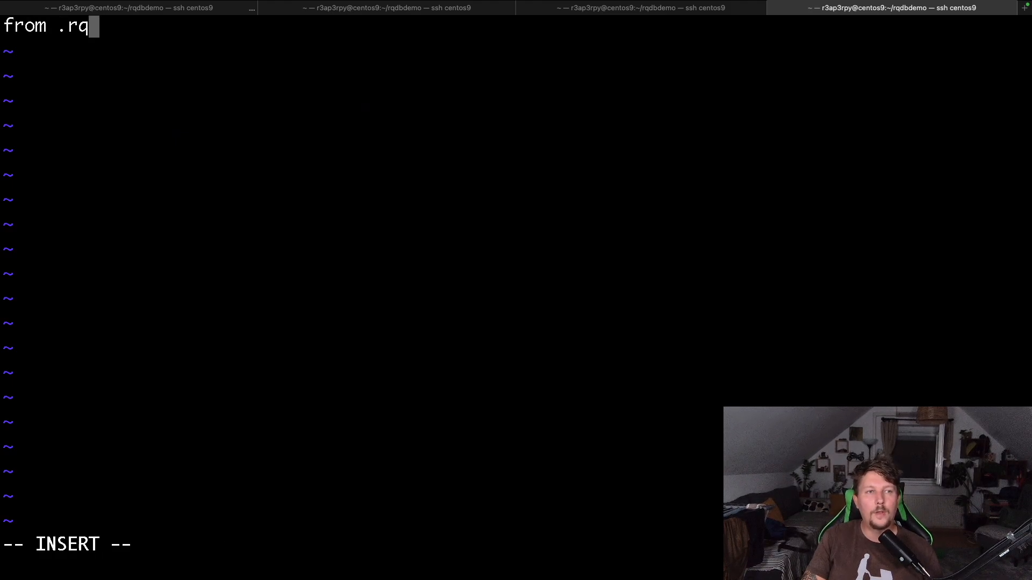
text(tasks import)
text(vi rq)
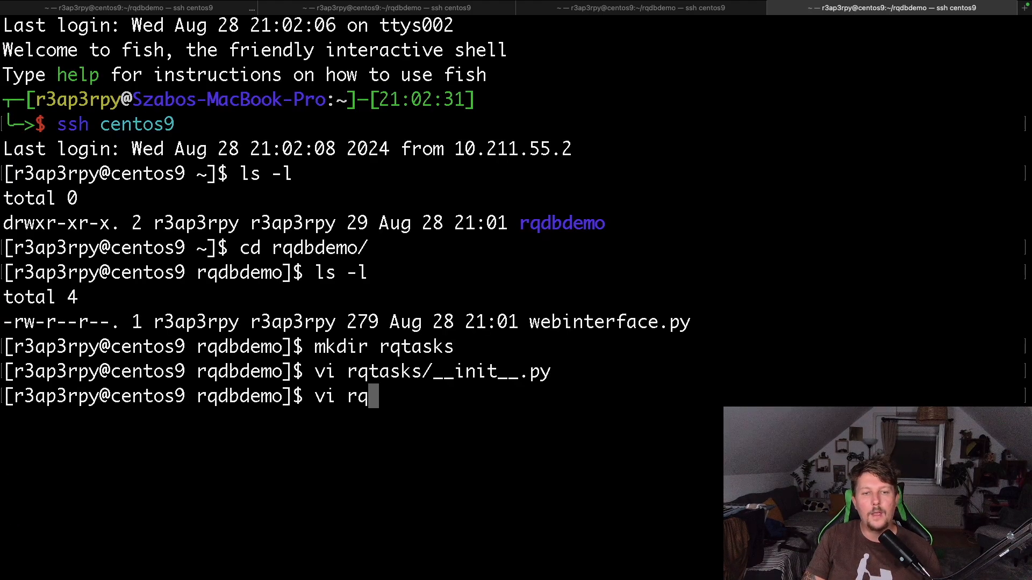
Step: Create rqtasks/rqtasks.py with a multiply(a, b) function
text(tasks/rqt)
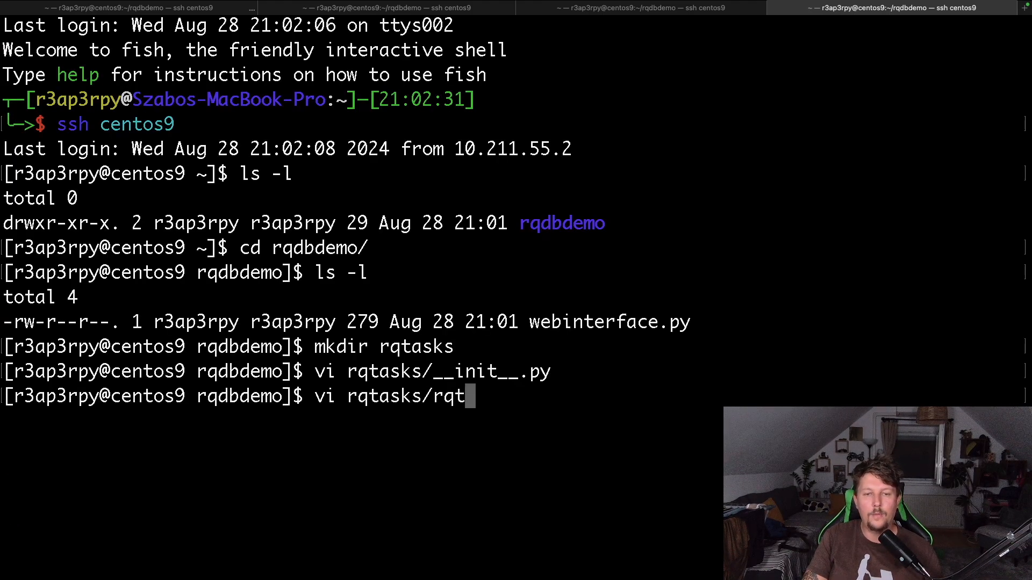
key(Return)
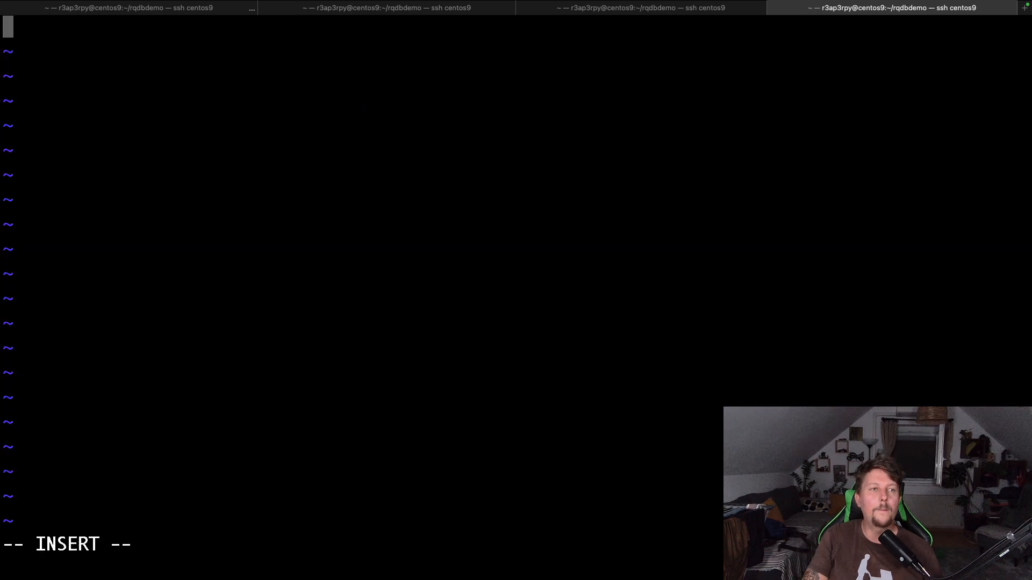
text(def)
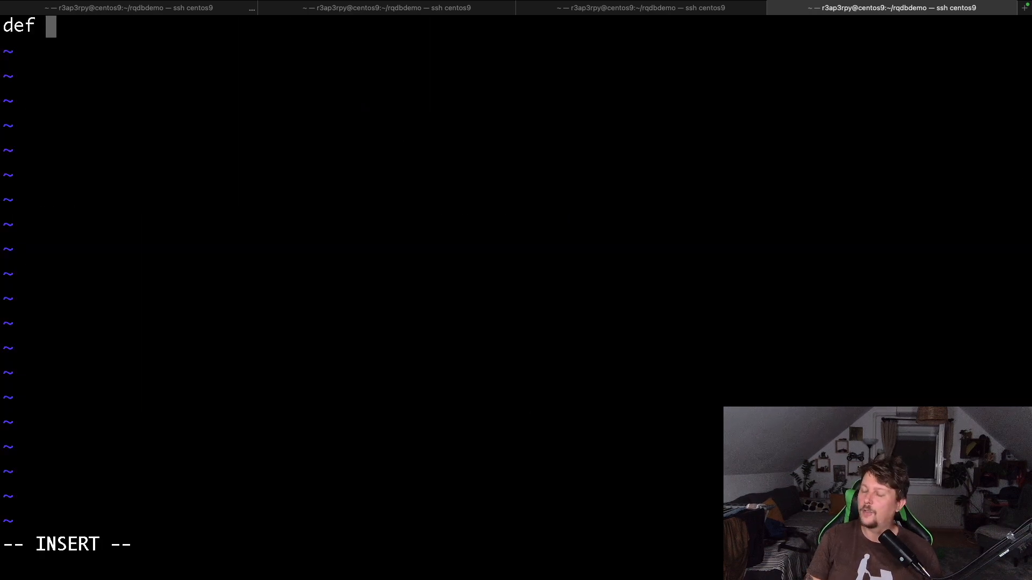
text(mult)
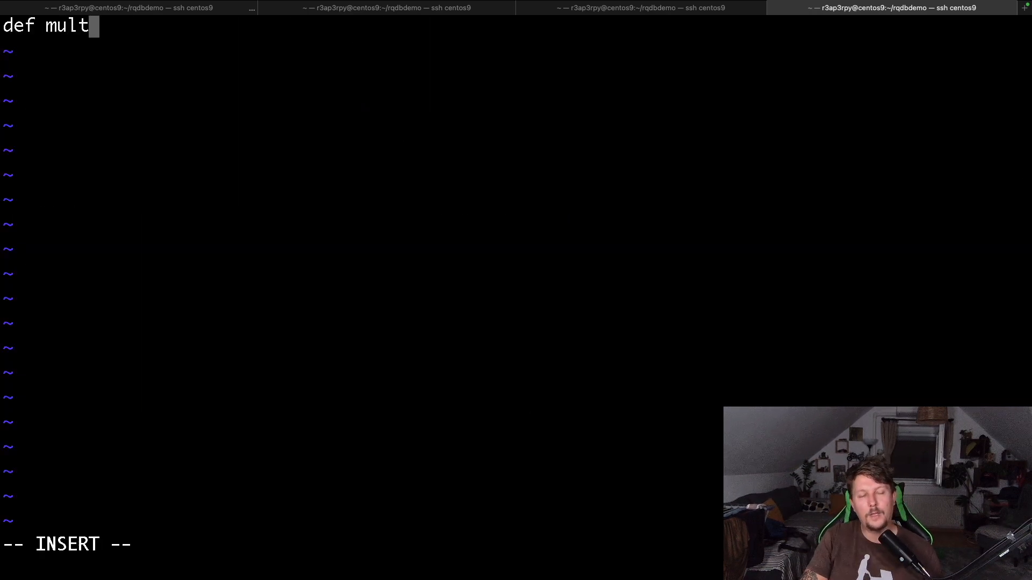
text(iply(a ,)
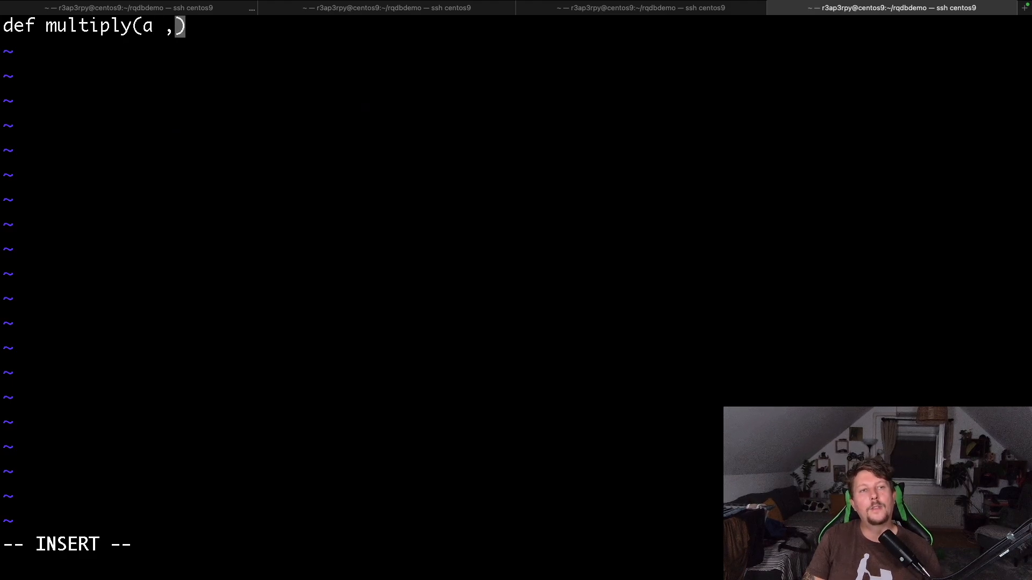
text(b):)
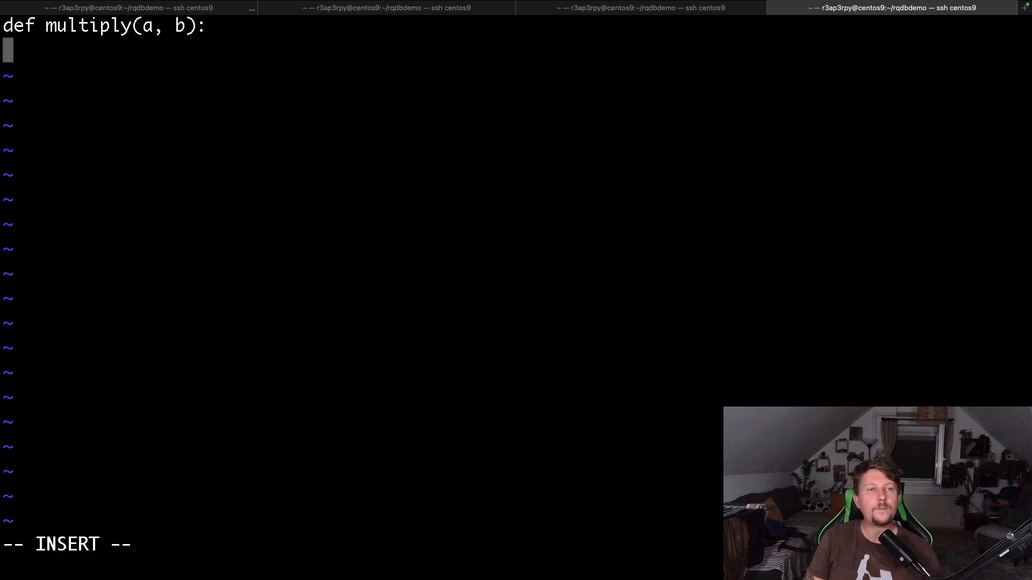
text(reu)
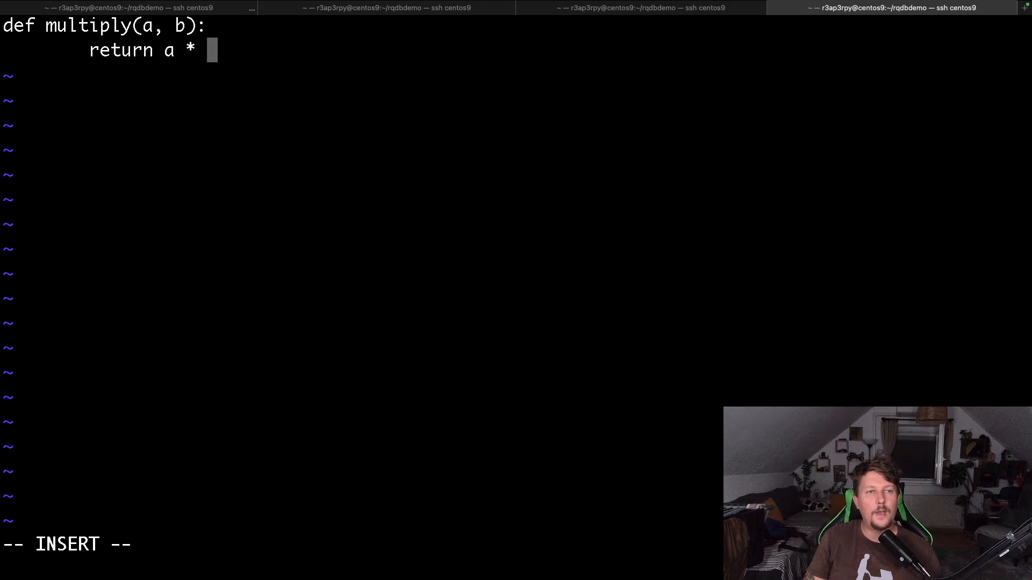
text(b)
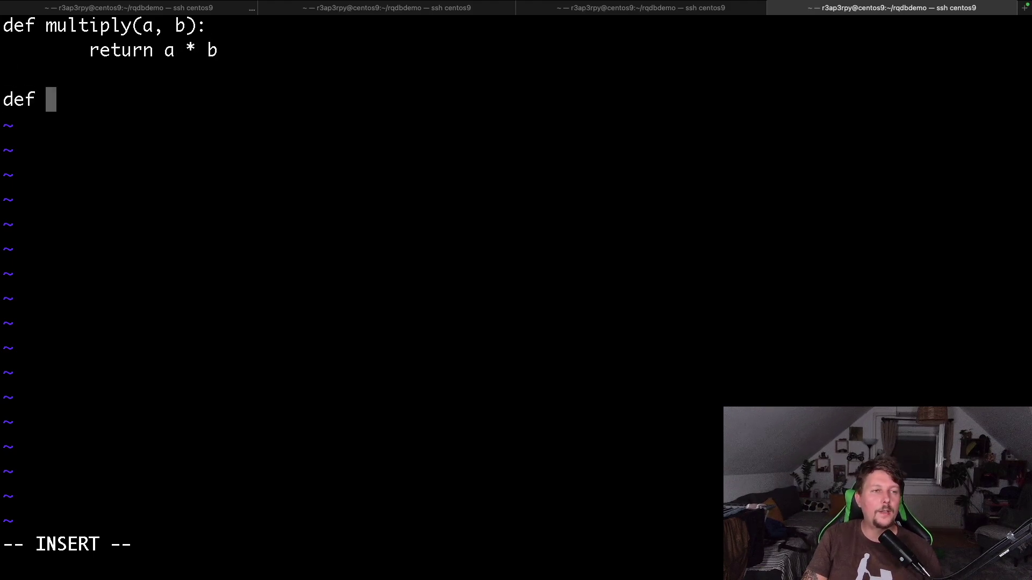
Step: Add divide(a, b) and upper_case functions to rqtasks.py and save it
text(divide(a,)
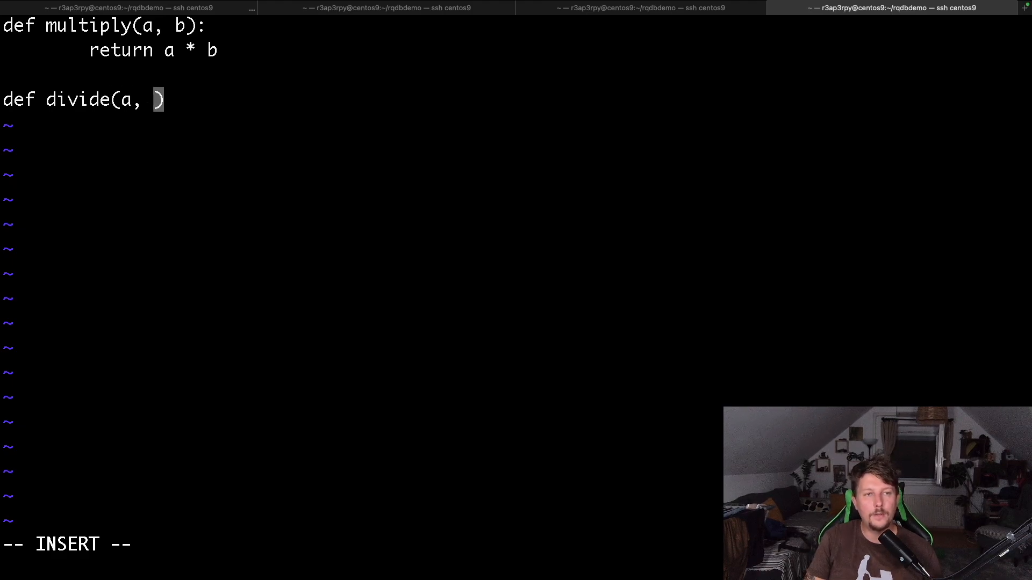
text(b):)
text(return a /)
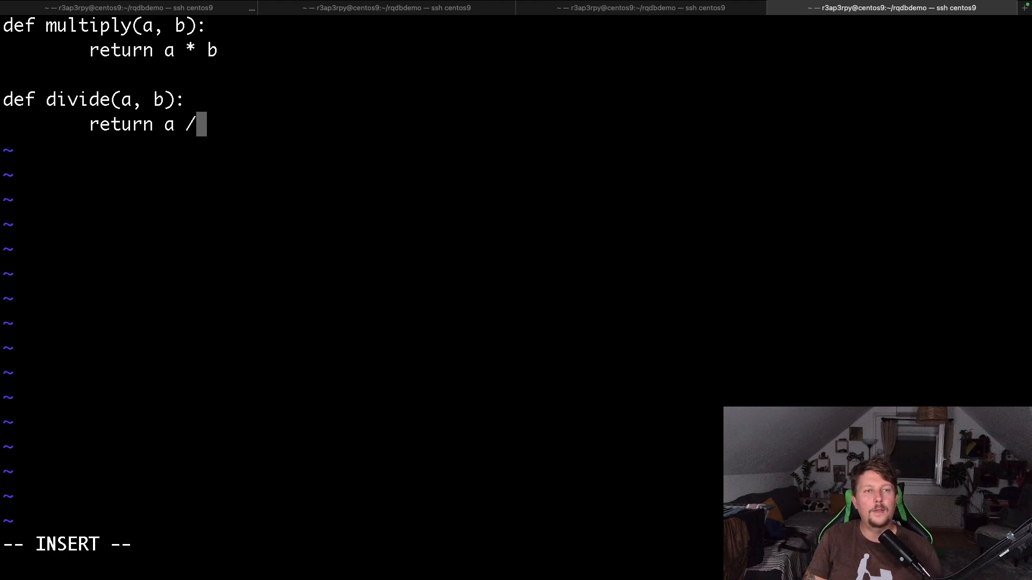
text(b)
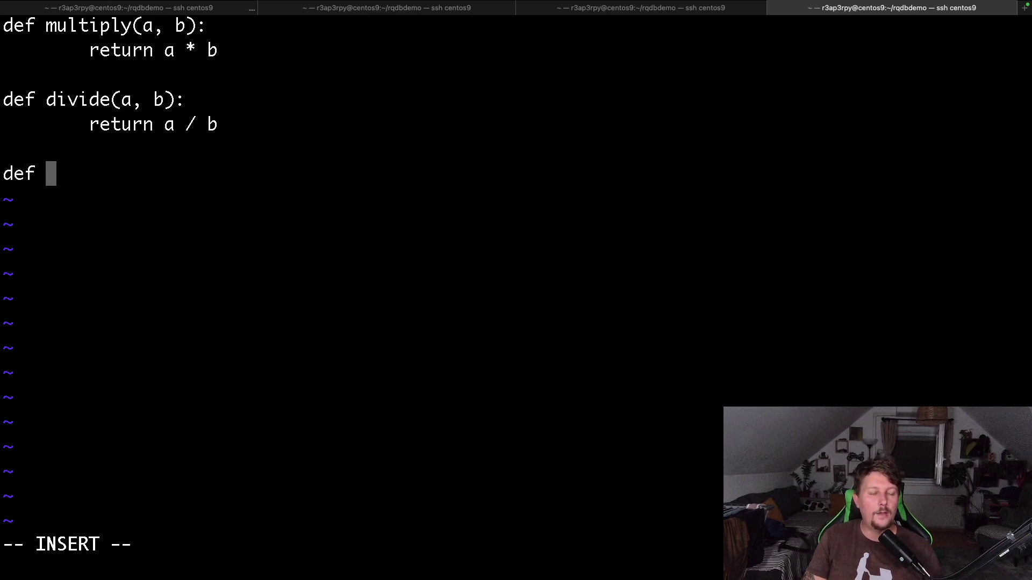
text(upper_case(a):)
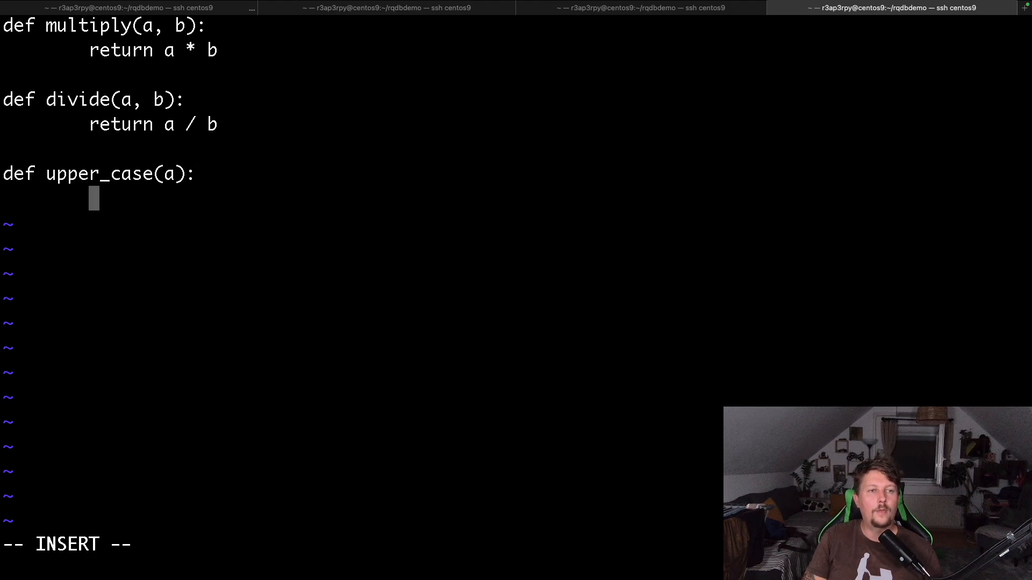
text(return a.u)
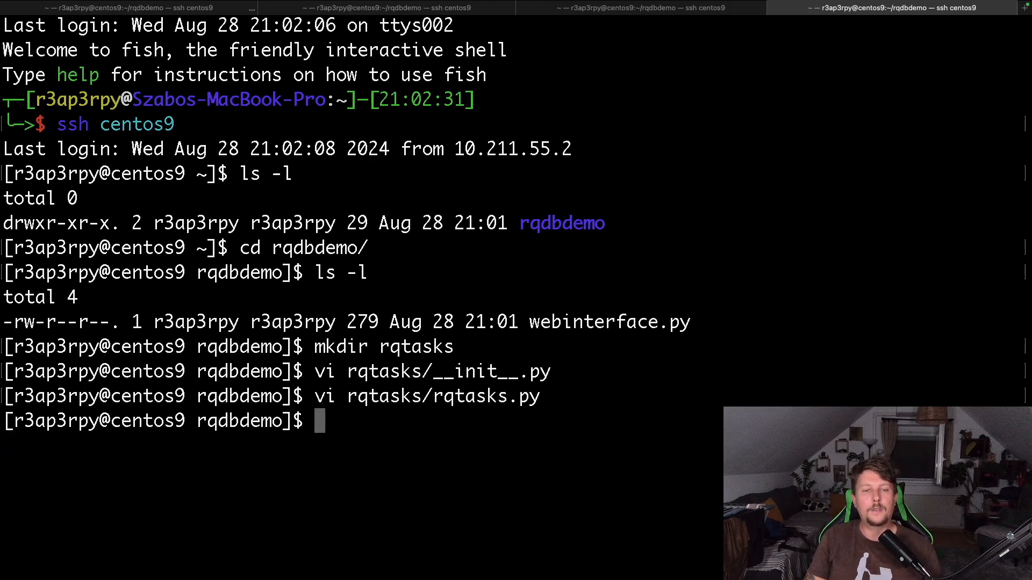
Step: In python3.12, import * from rqtasks, confirm divide, multiply and upper_case, then exit
text(python)
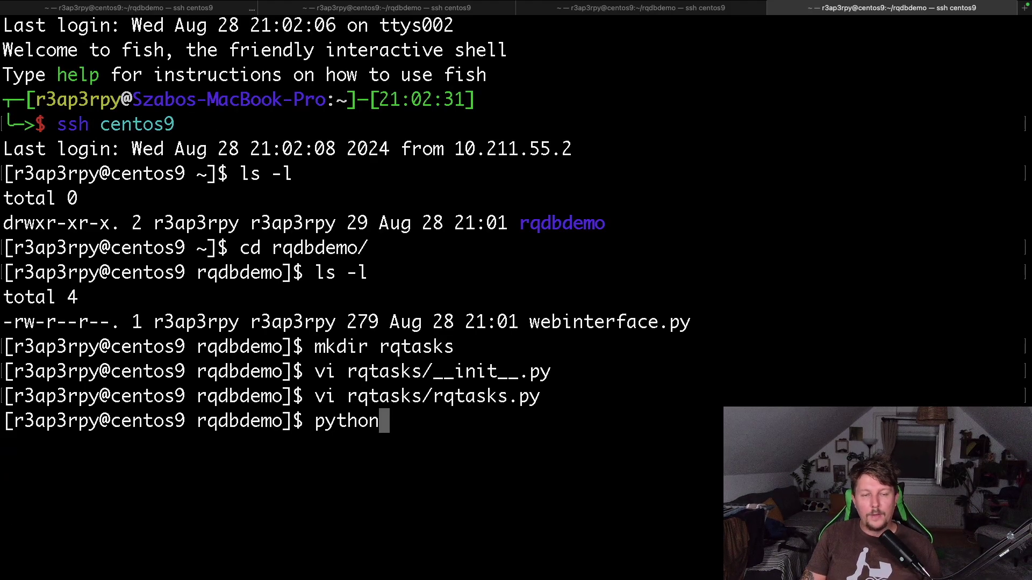
text(3.12)
text(fro)
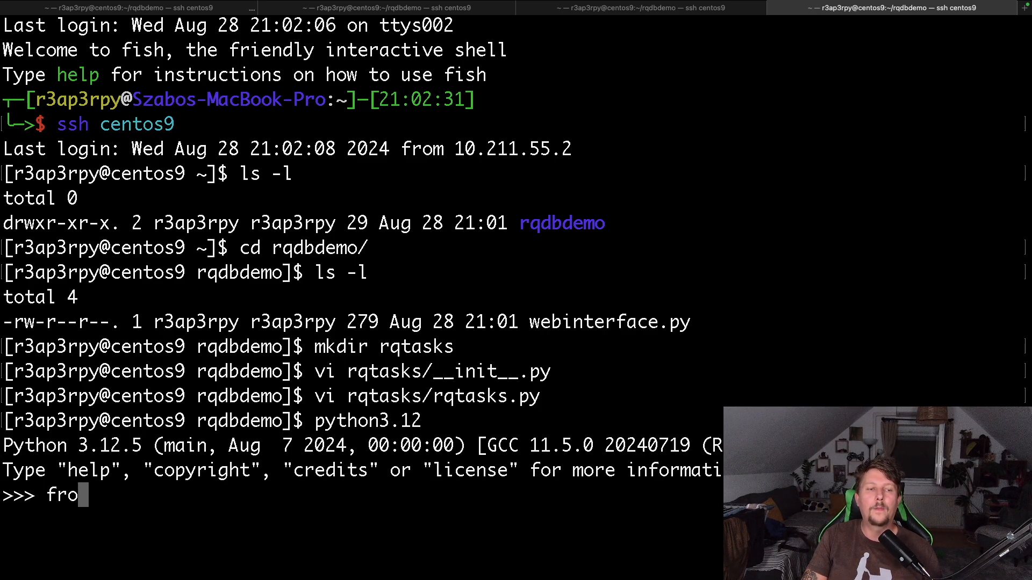
text(m rqt)
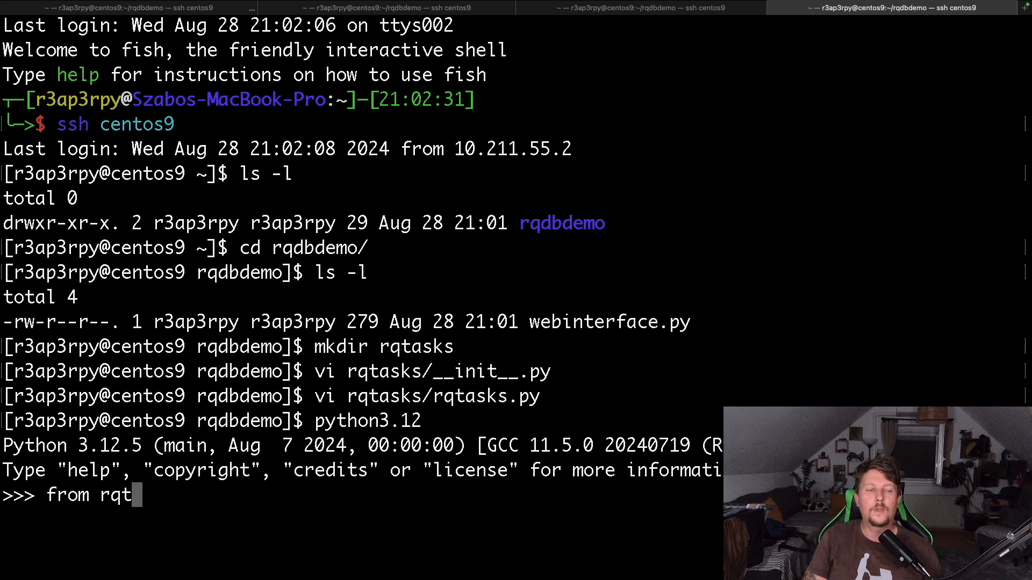
text(asks import *)
text(dir()
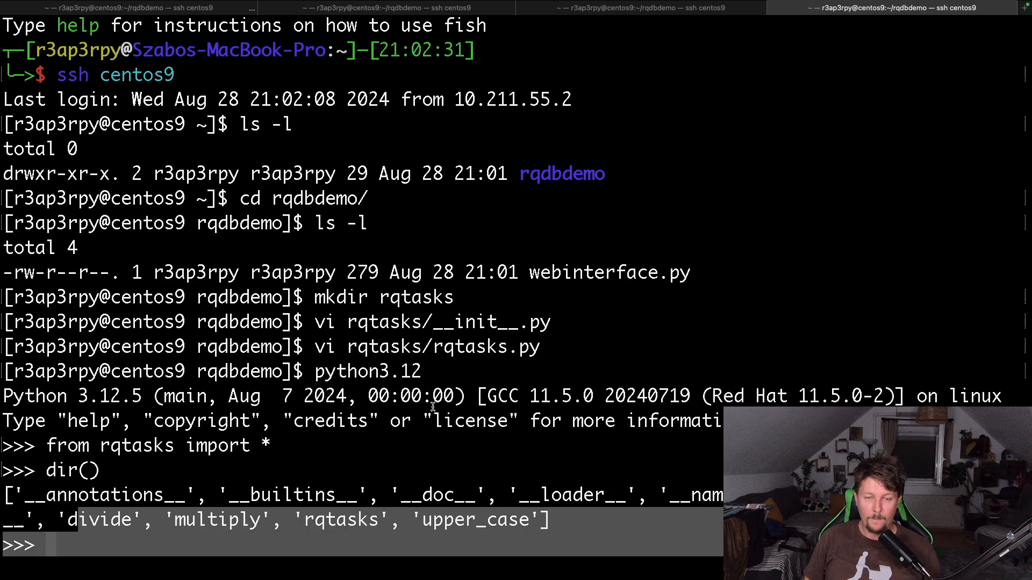
text(exit())
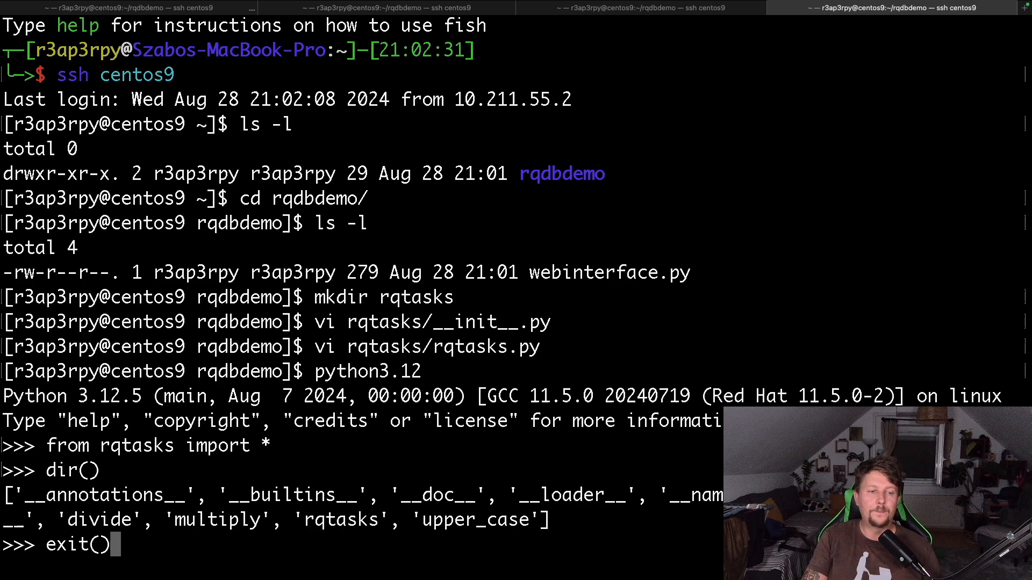
key(Return)
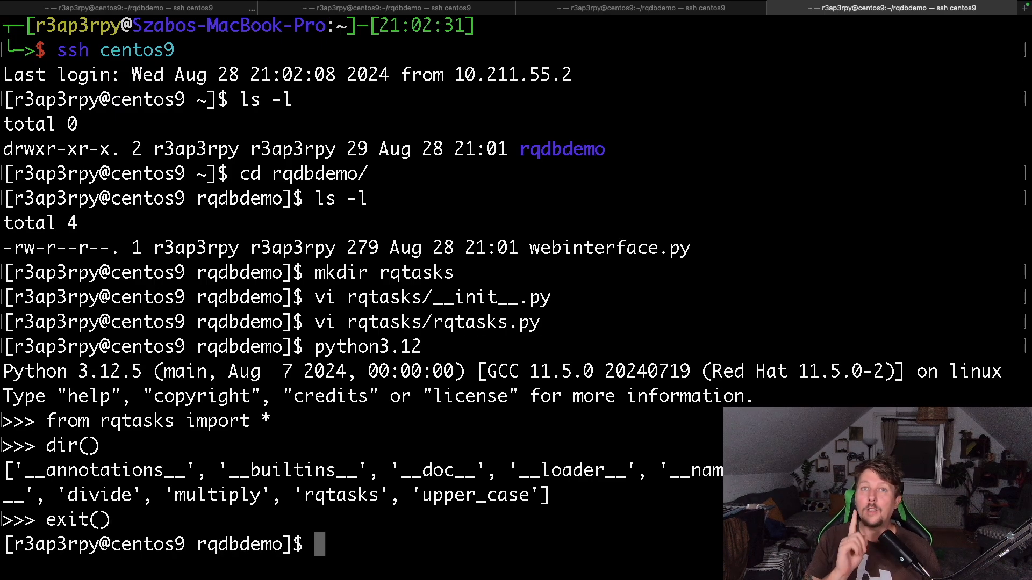
text(vi)
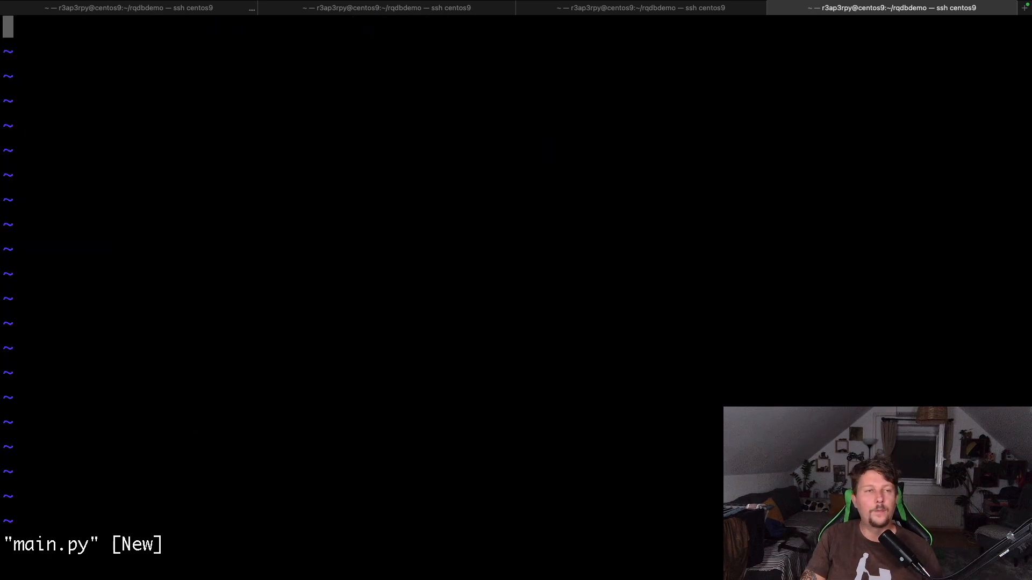
Step: Add imports for Redis from redis, Queue from rq, and everything from rqtasks
text(from redis import Redis)
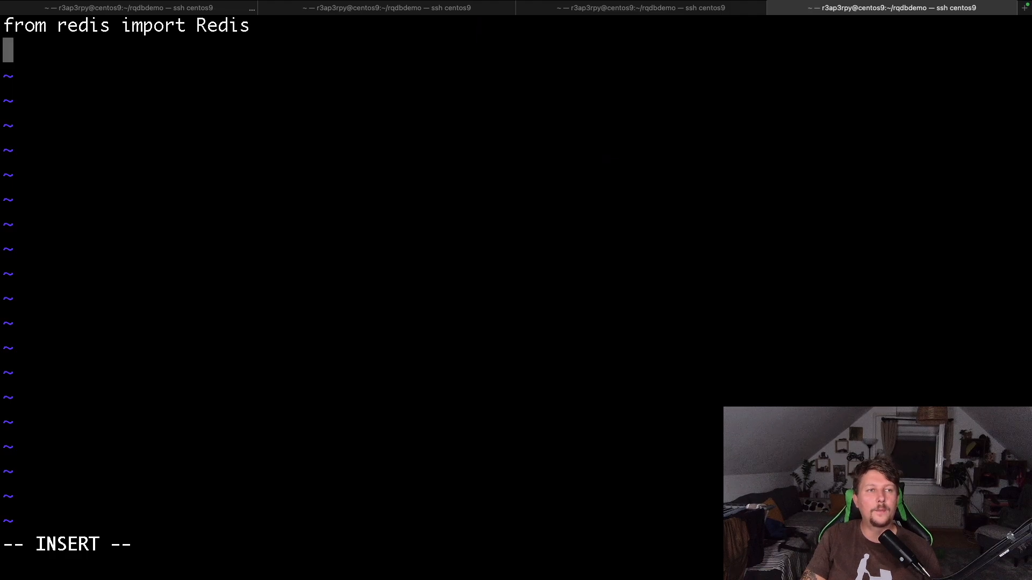
text(from rq impo)
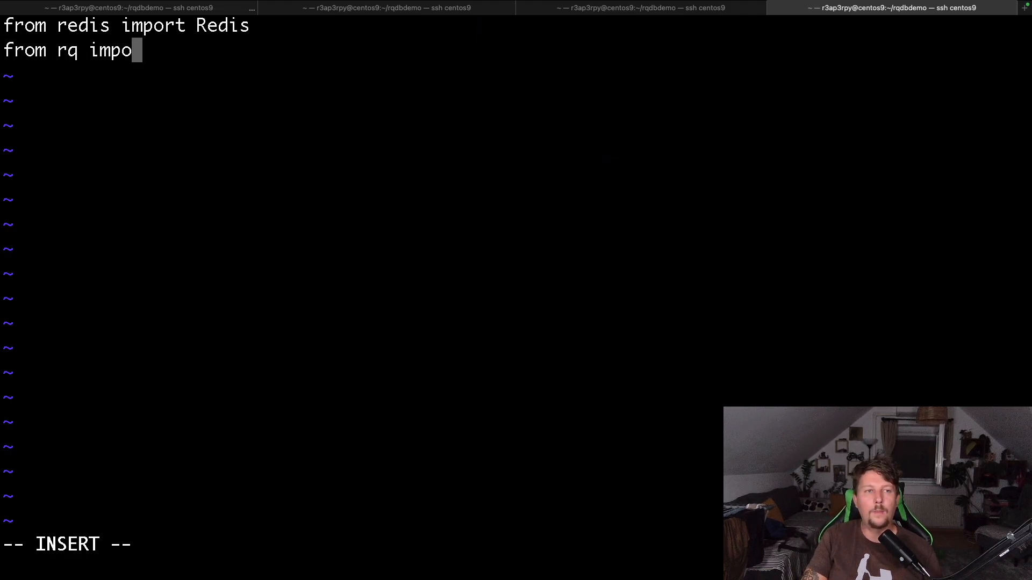
text(rt Queue)
text(from)
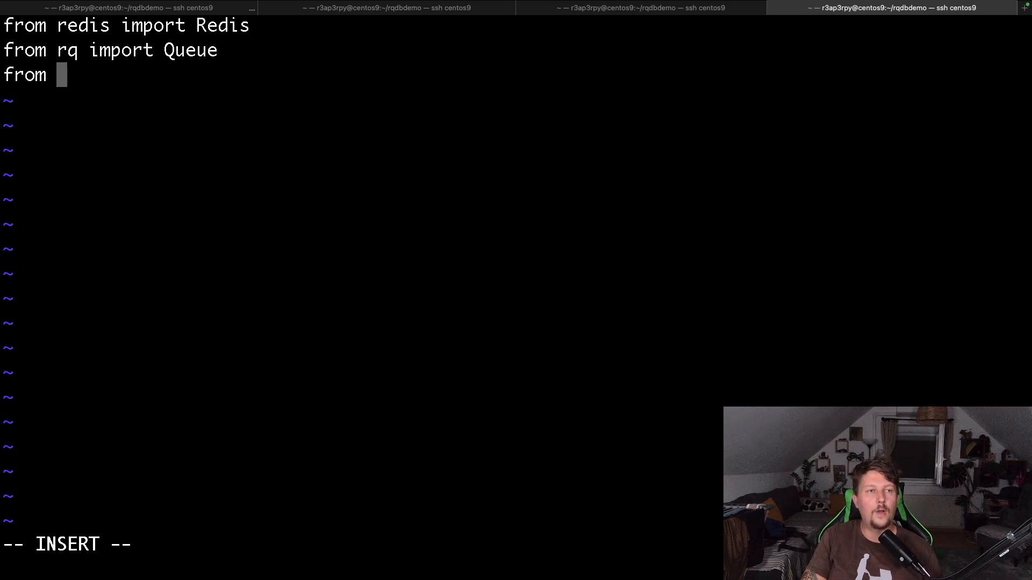
text(rqtasks import *)
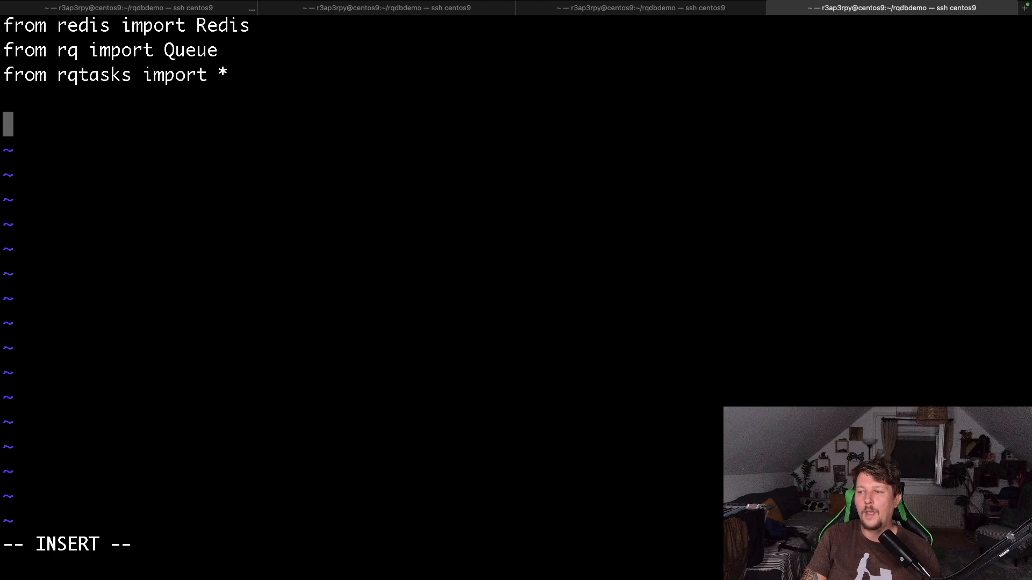
Step: Rewrite the queue line as queue = Queue(connection = Redis()) and start a new line
text(que)
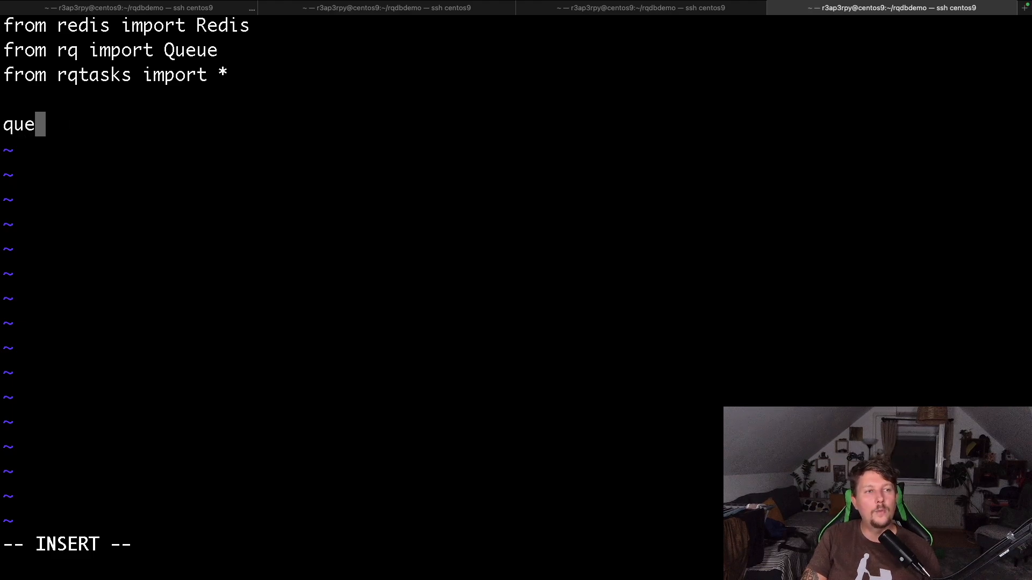
text(ue =)
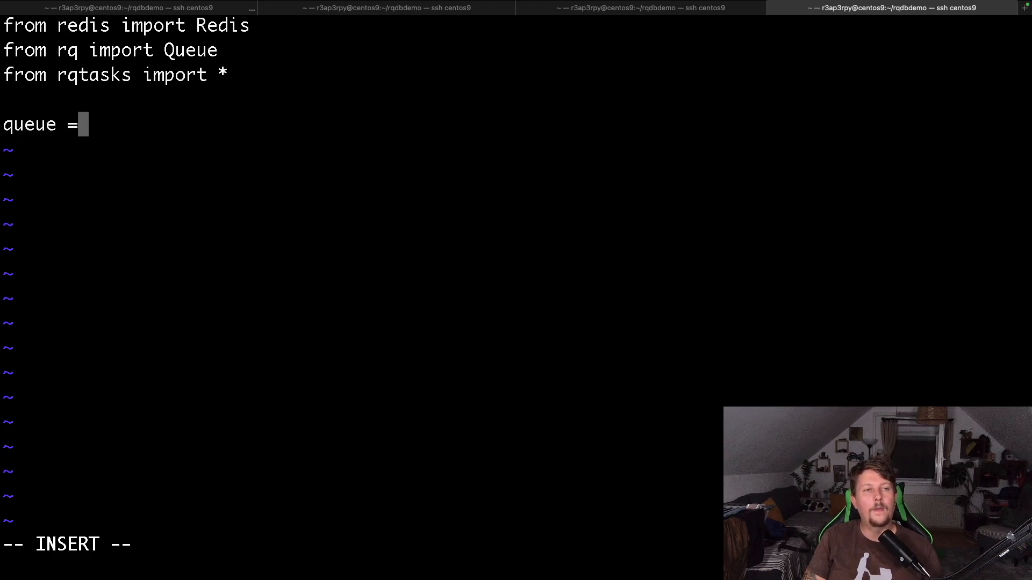
text(queue.e)
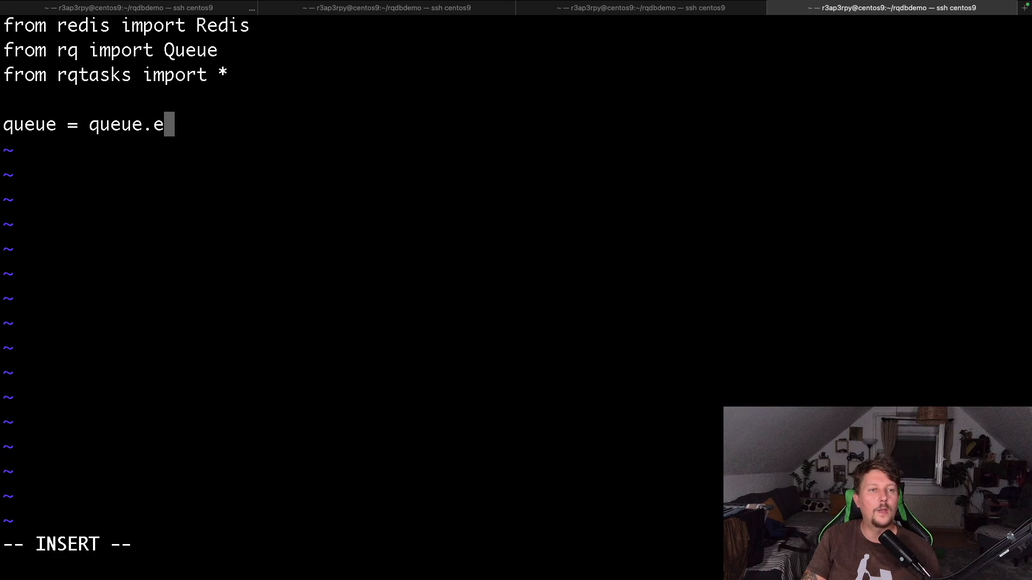
text(nqueue())
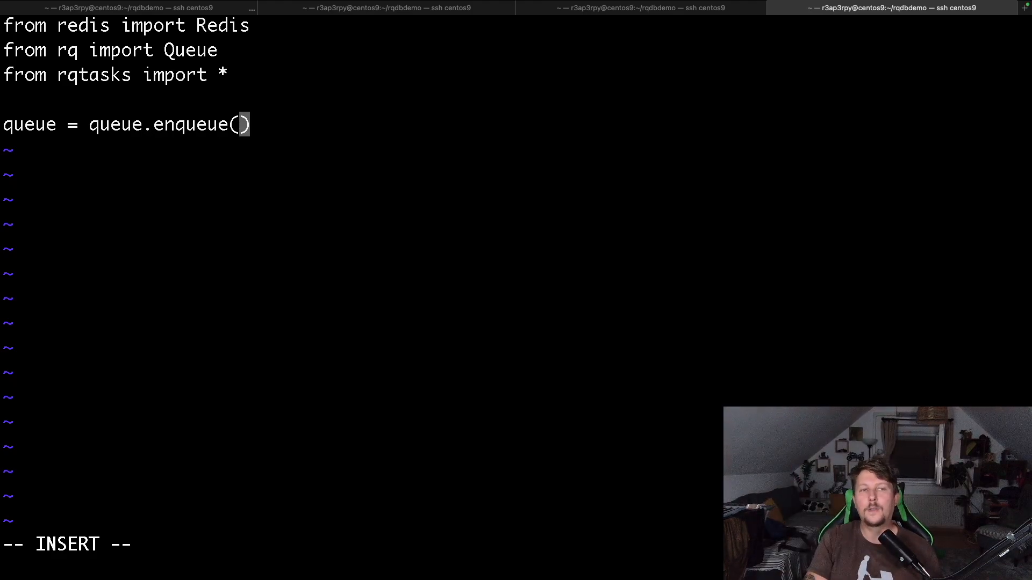
text(co)
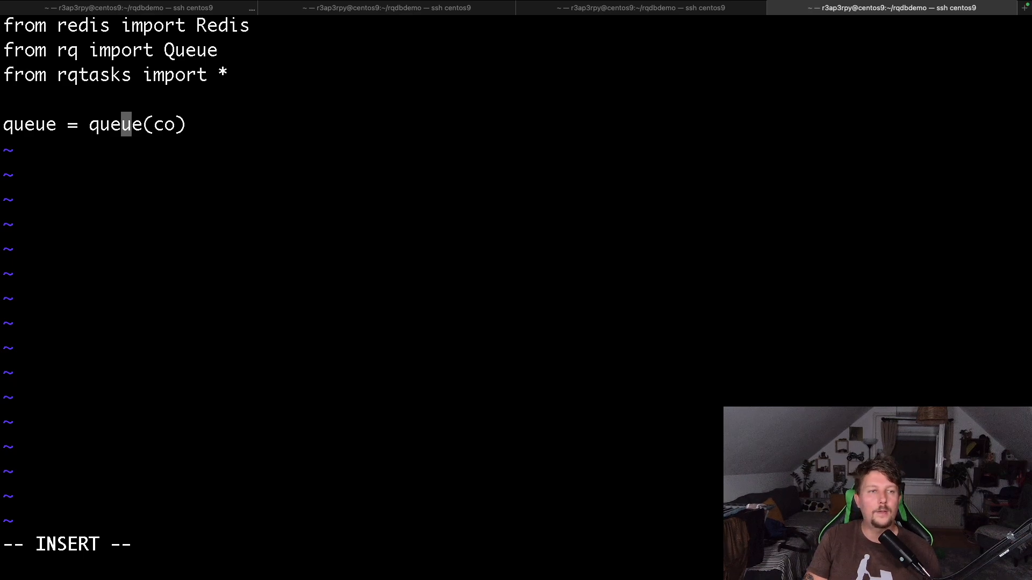
text(Queue)
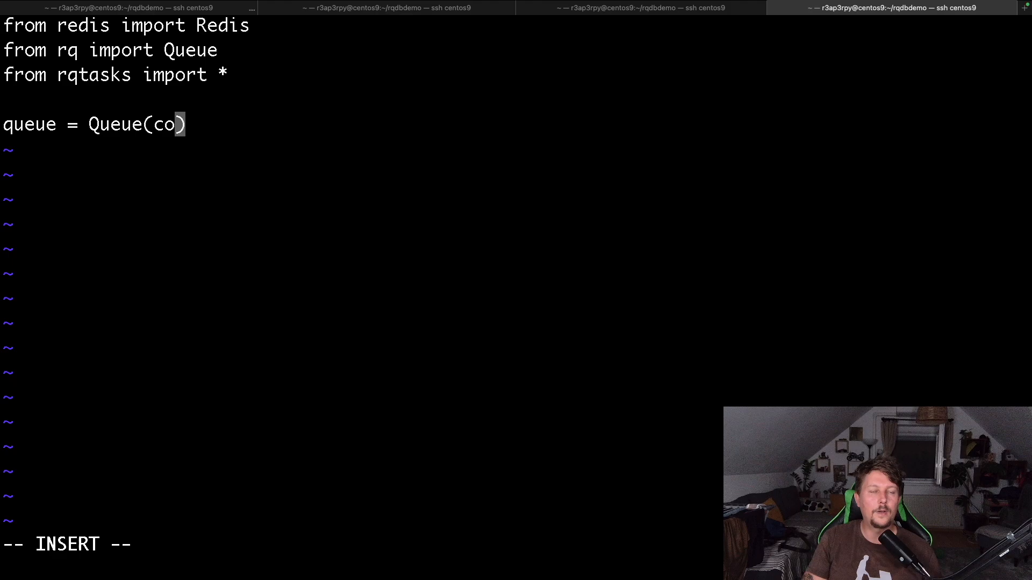
text(nnection)
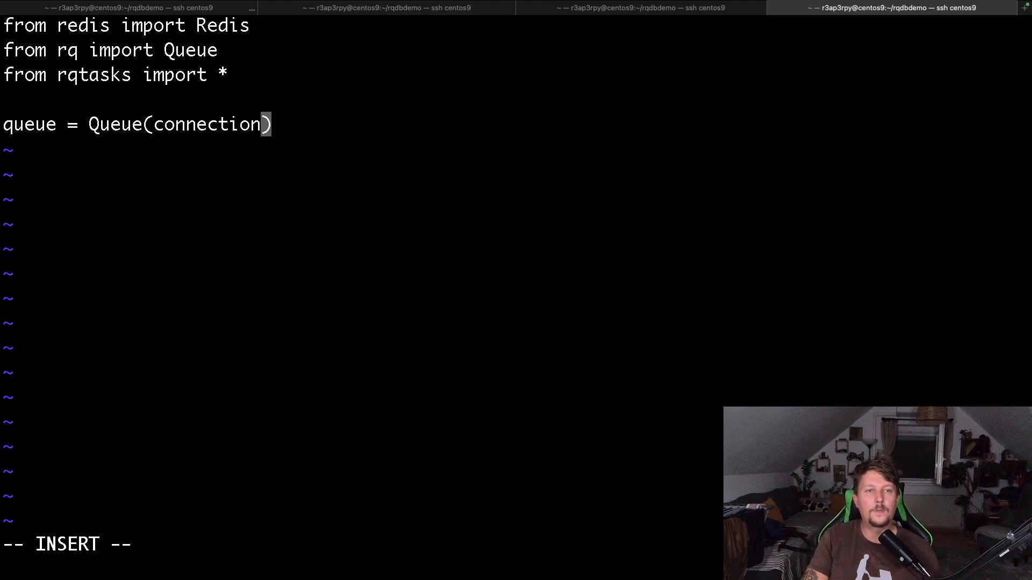
text(= R)
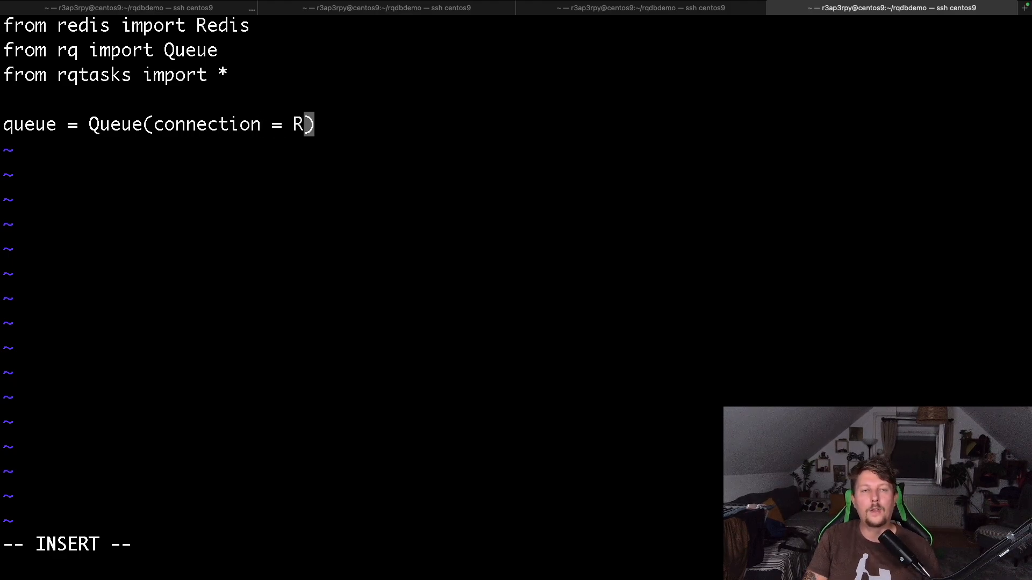
text(edis())
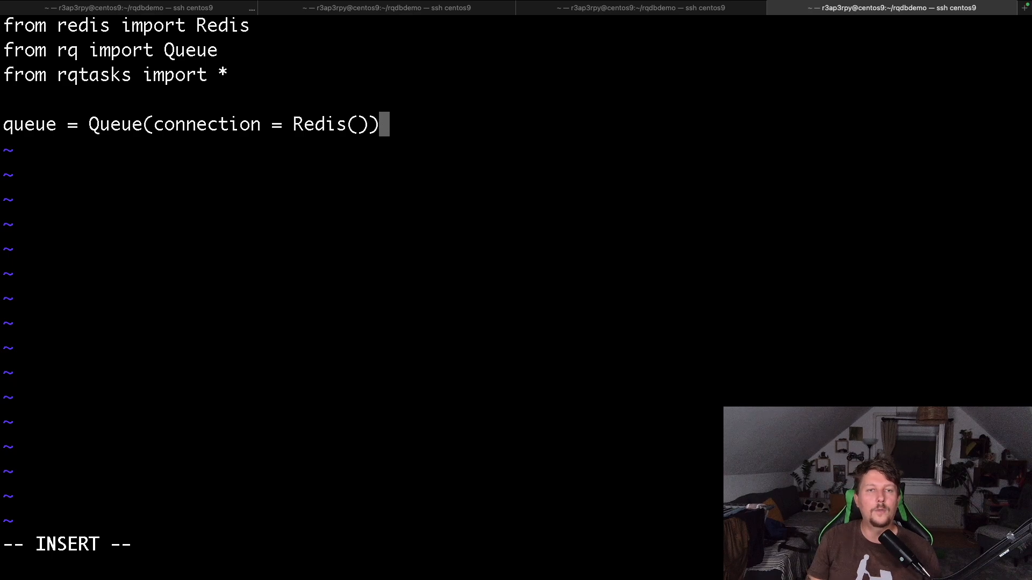
key(Return)
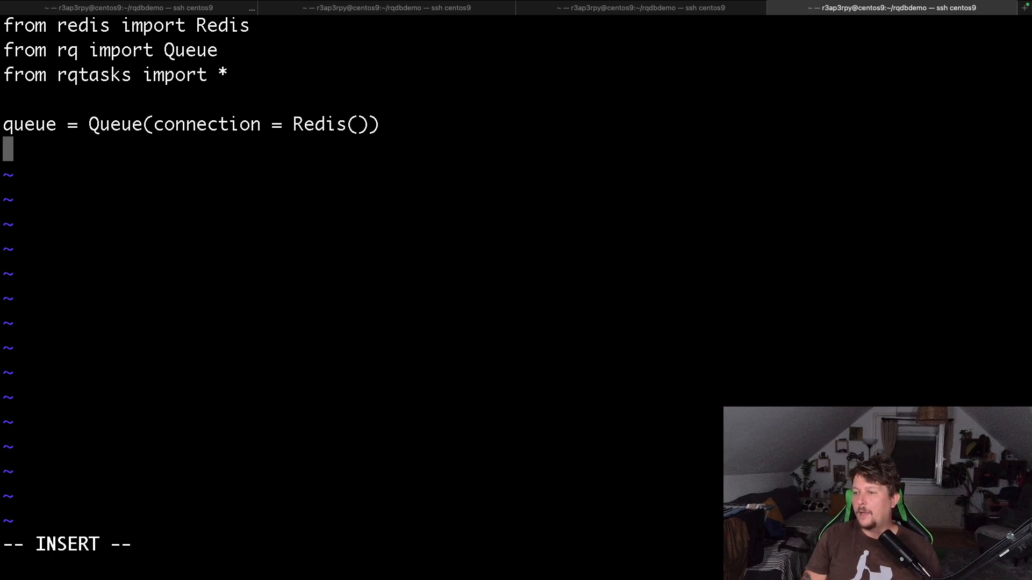
Step: Add first_job = queue.enqueue(multiply, 4, 5) to main.py
text(job)
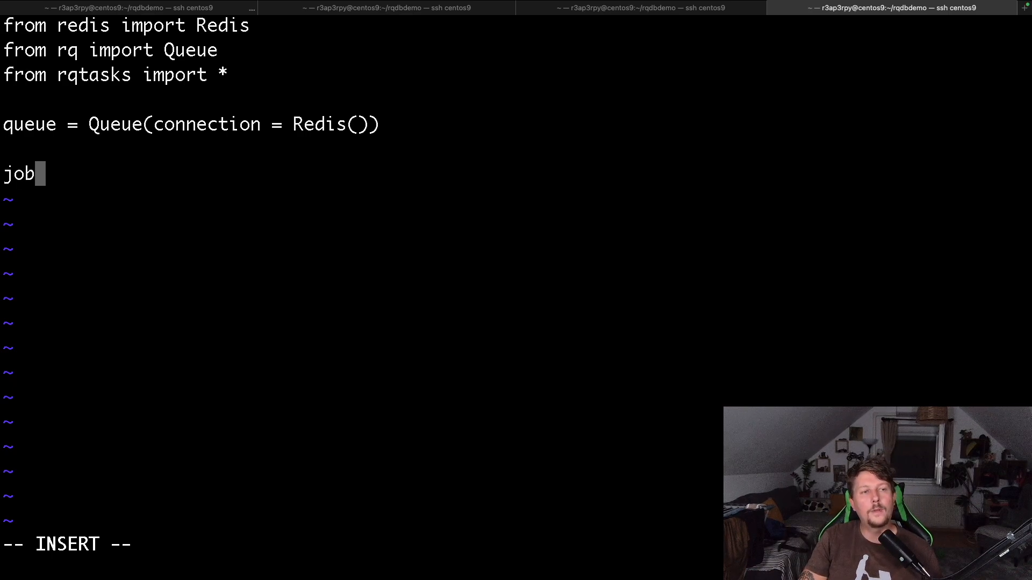
text(first_)
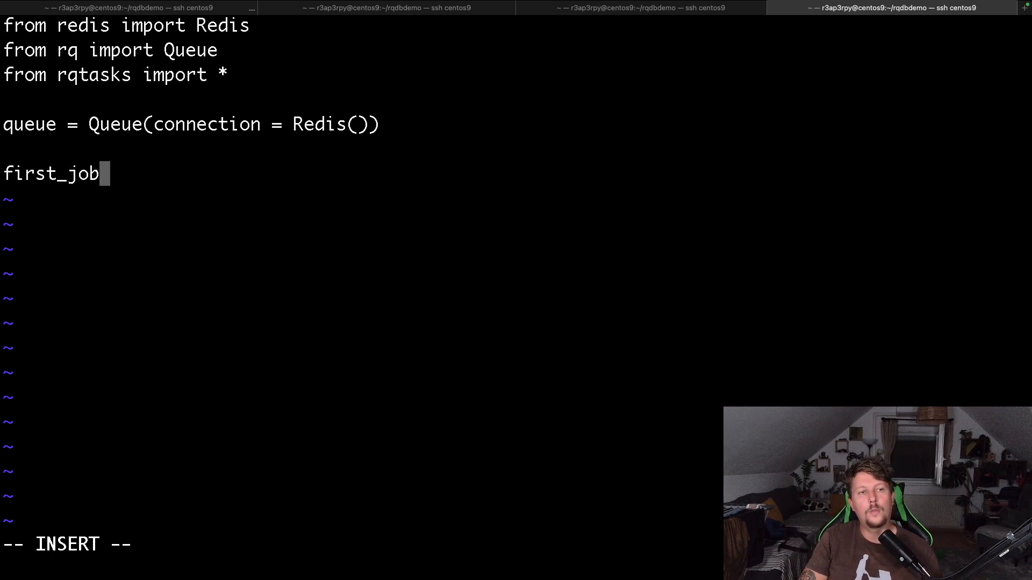
text(= queu)
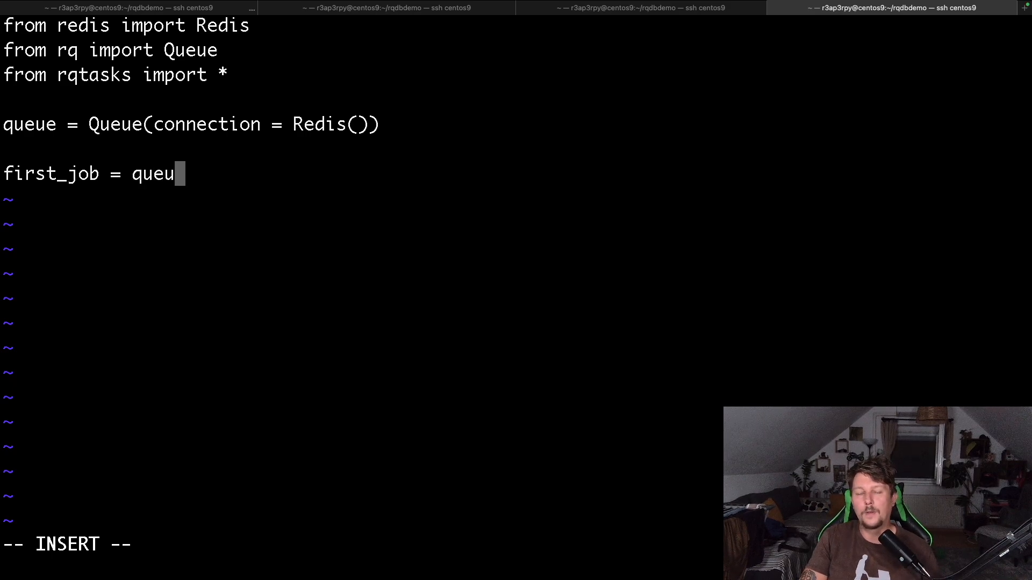
text(e.enqueue()
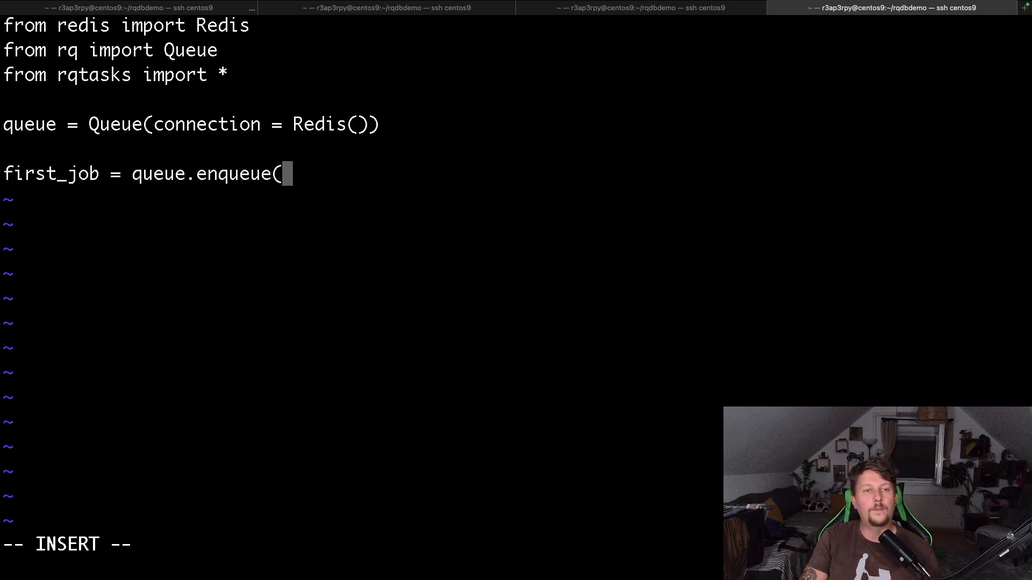
text())
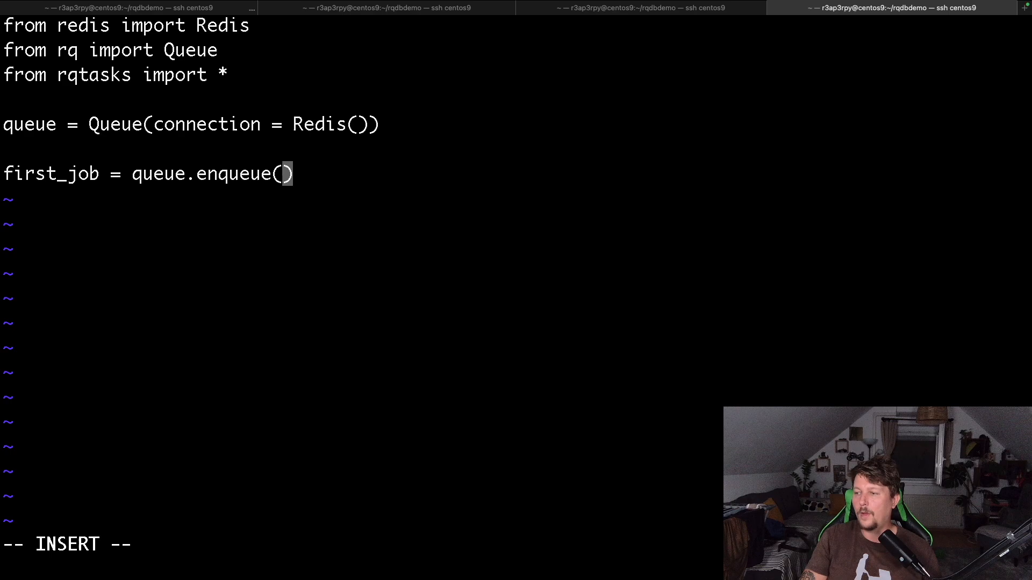
text(multipl)
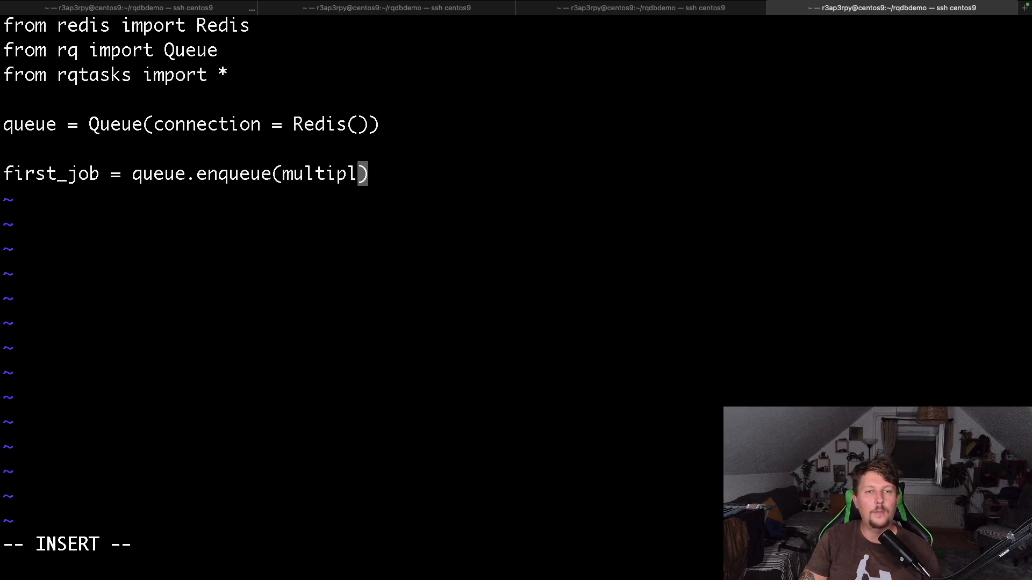
text(y,.)
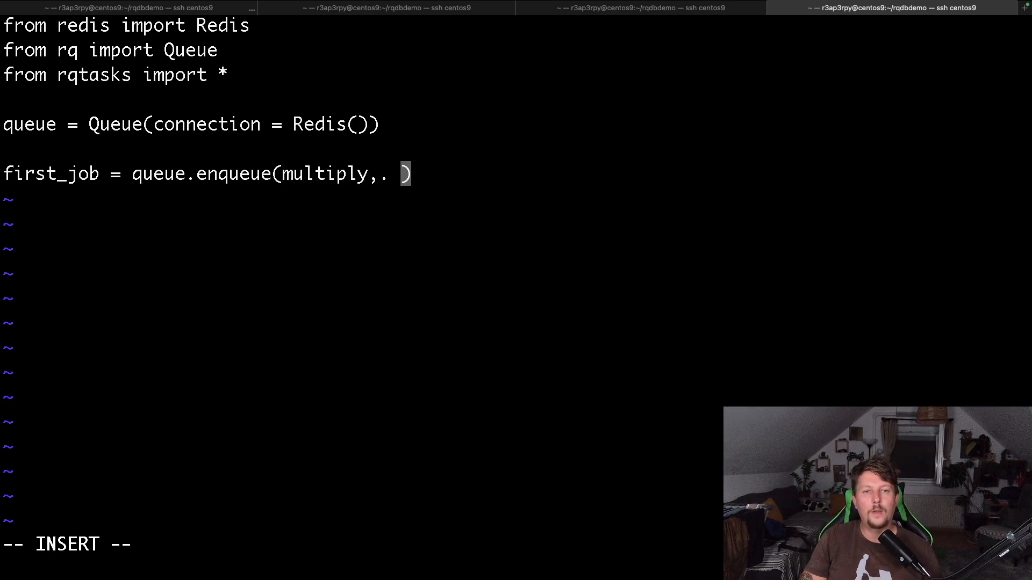
text(4, 45)
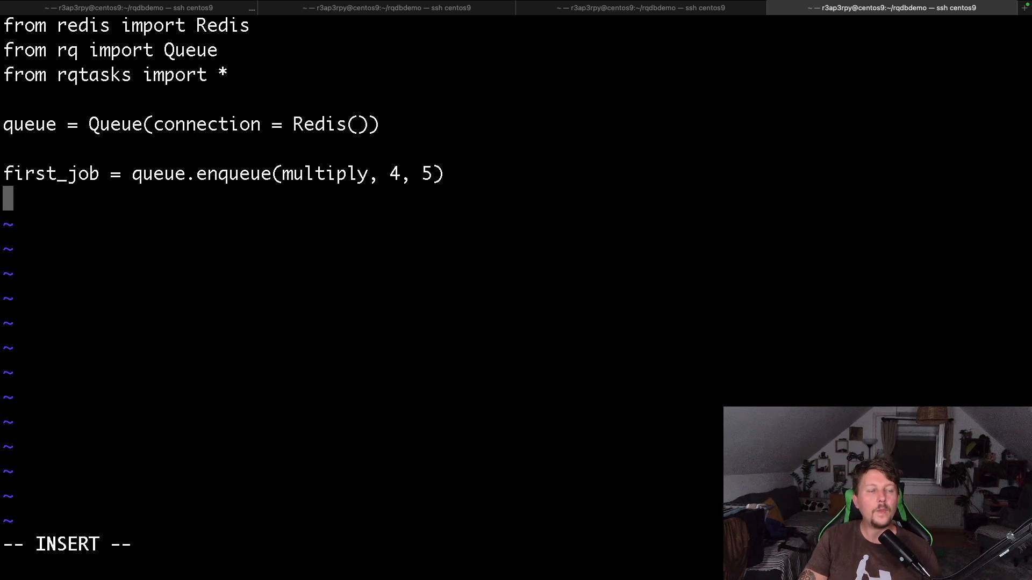
Step: Add second_job = queue.enqueue(divide, 5, 7)
text(second_job = queu)
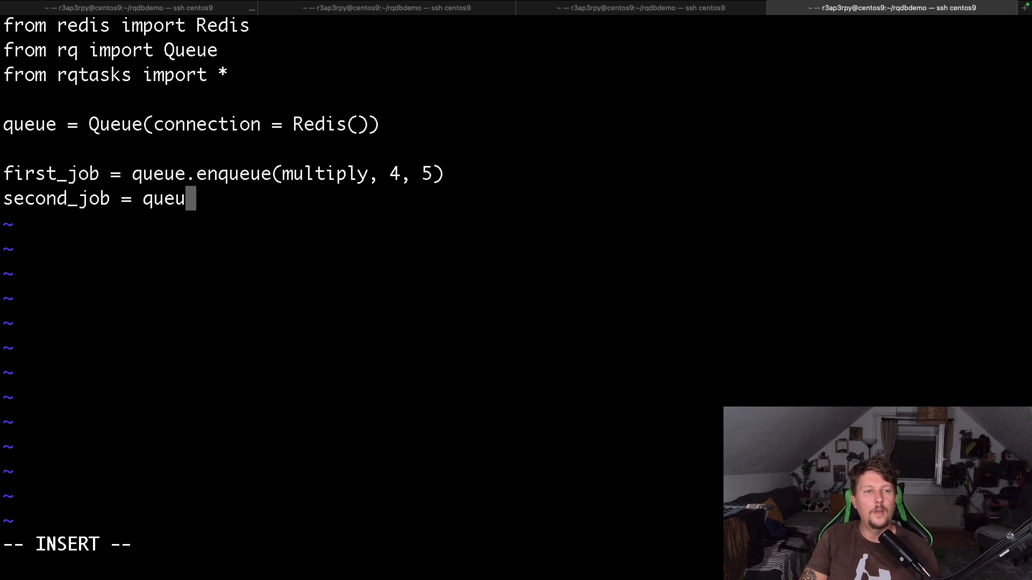
text(.enqu)
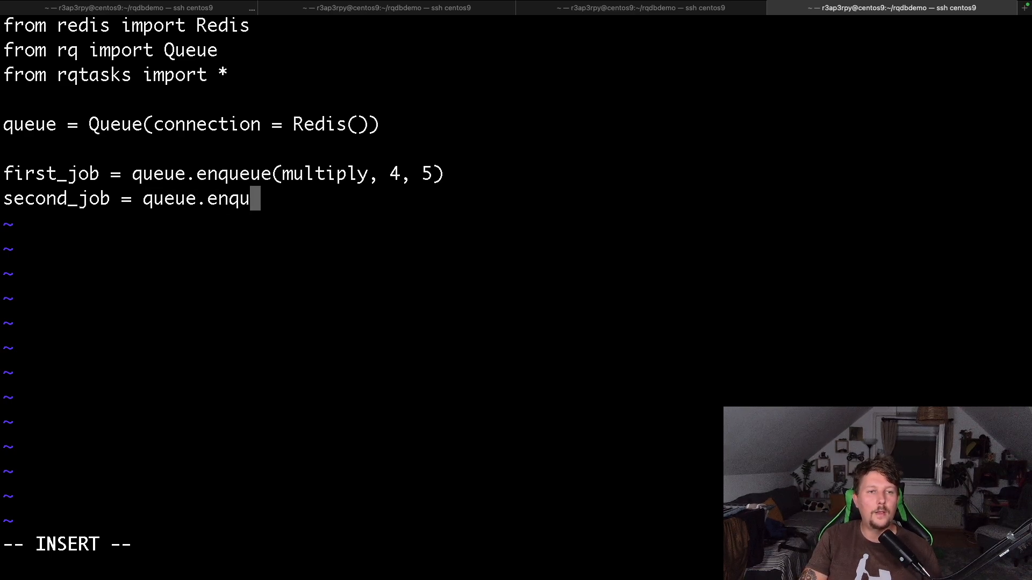
text(eue(m))
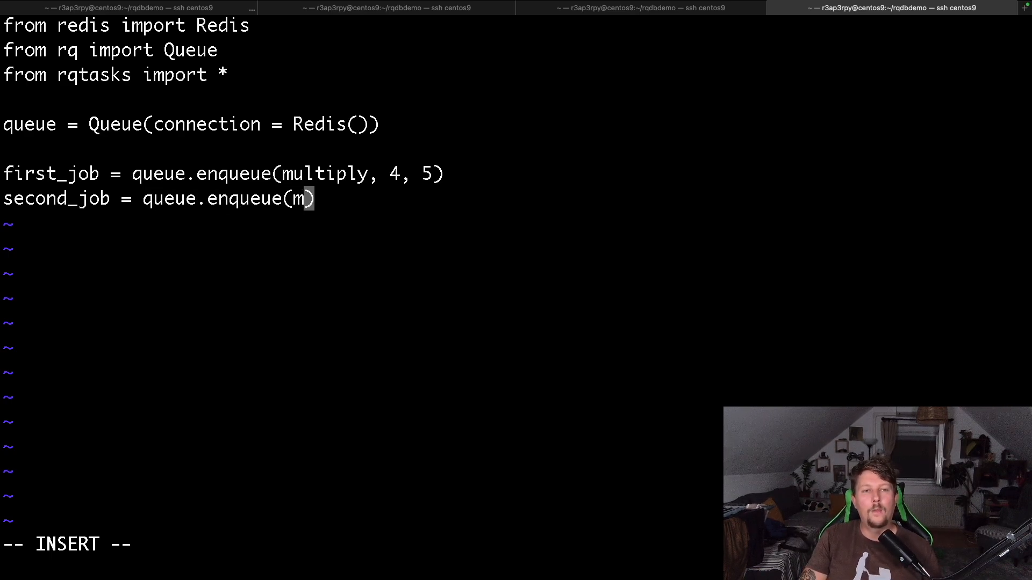
text(ivi)
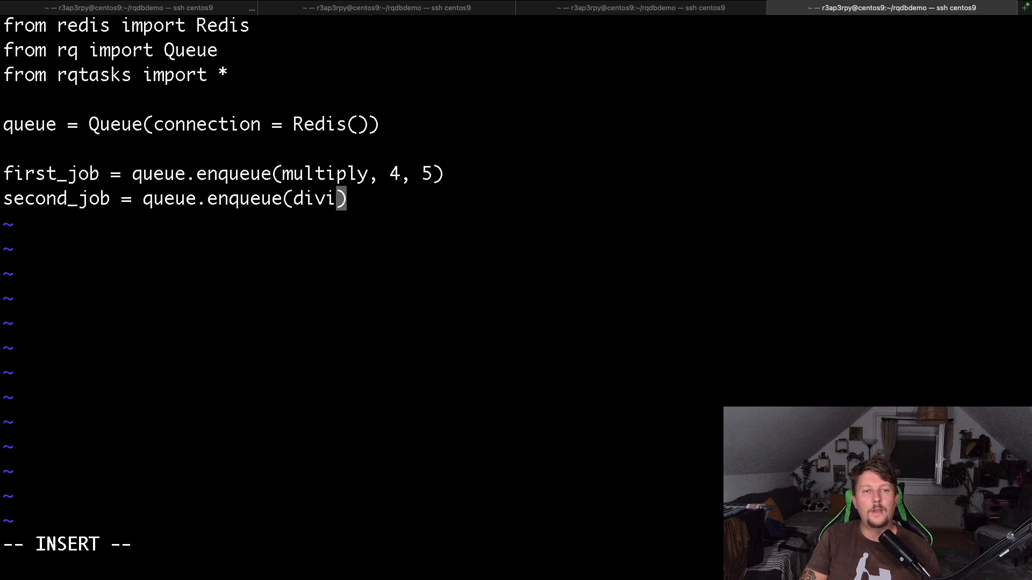
text(de,)
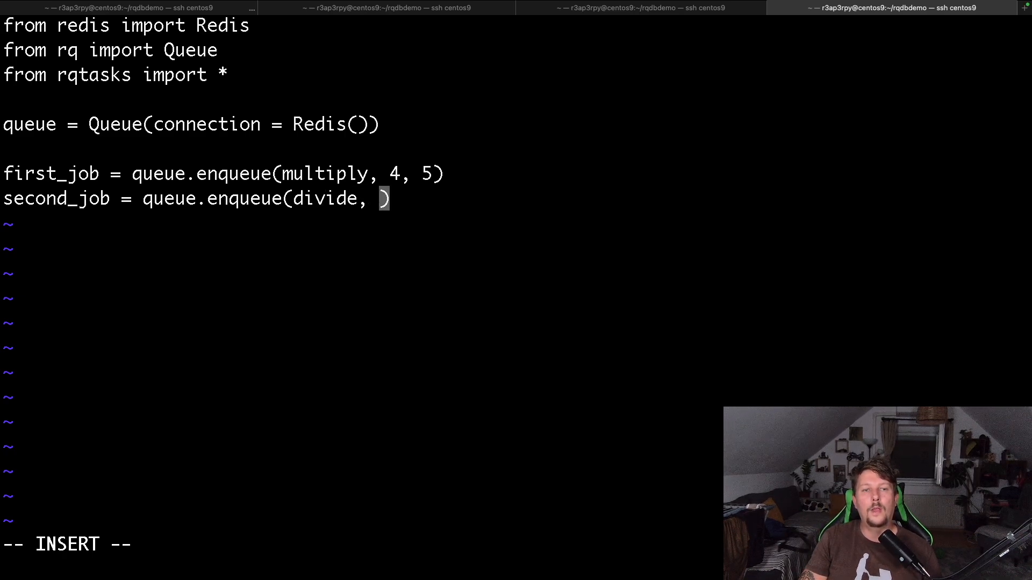
text(5,)
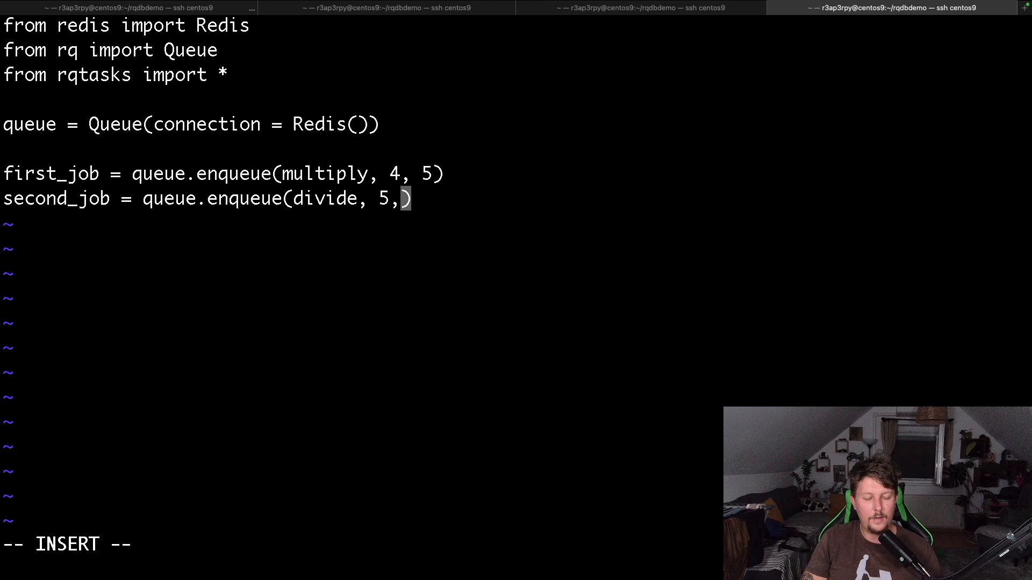
text(7))
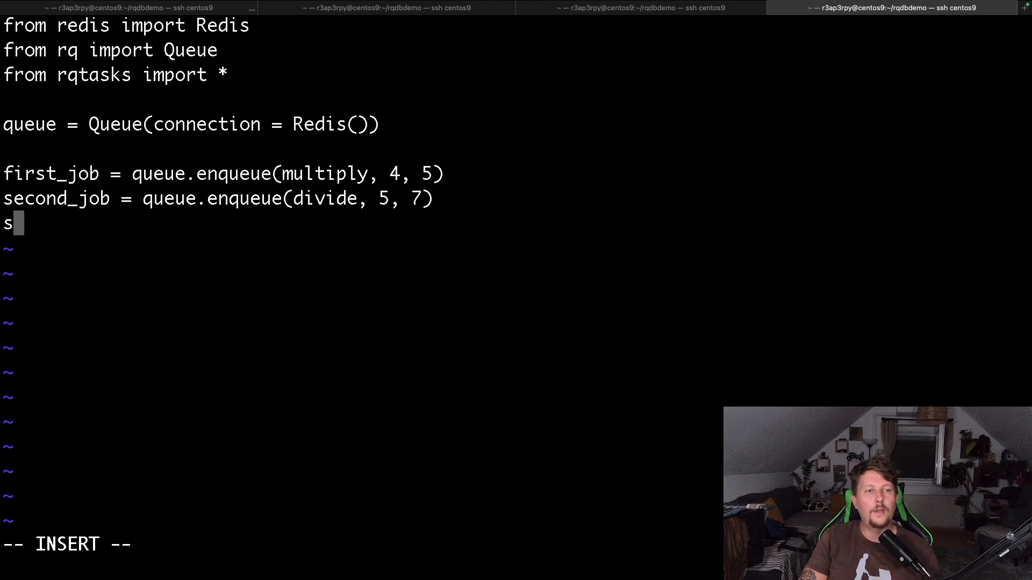
Step: Add third_job enqueuing upper_case with "This is awesome!", then save and quit vim
text(hird_job =)
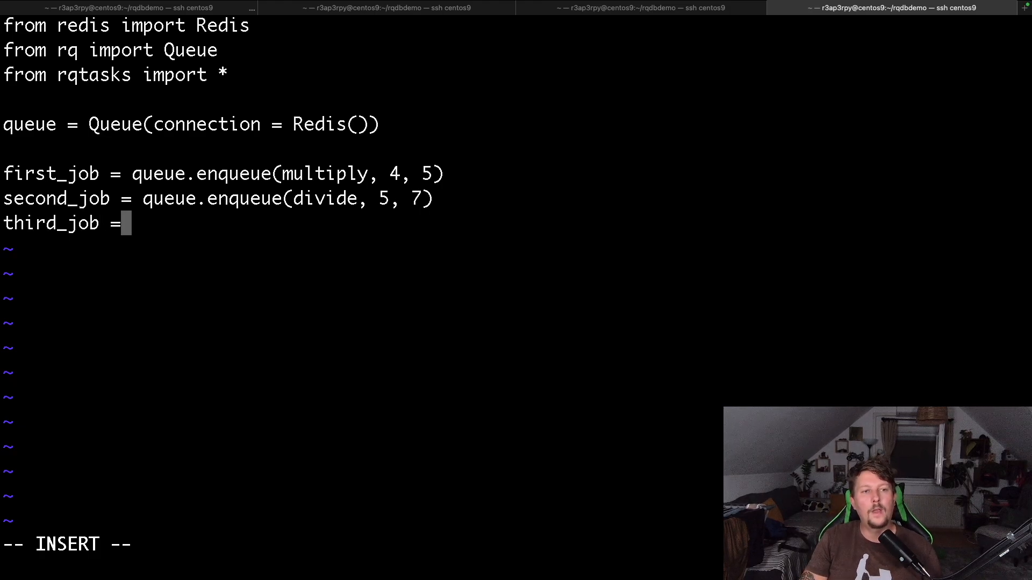
text(queue.q)
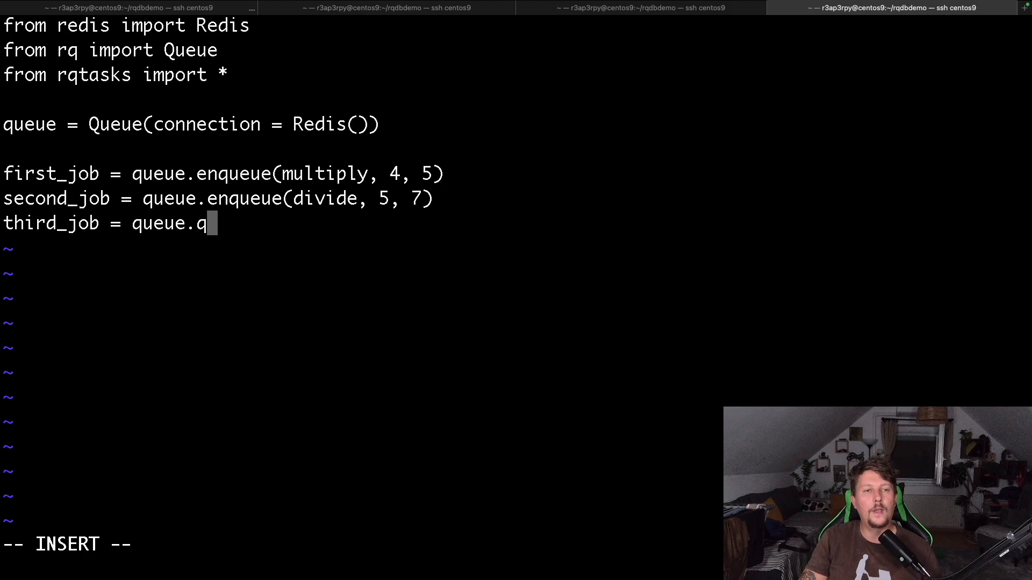
text(enqueue())
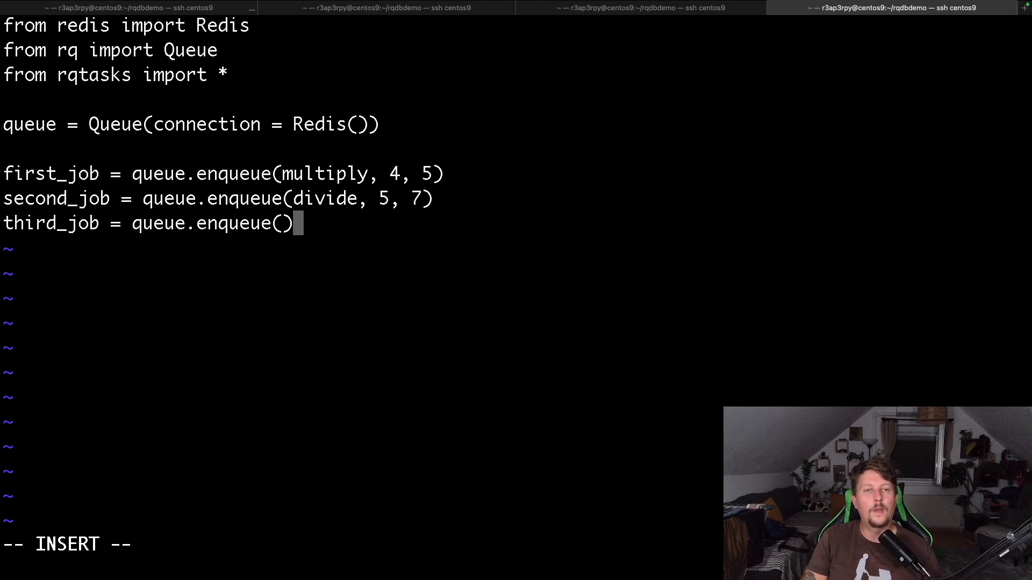
text(upper_cas)
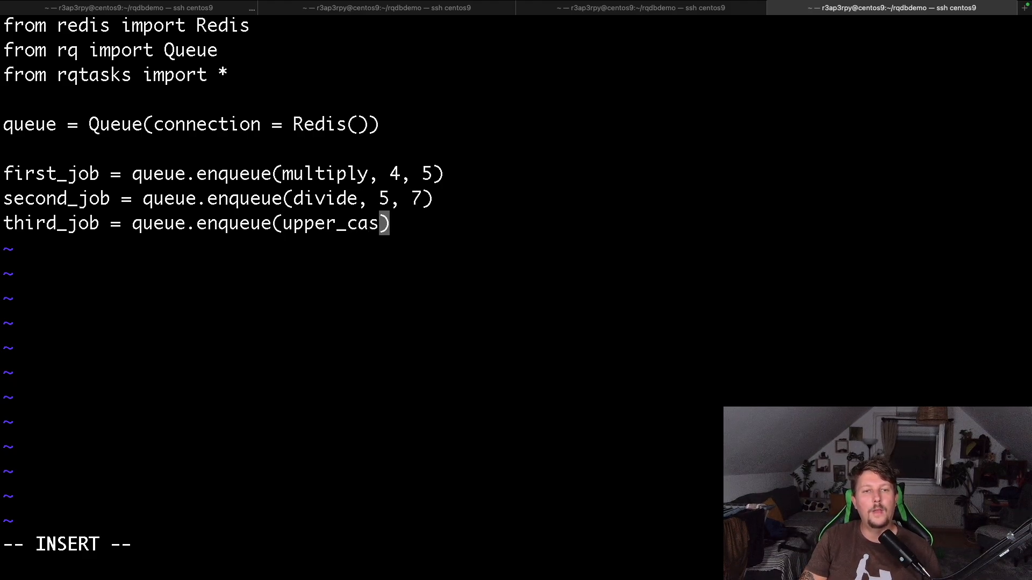
text(e, ")
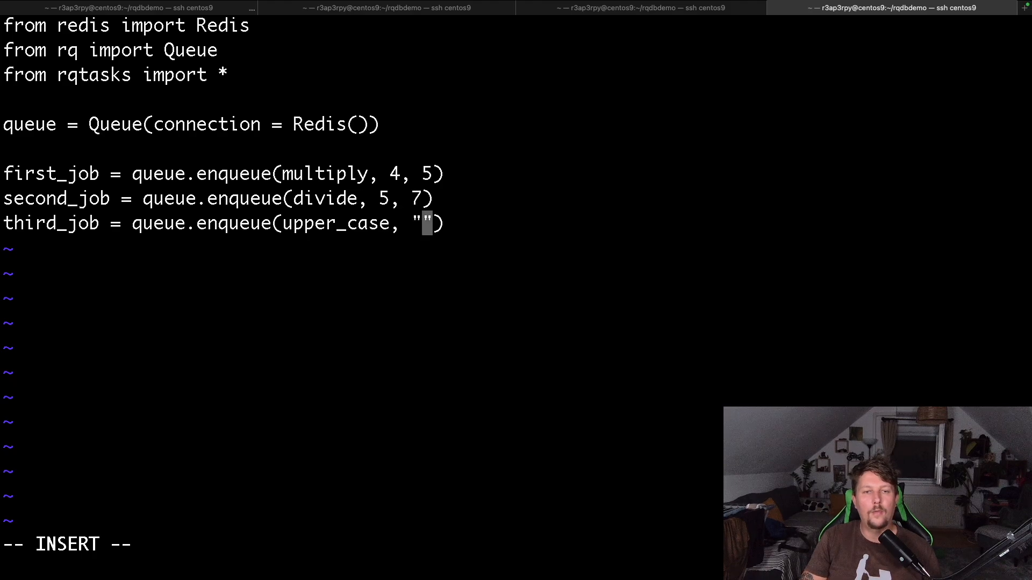
text(This is awesome!)
click(362, 545)
text(:qw!)
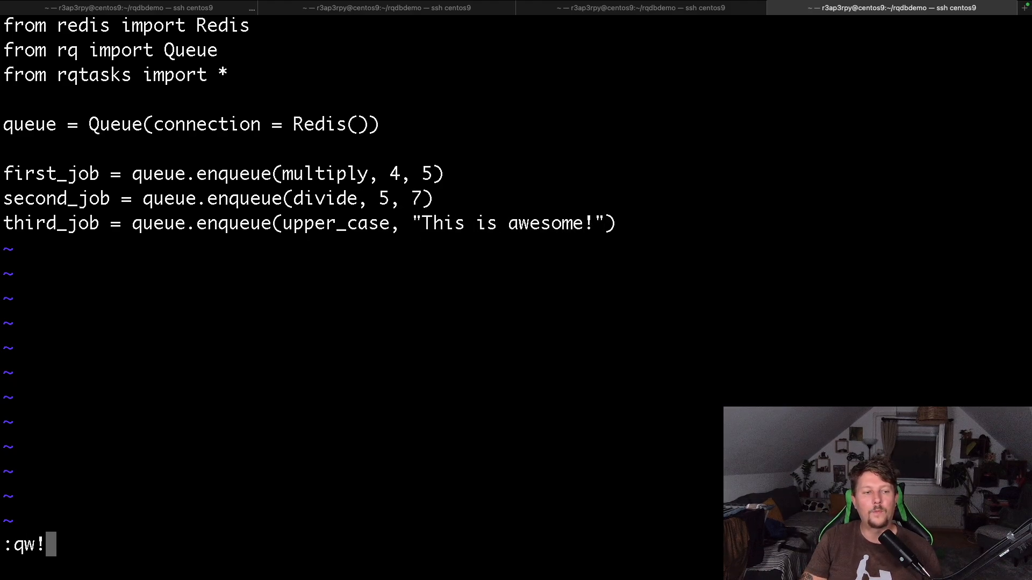
key(Return)
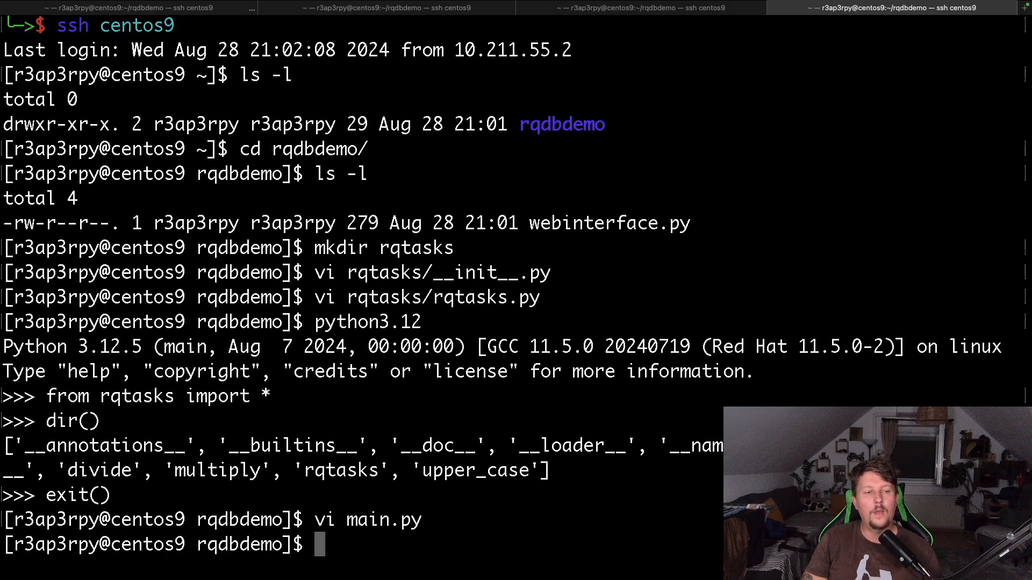
Step: Run python3.12 main.py at the shell prompt
text(python3.)
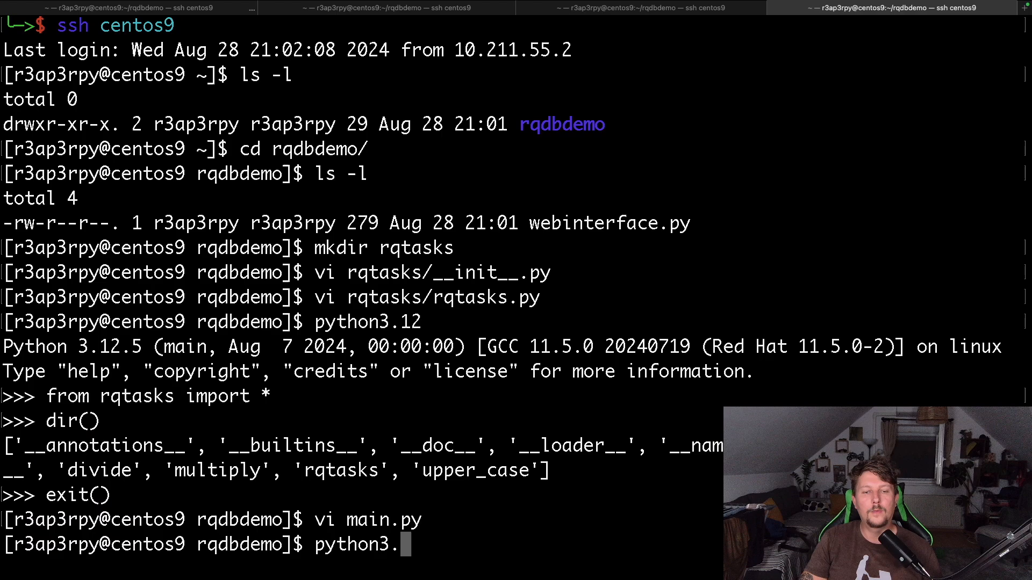
text(12 main.py)
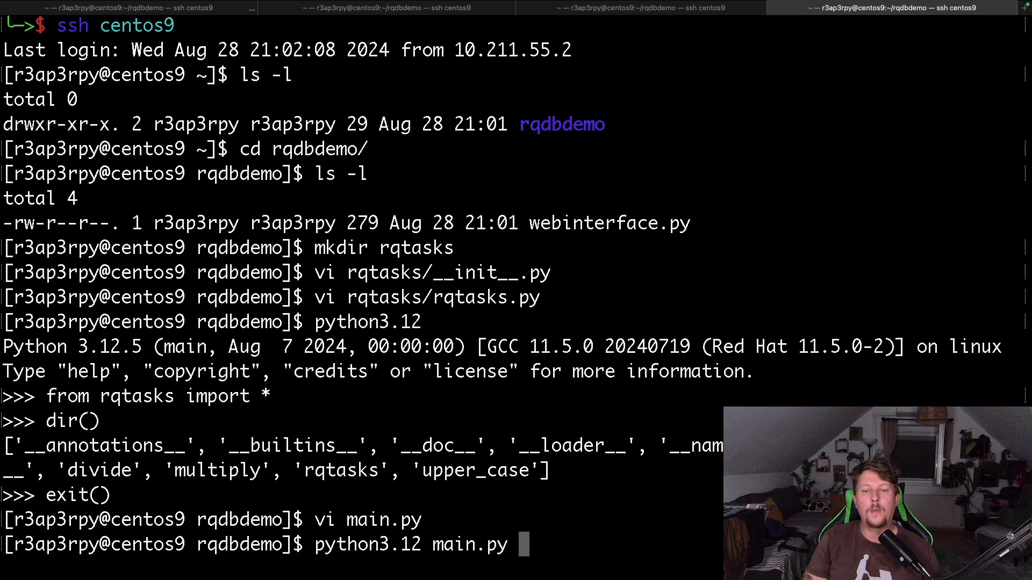
key(Return)
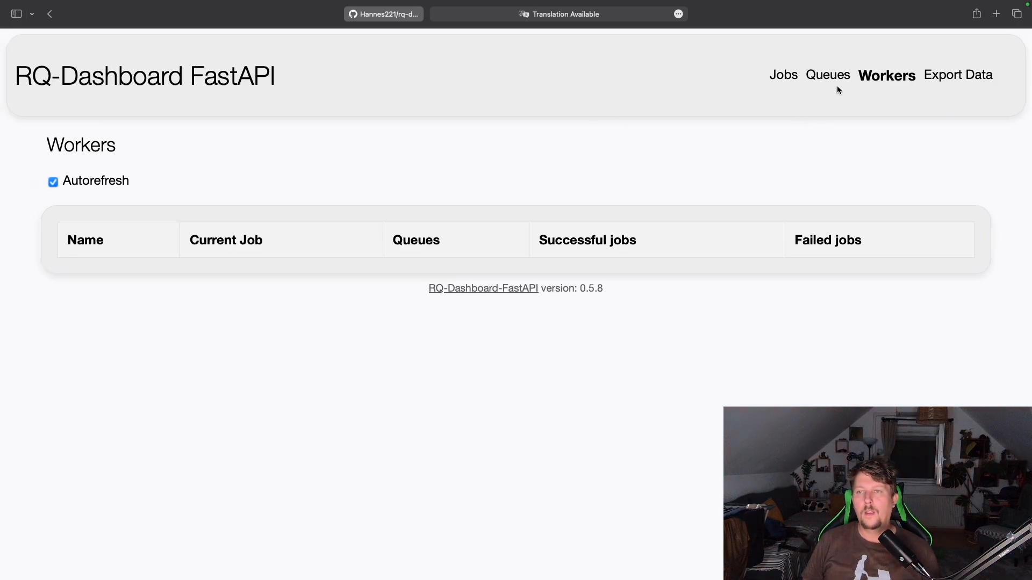
Step: Confirm 3 queued in the default queue, then list the queued jobs
click(827, 74)
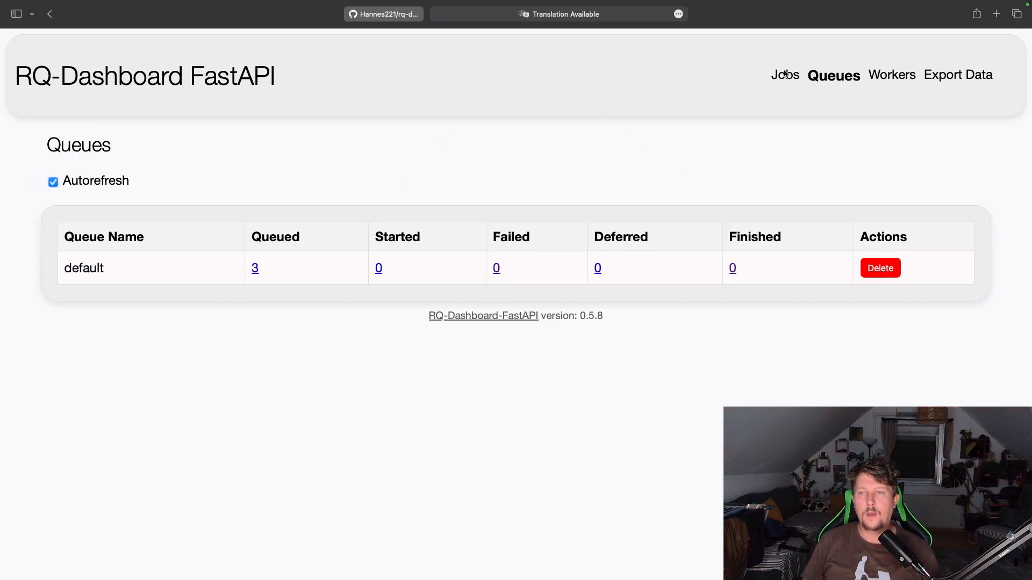
click(783, 74)
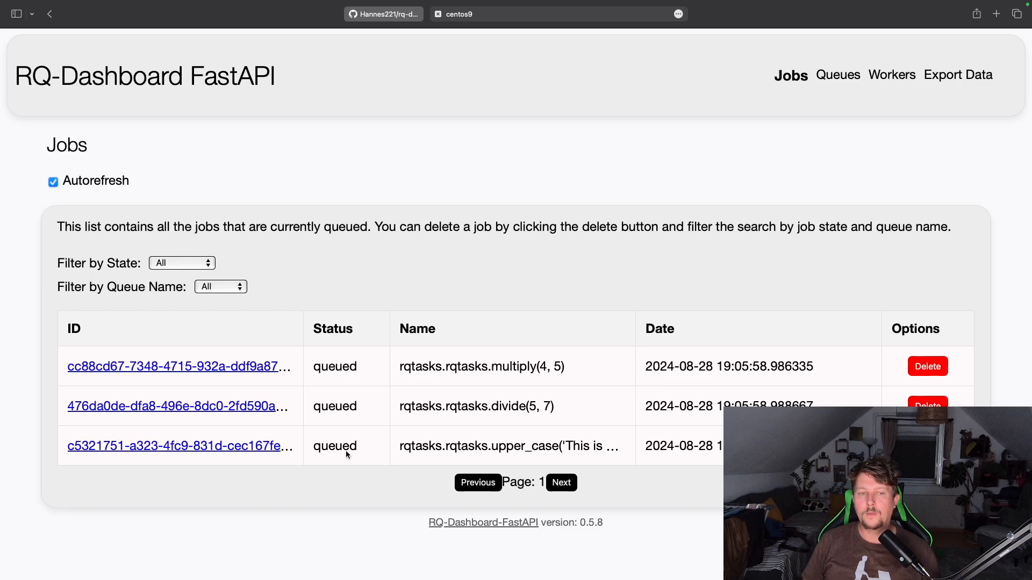
mouse_move(513, 190)
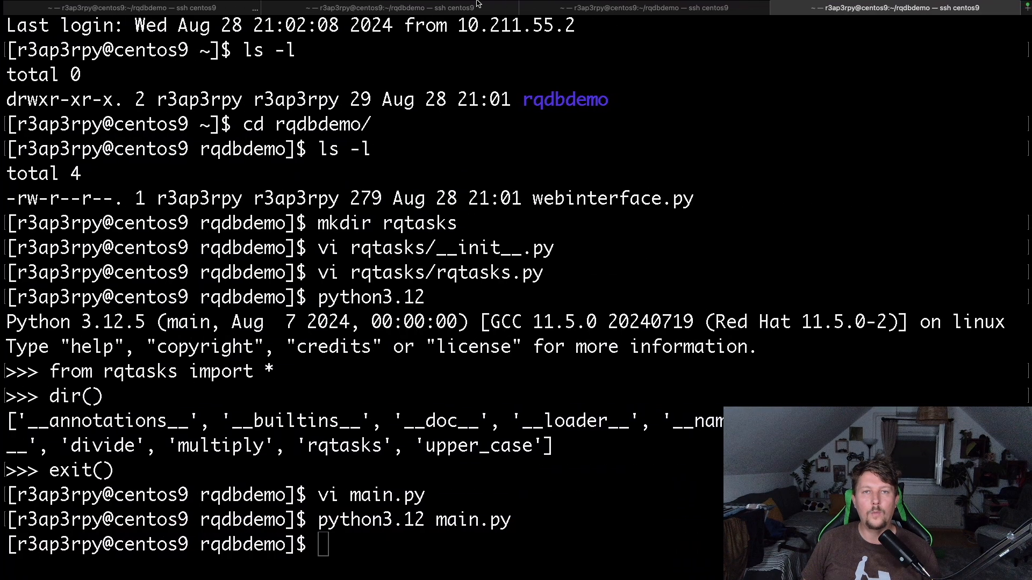
Step: Rerun rq worker in the worker terminal tab to process the three jobs
click(395, 7)
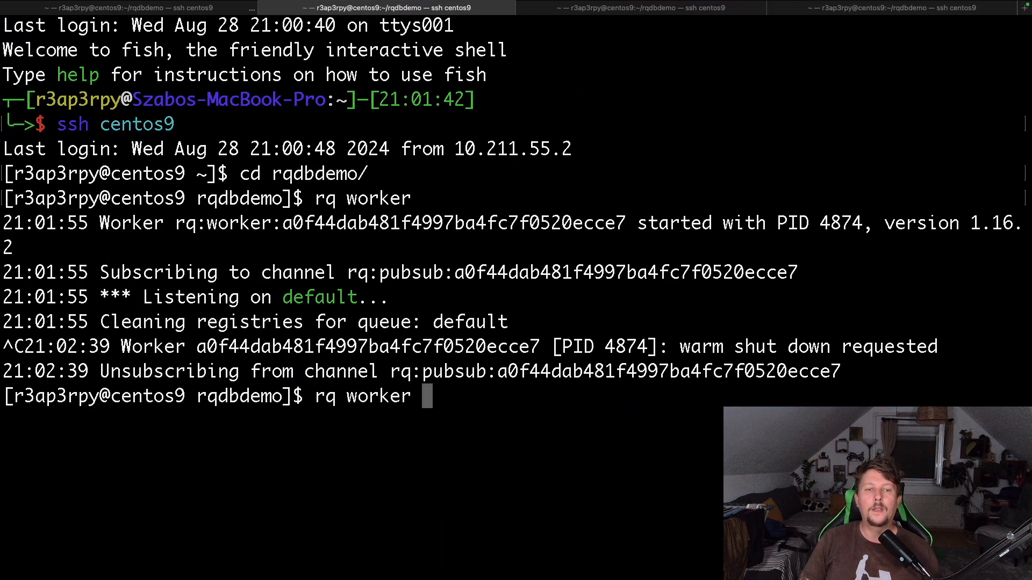
key(Return)
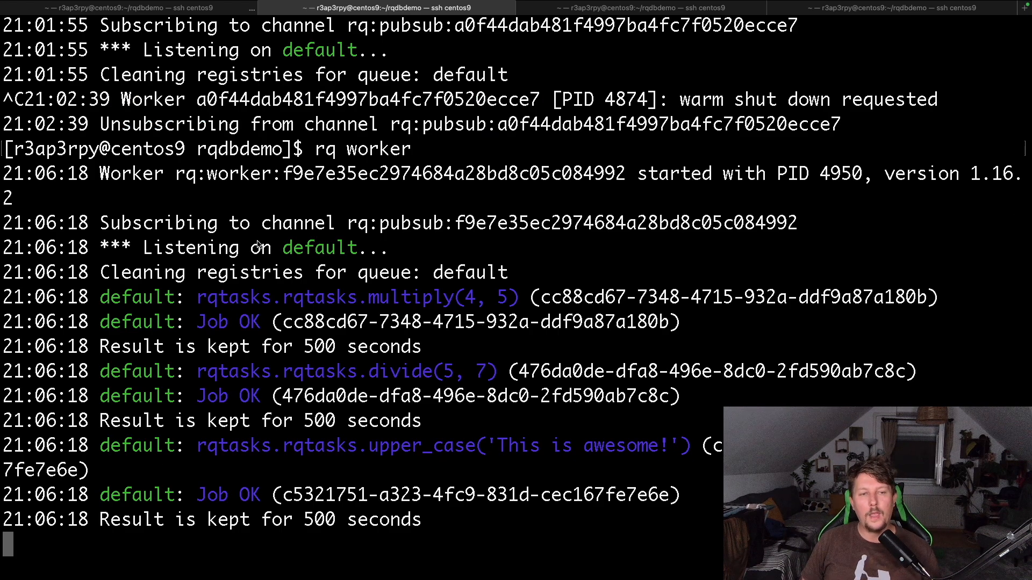
mouse_move(231, 290)
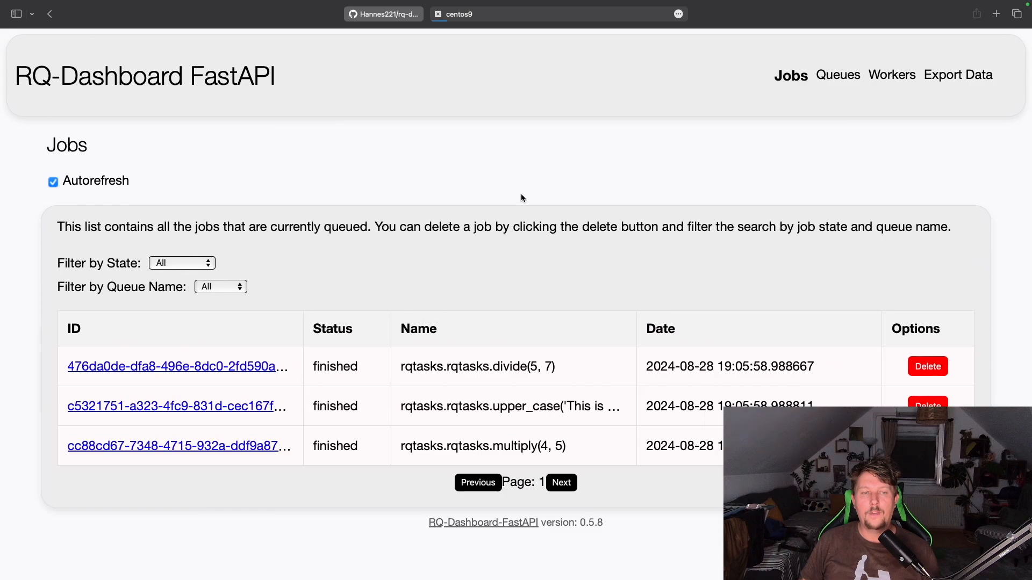
mouse_move(418, 355)
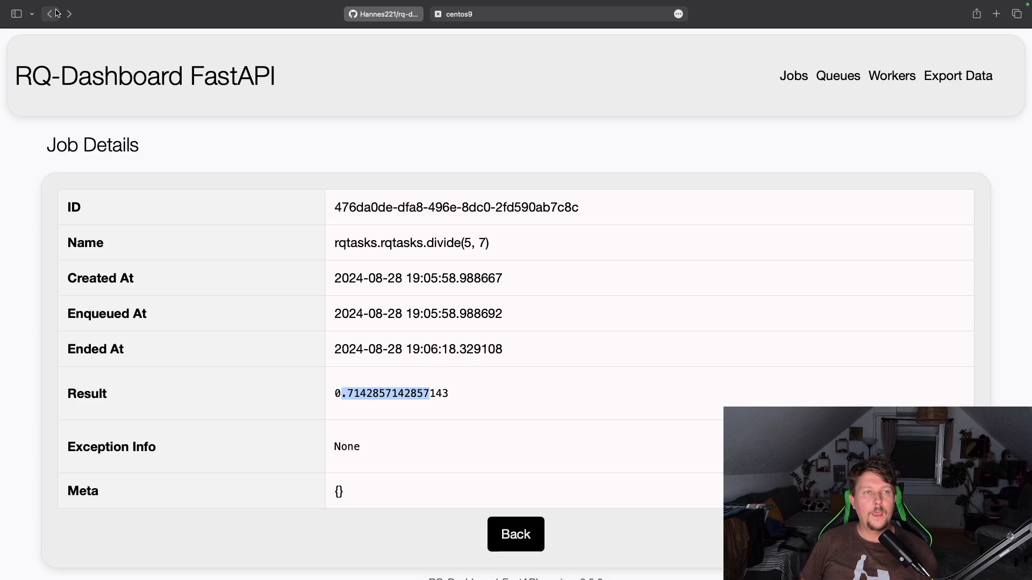
Step: Review job results (20, 0.714…, THIS IS AWESOME!) and the worker's 3 successful jobs
click(49, 13)
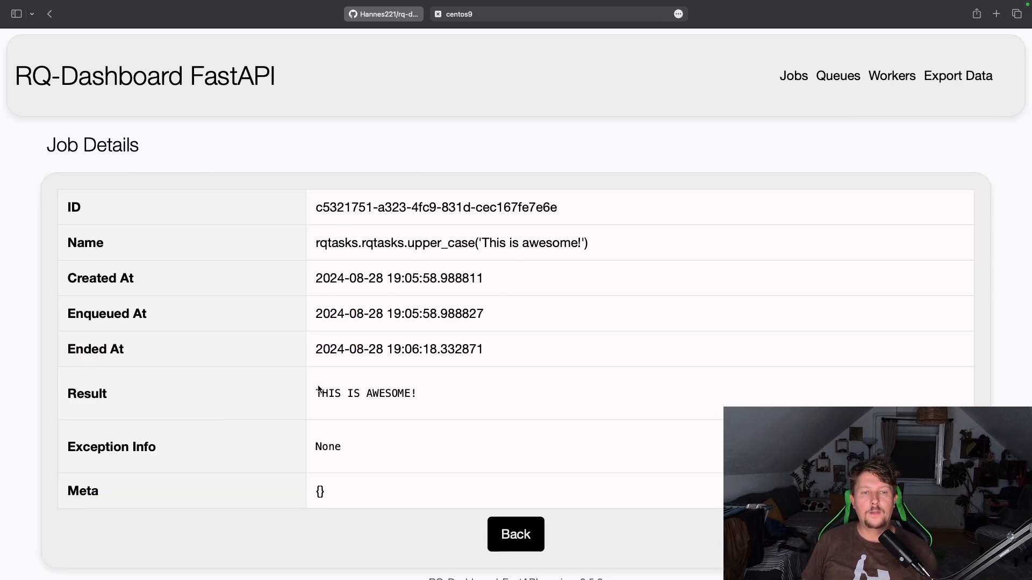
mouse_move(302, 228)
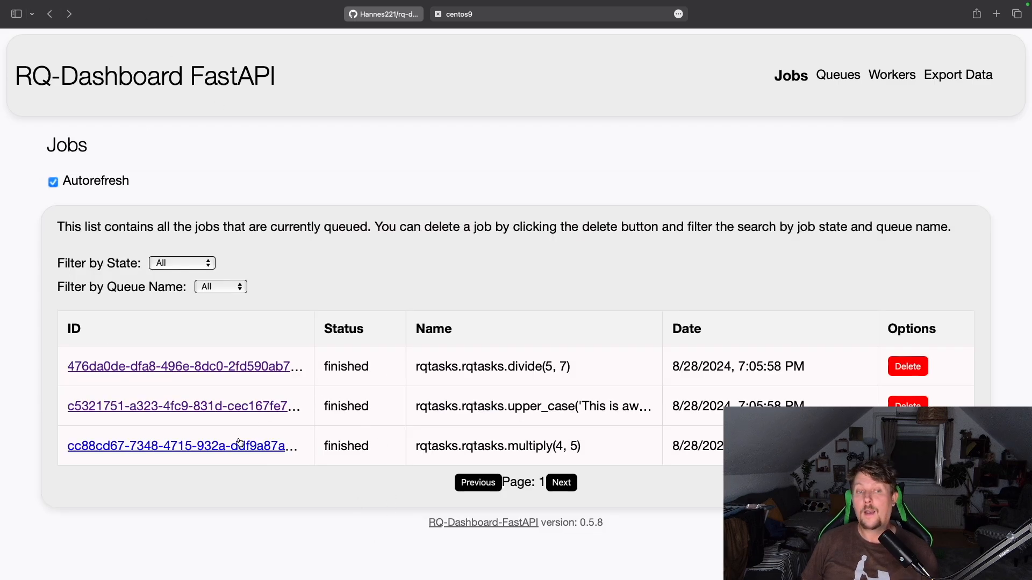
click(179, 446)
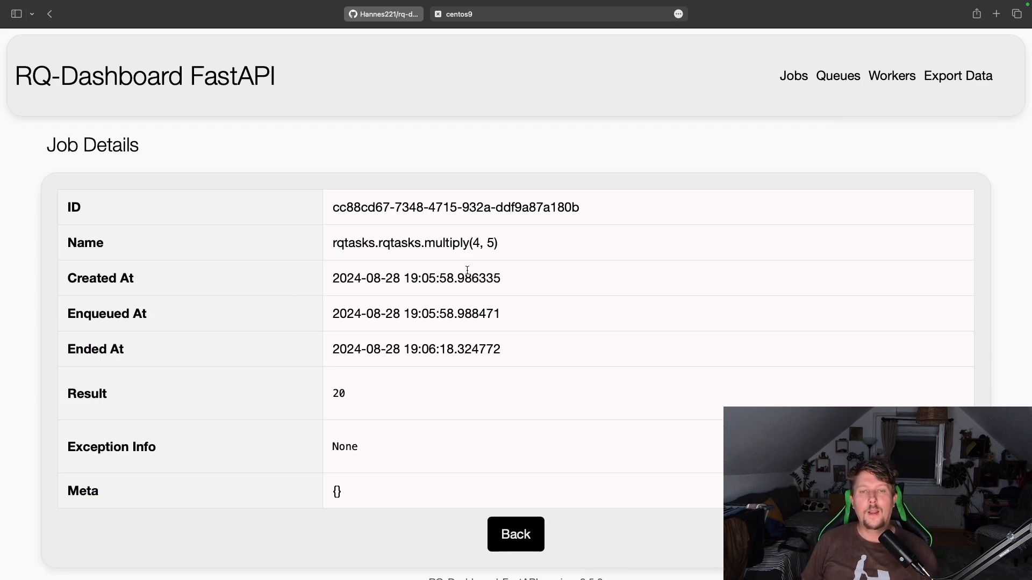
double_click(484, 243)
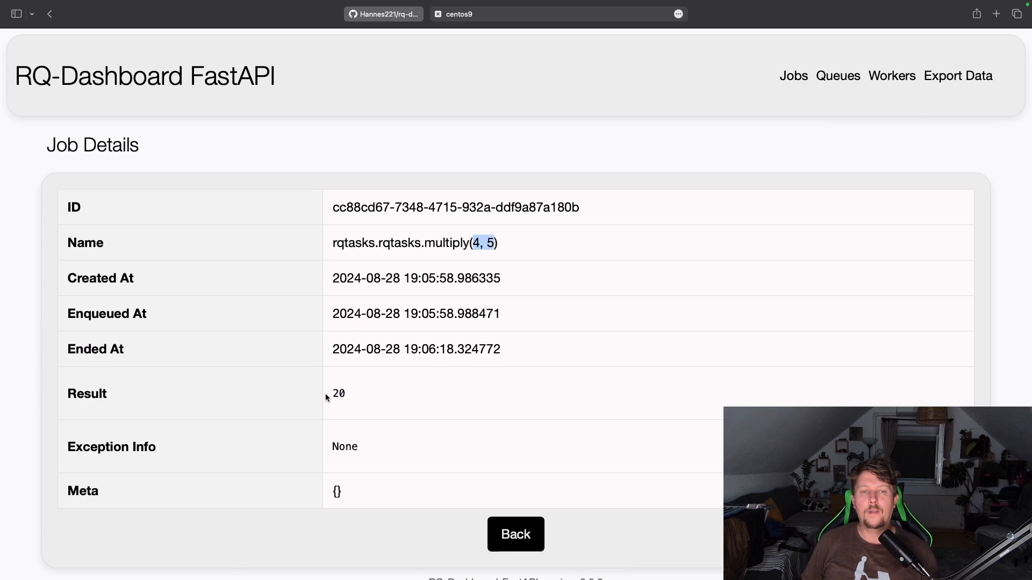
mouse_move(893, 94)
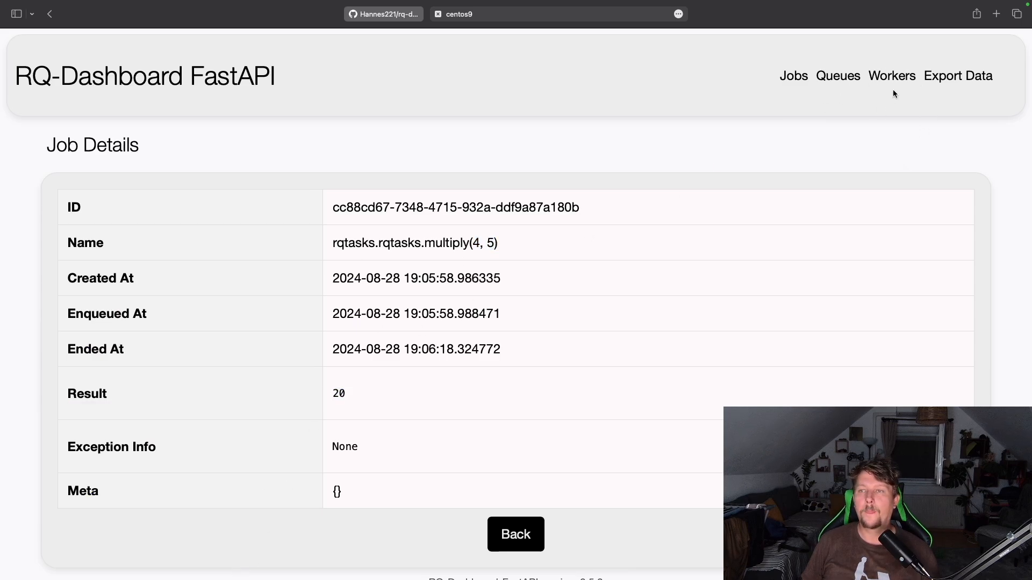
click(891, 75)
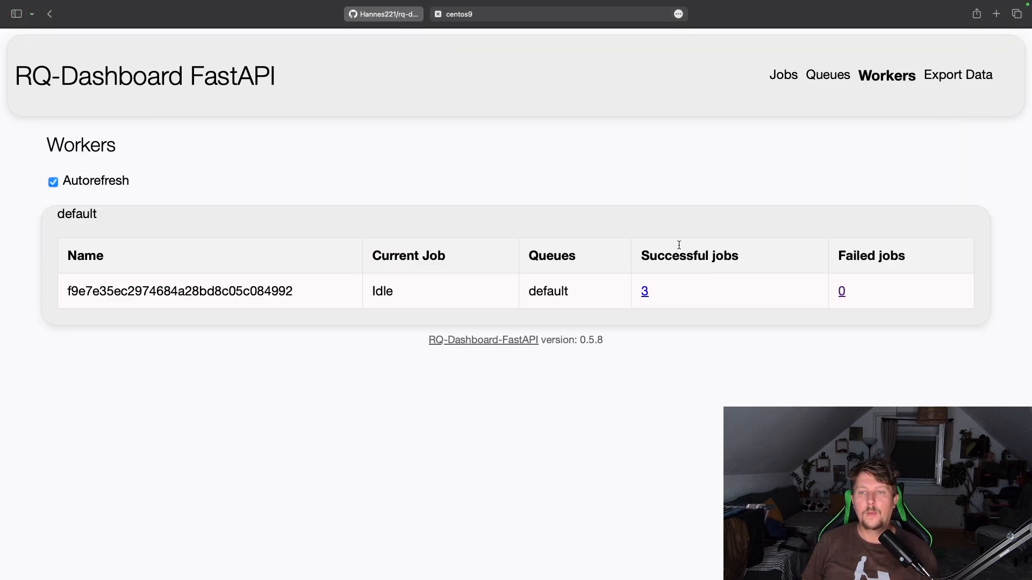
Step: Check the three finished jobs, export jobs and workers CSVs, and return to the GitHub README
click(782, 74)
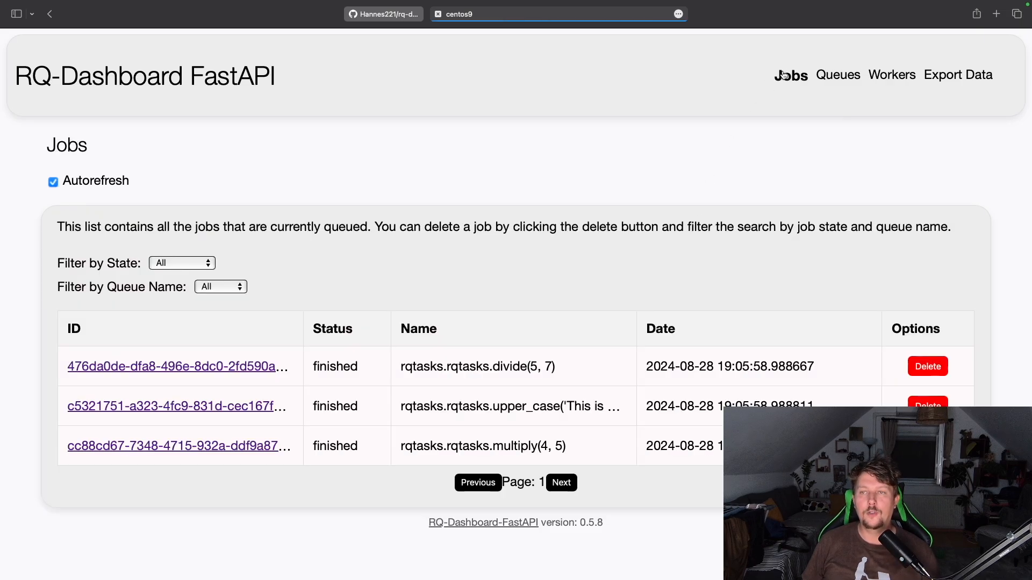
click(833, 75)
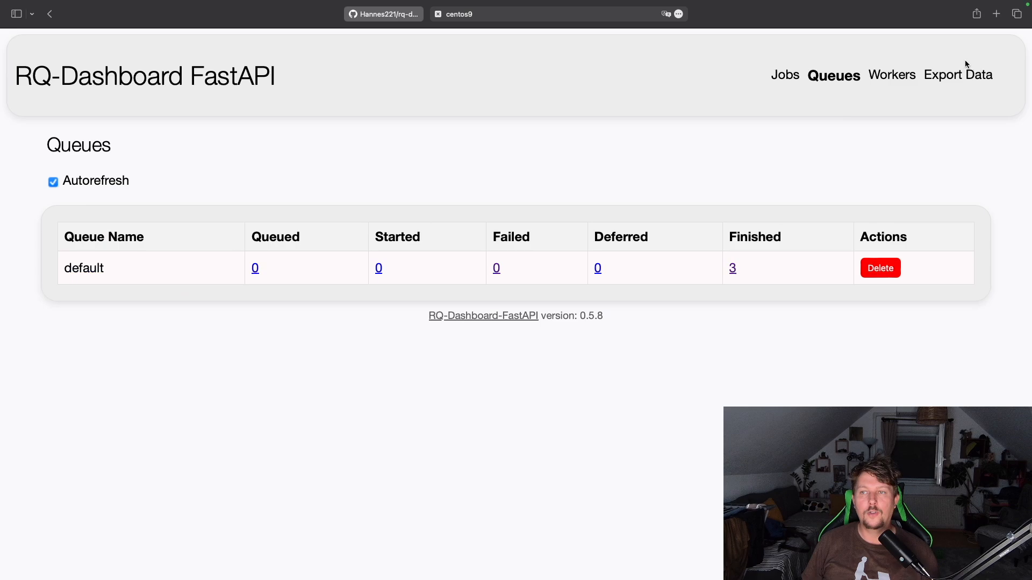
click(957, 74)
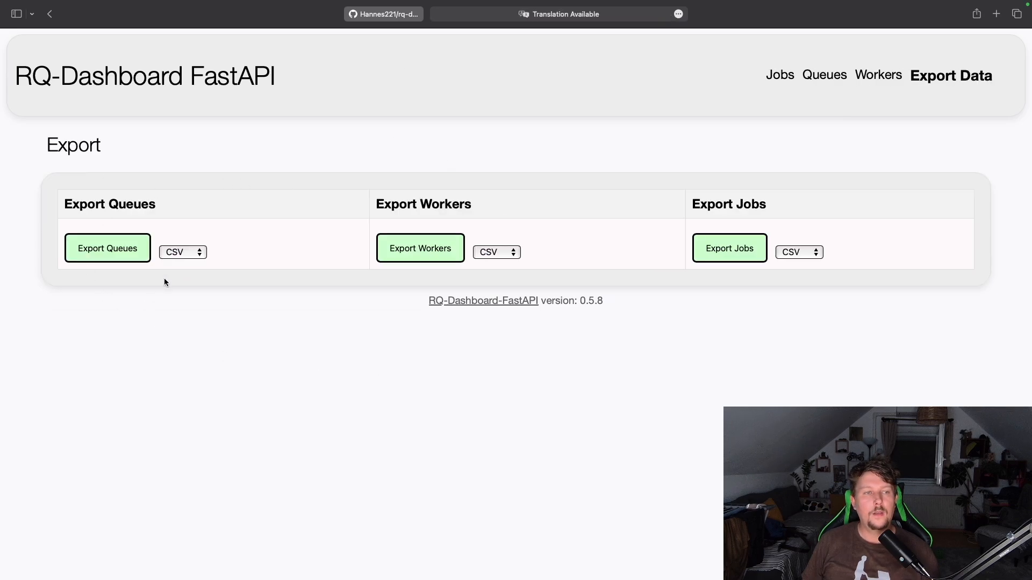
click(730, 249)
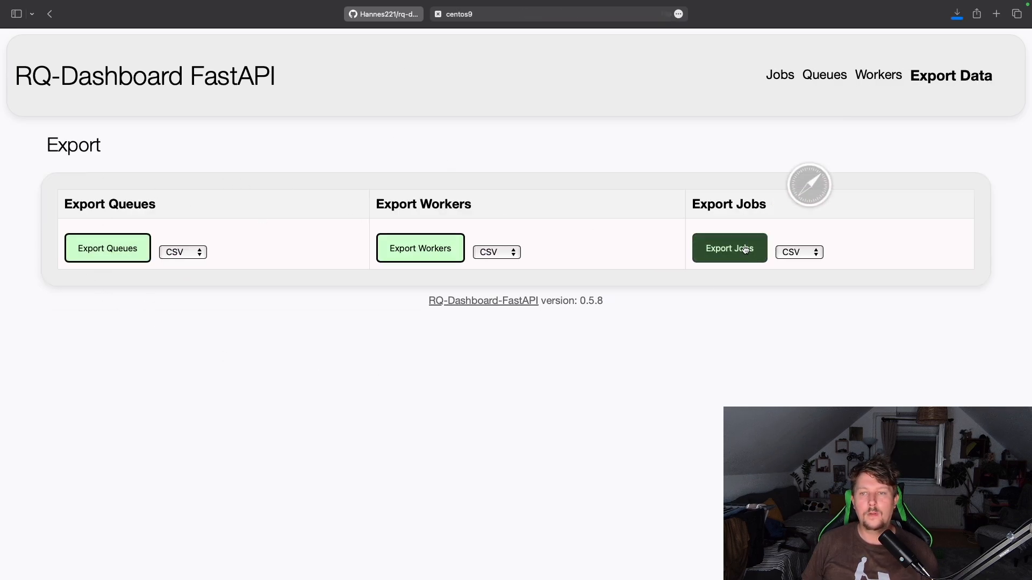
click(729, 248)
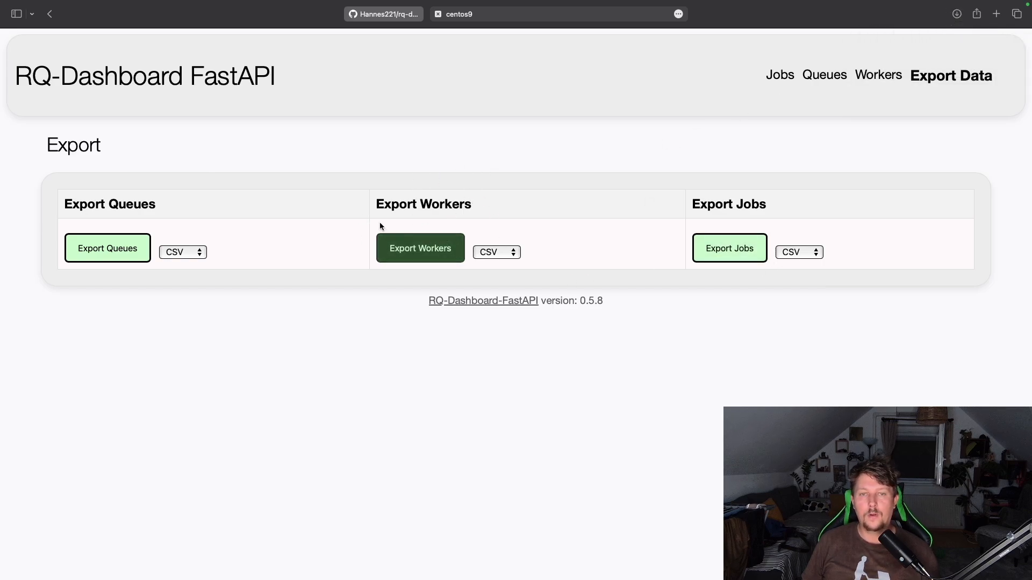
mouse_move(445, 126)
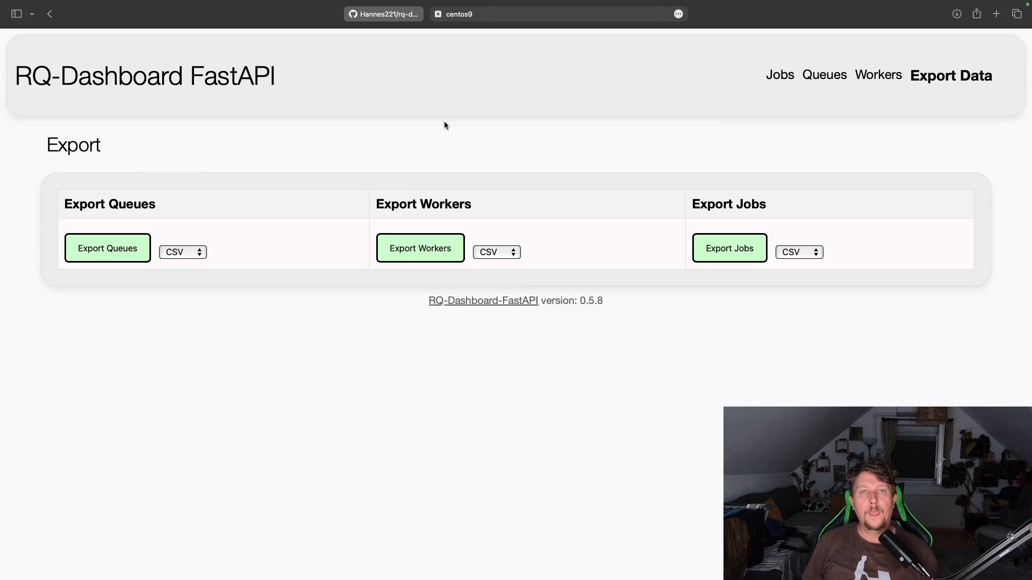
click(384, 13)
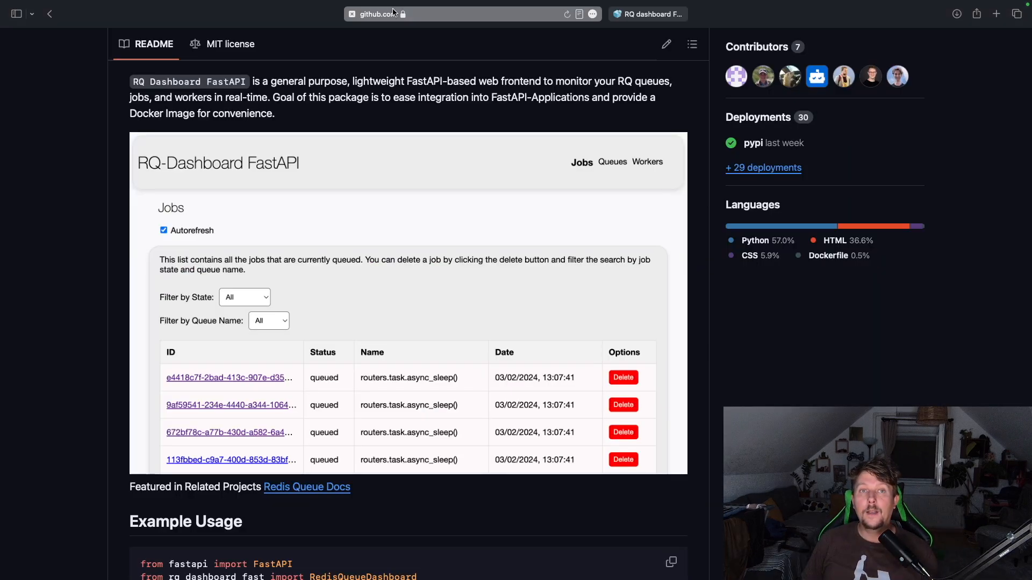
scroll(up, 3)
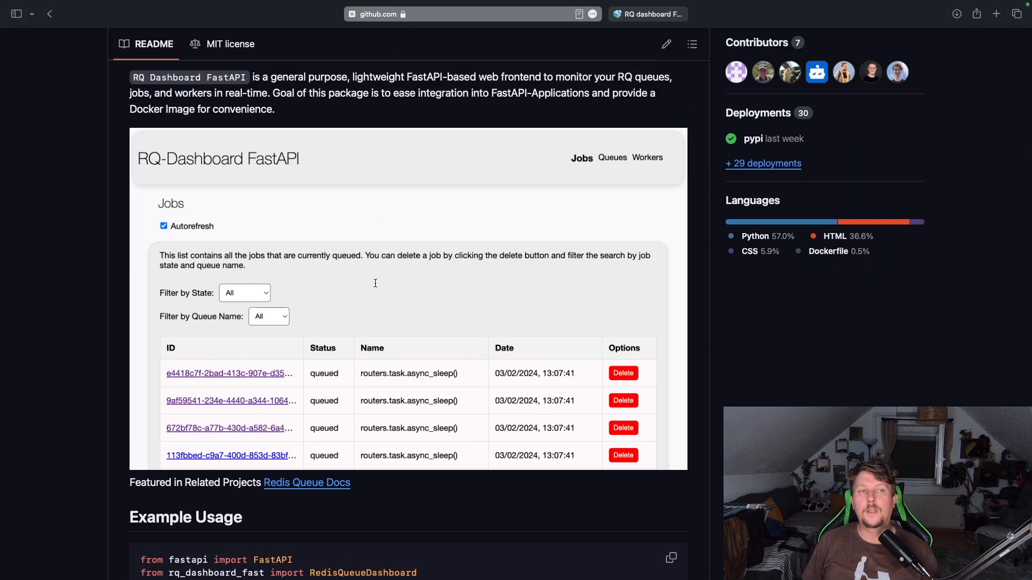